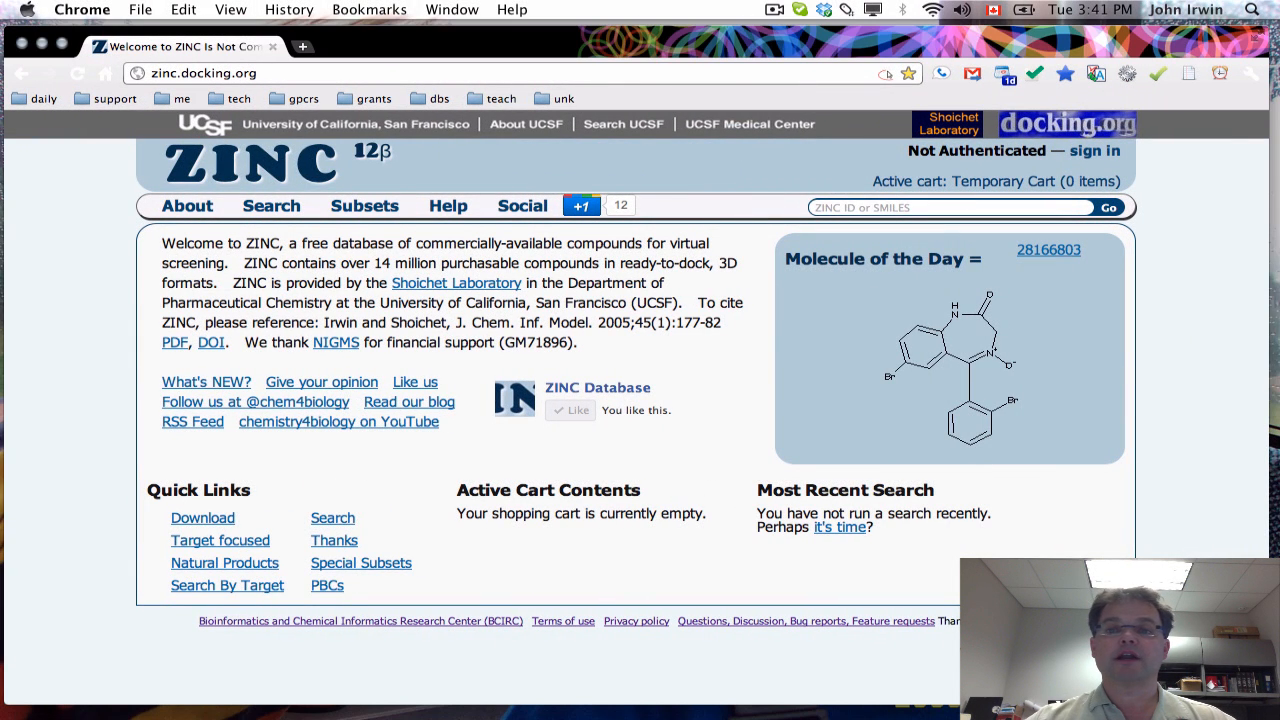
mouse_move(1092, 152)
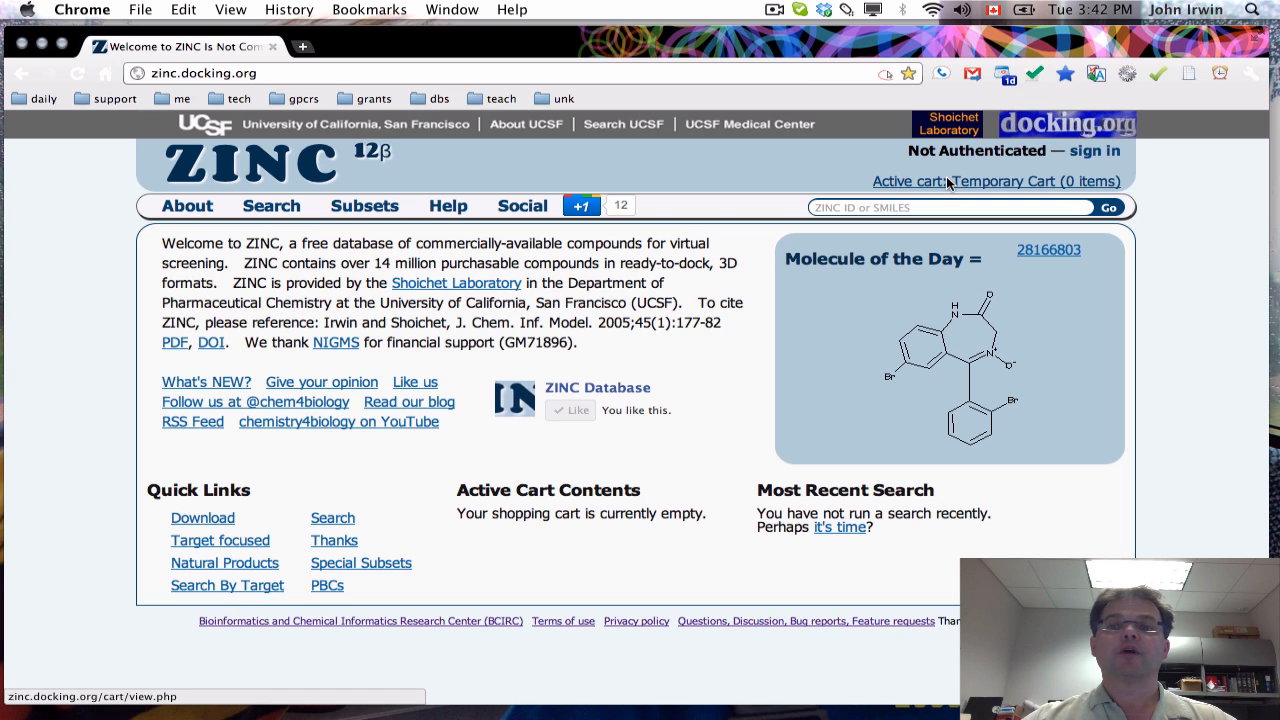
mouse_move(976, 184)
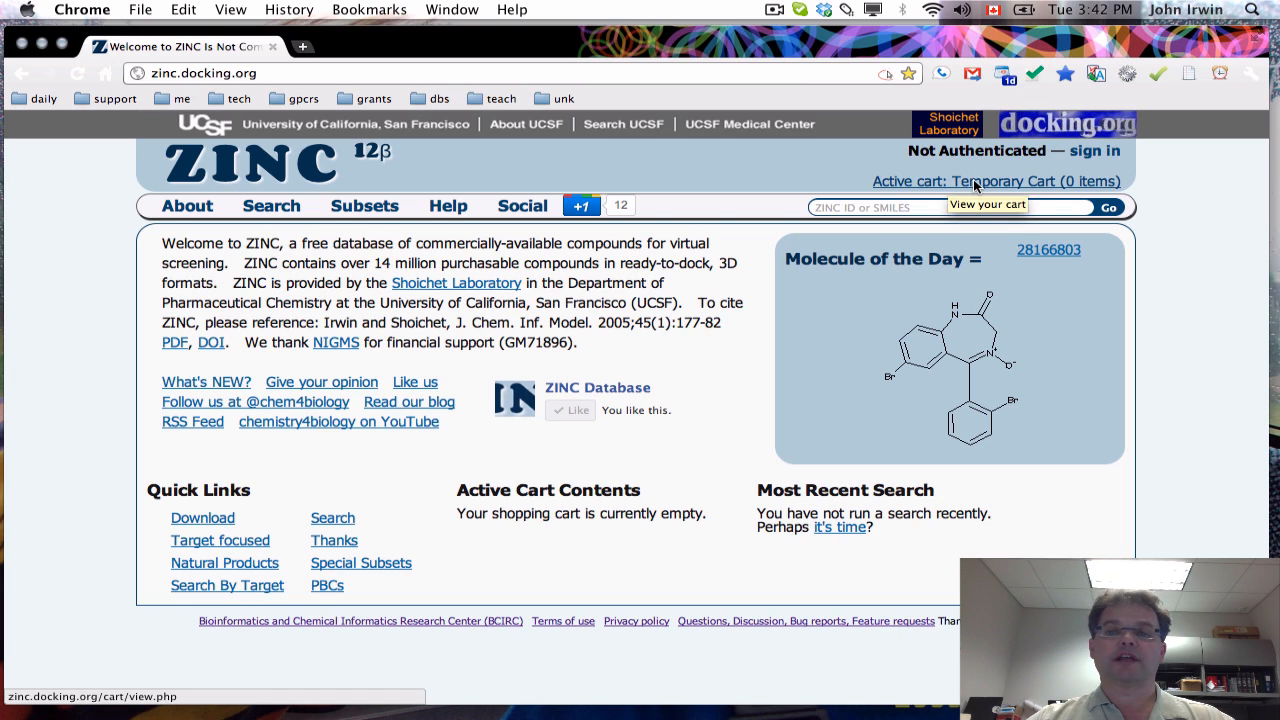
mouse_move(960, 188)
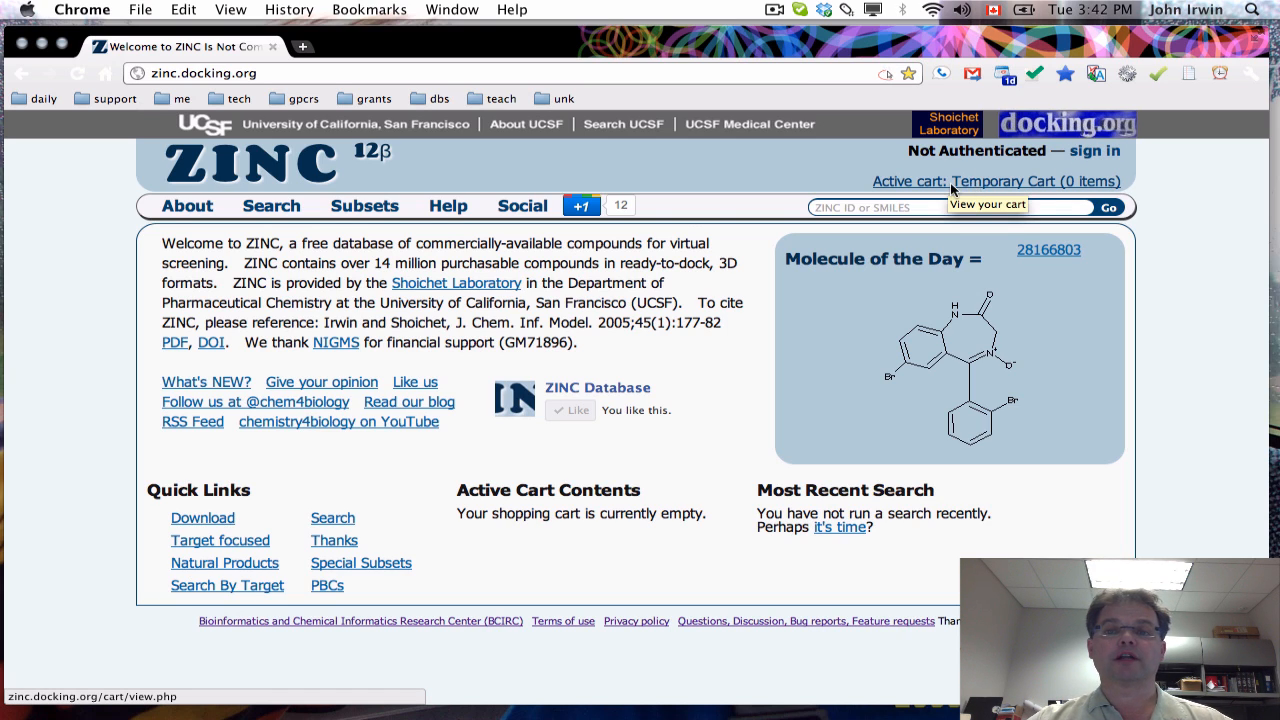
mouse_move(1016, 168)
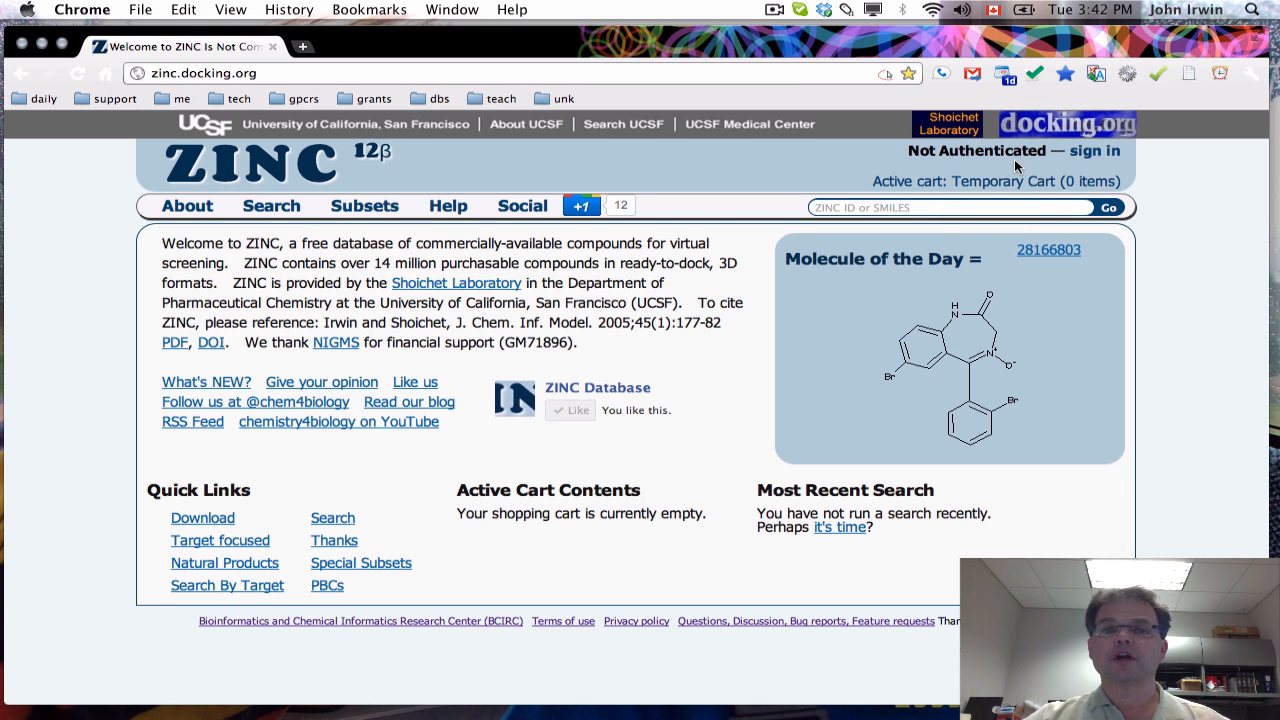
mouse_move(1136, 152)
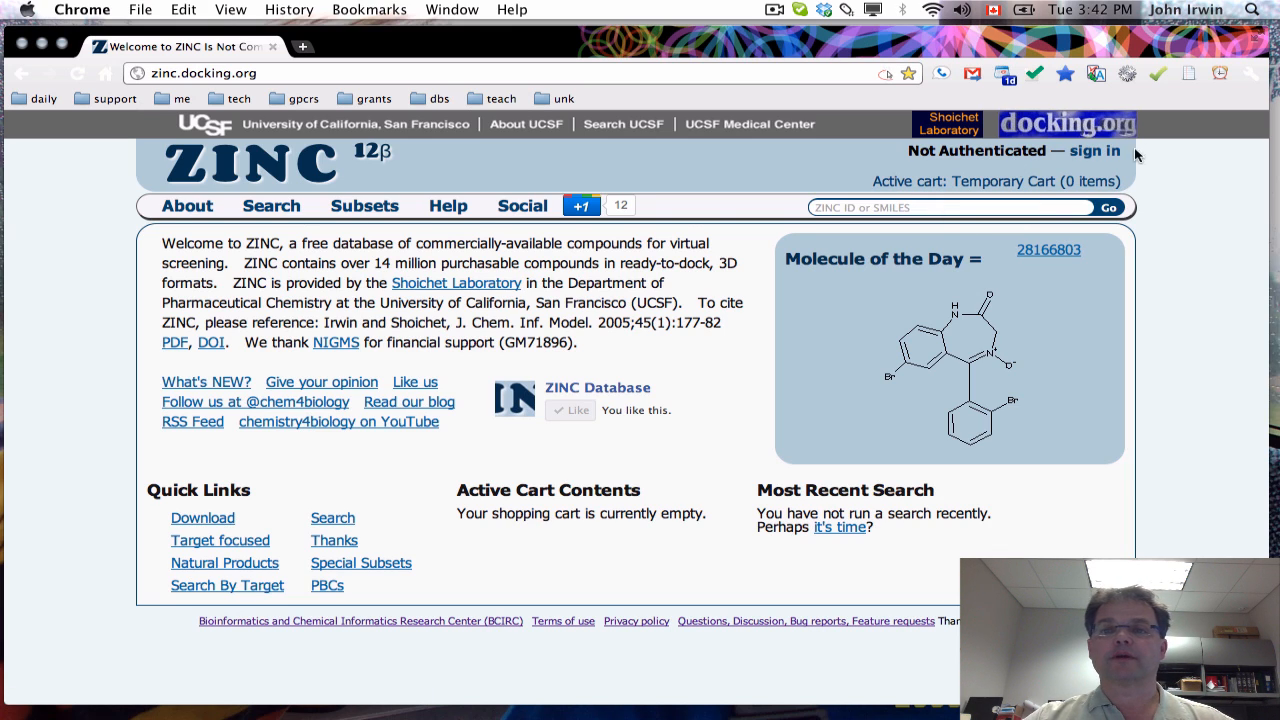
Step: Bring up the ZINC sign-in page and the docking.org credential request form
click(1094, 152)
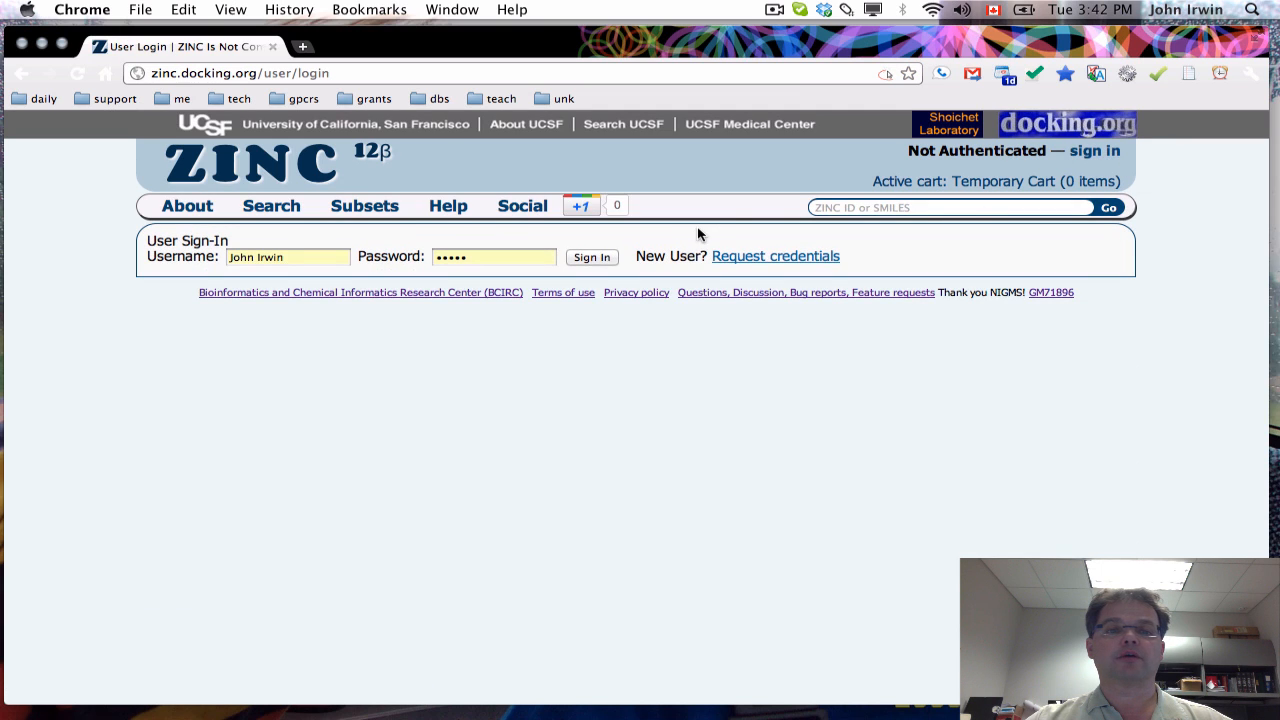
mouse_move(550, 258)
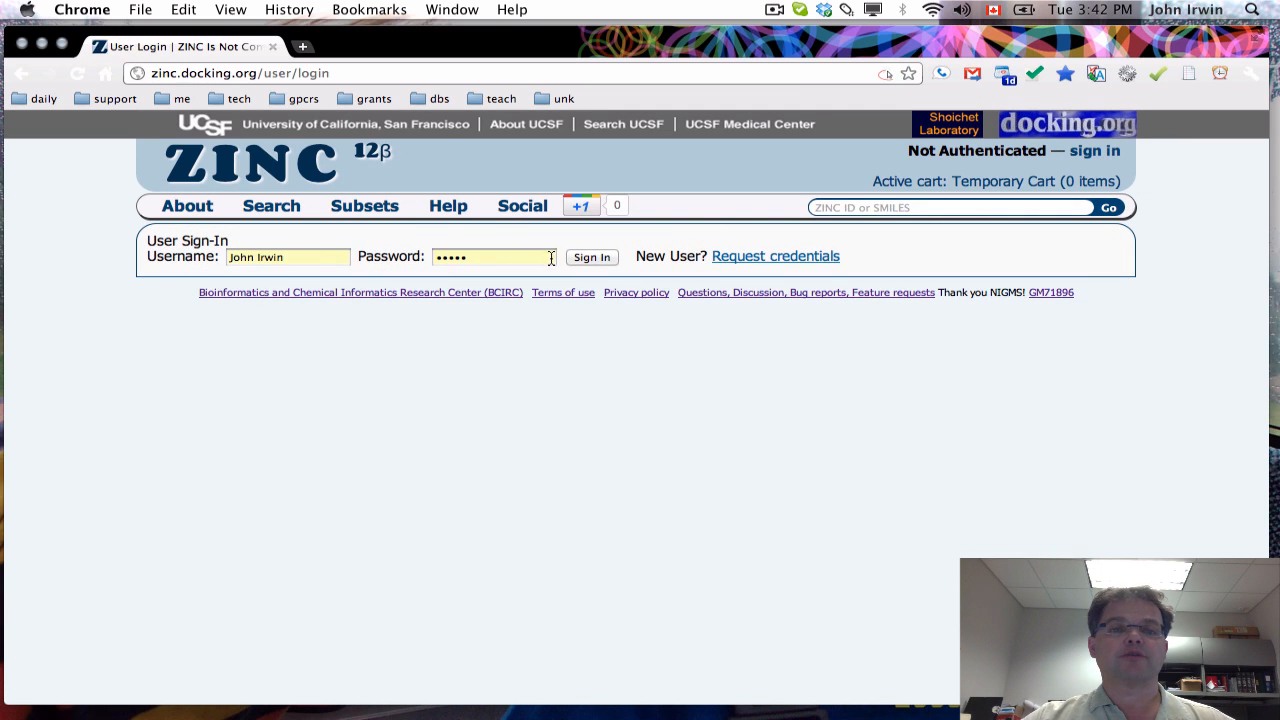
click(776, 256)
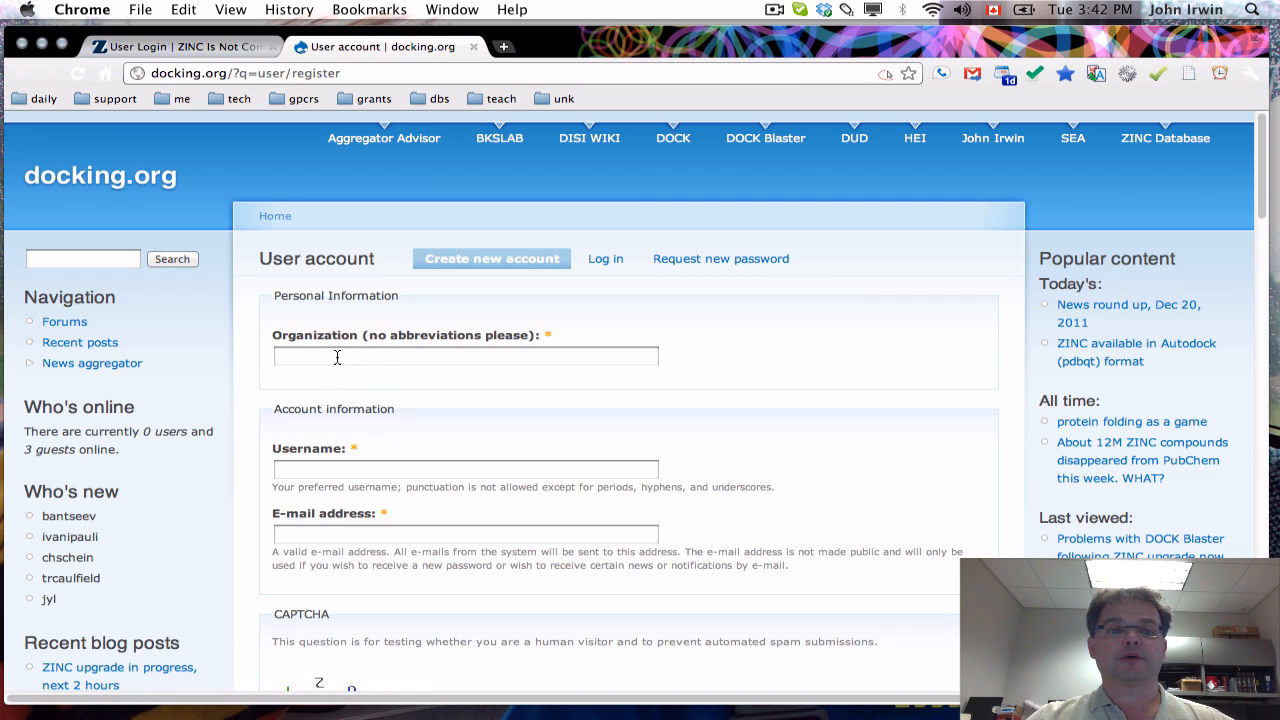
mouse_move(498, 532)
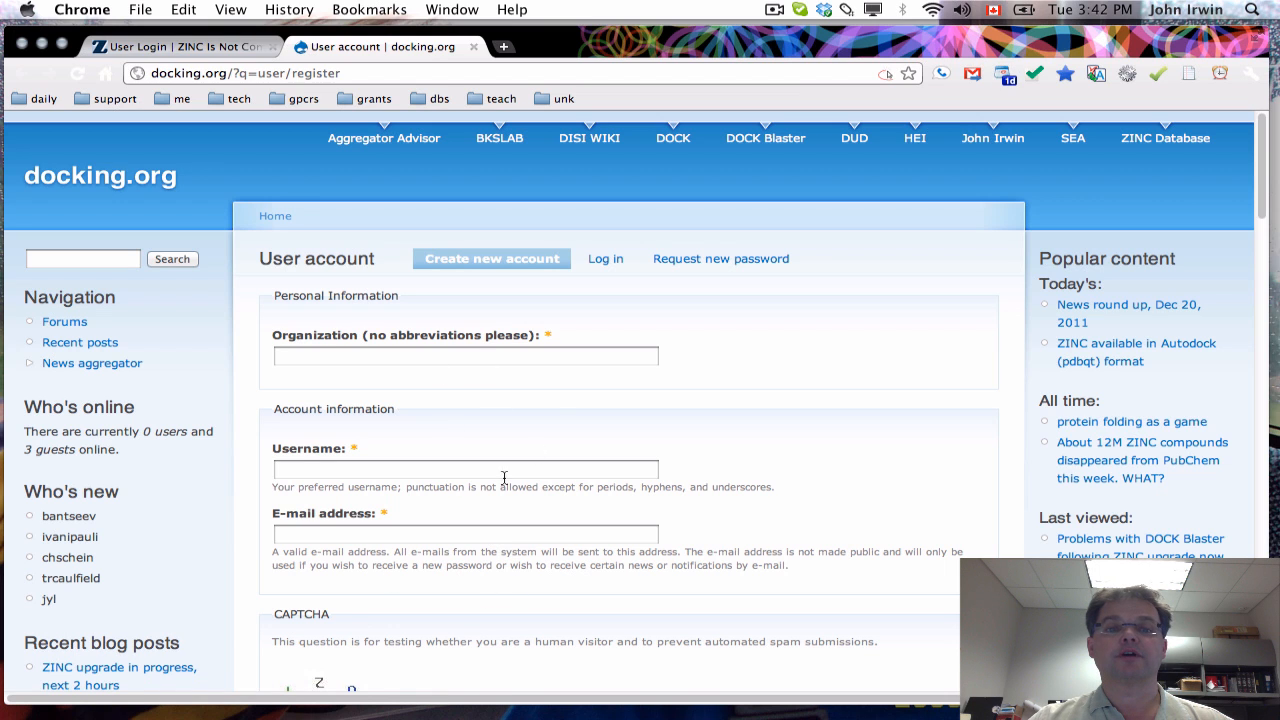
mouse_move(528, 198)
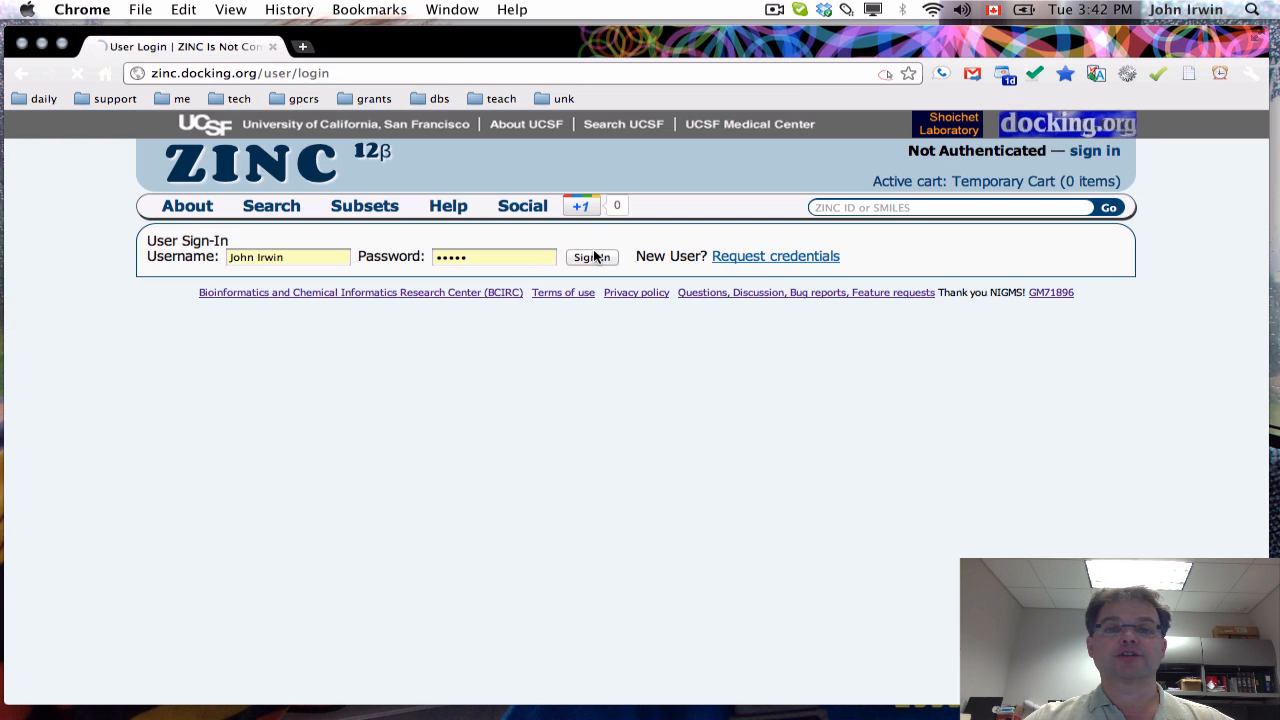
Step: Sign in, empty the Default cart of its compounds and view it
click(592, 256)
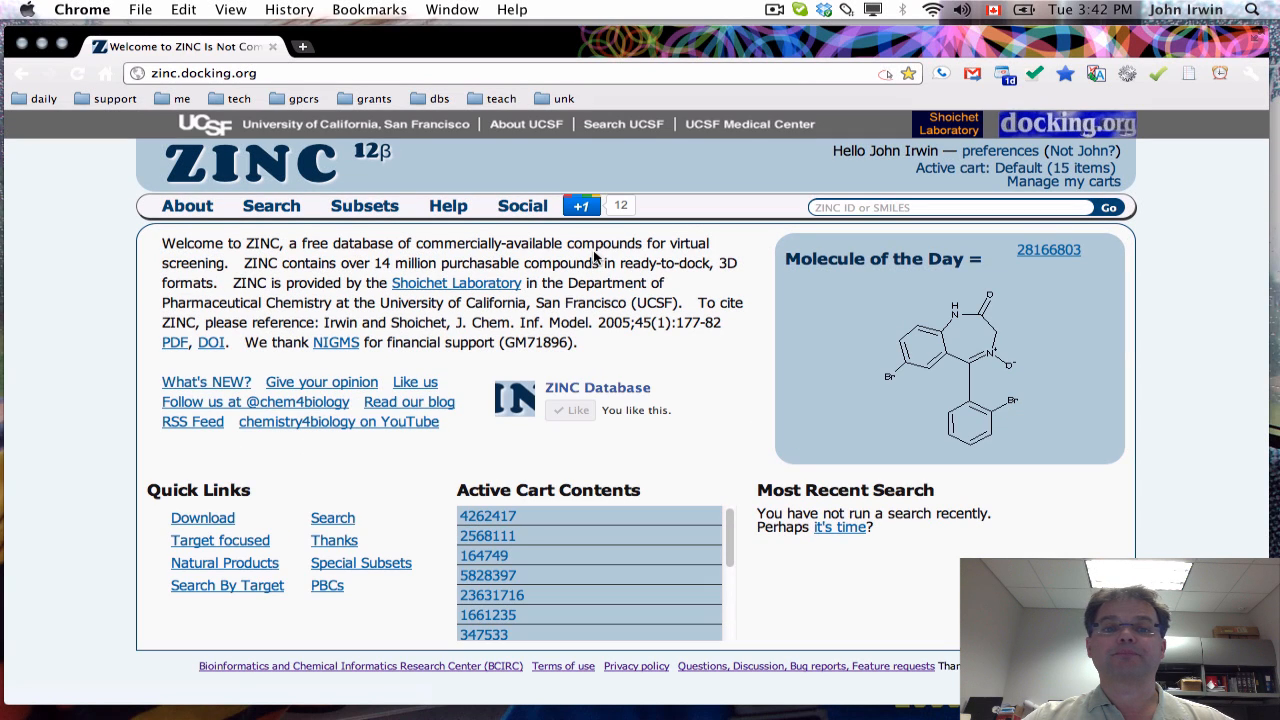
mouse_move(730, 380)
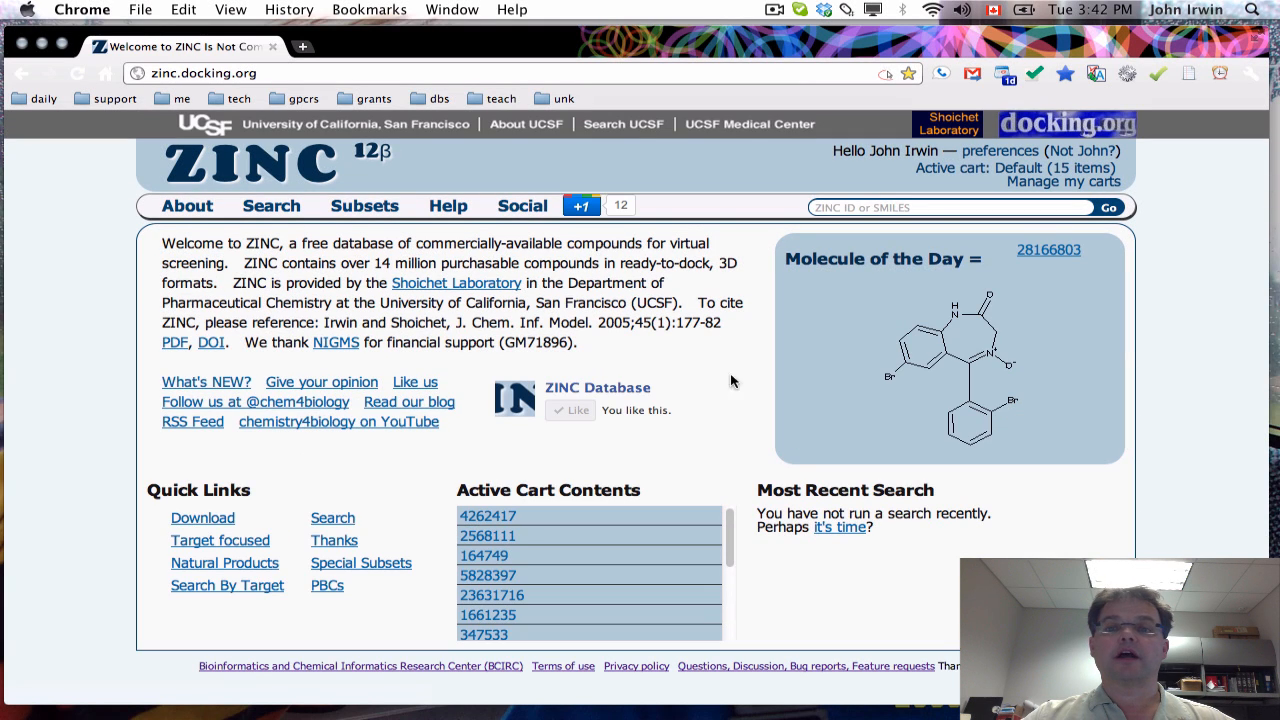
mouse_move(1016, 168)
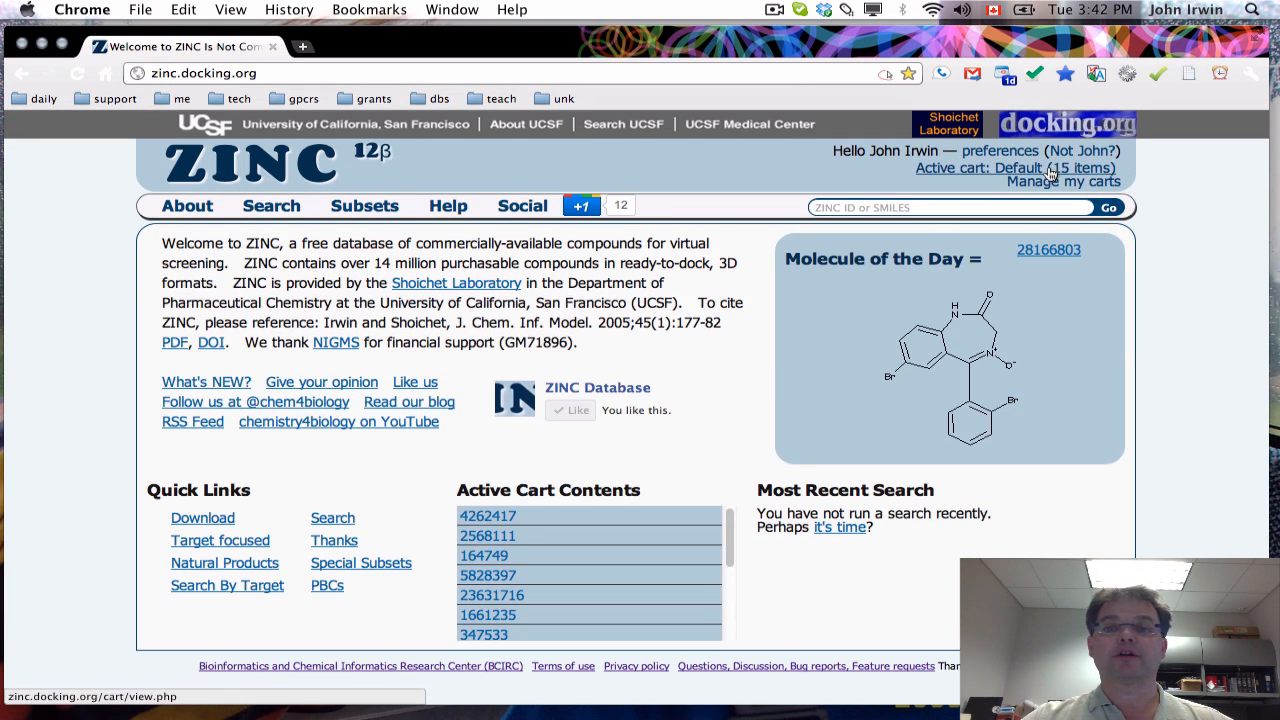
click(1016, 168)
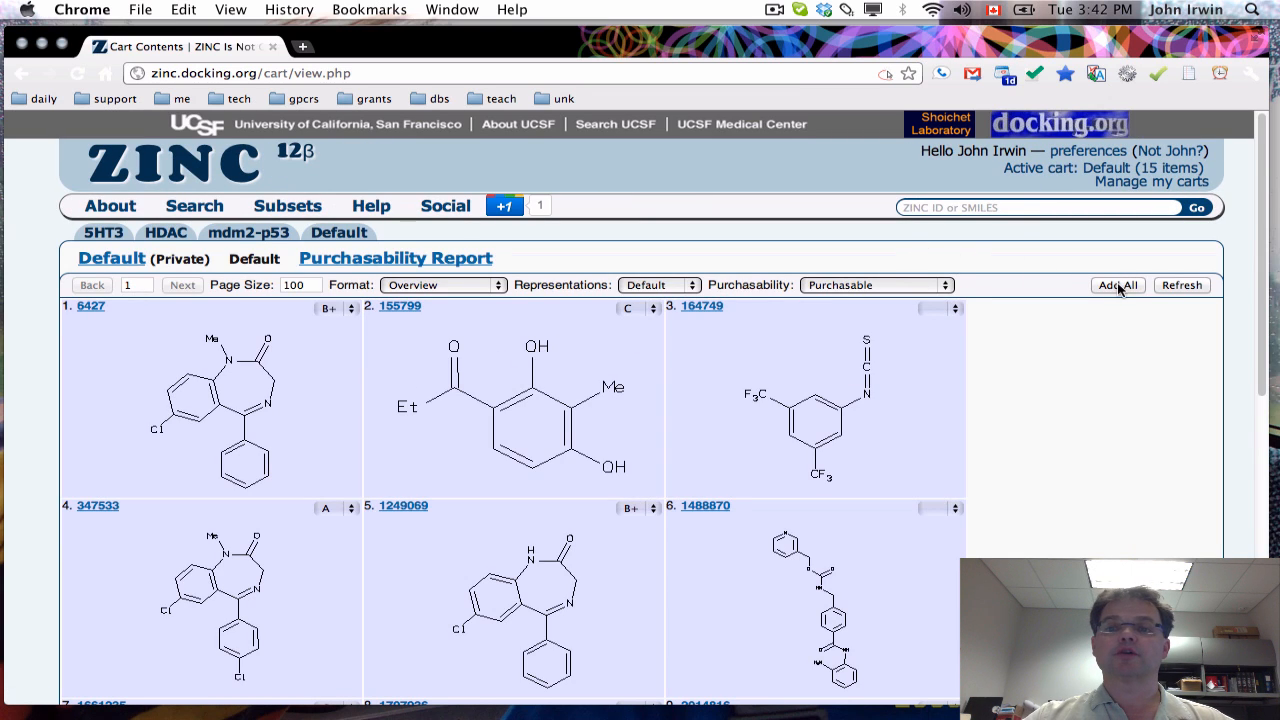
click(1116, 284)
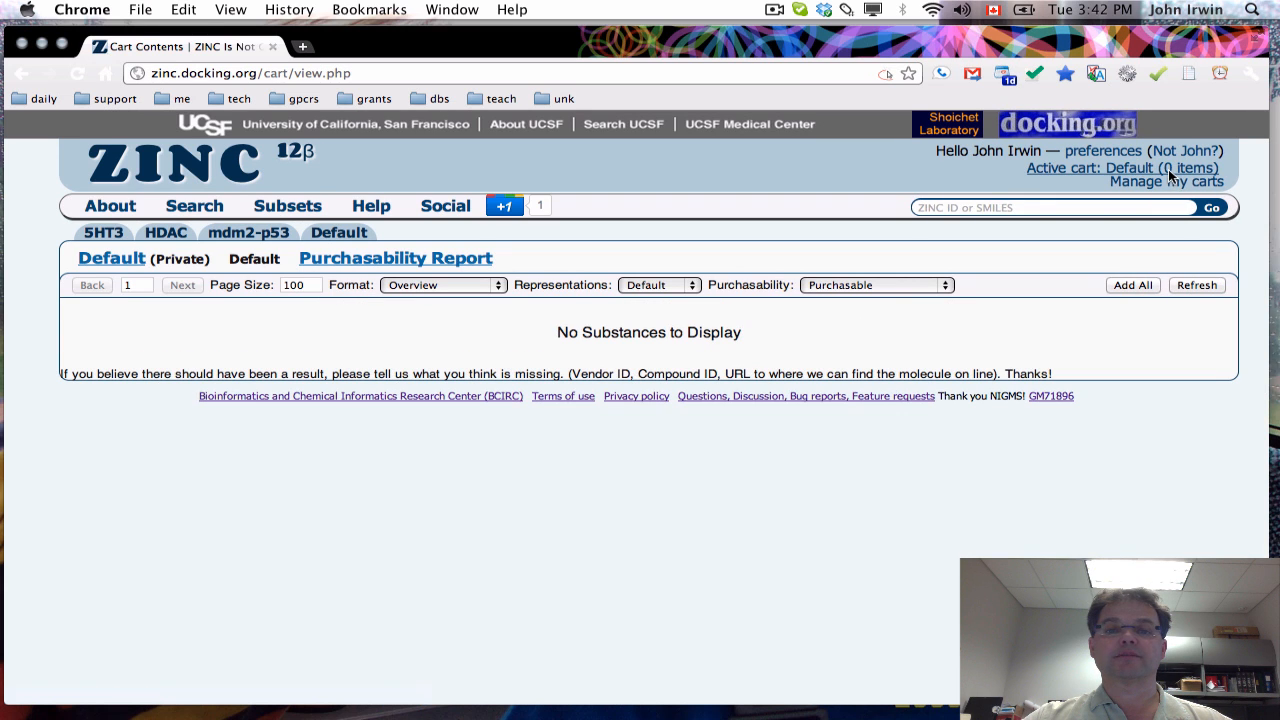
click(194, 204)
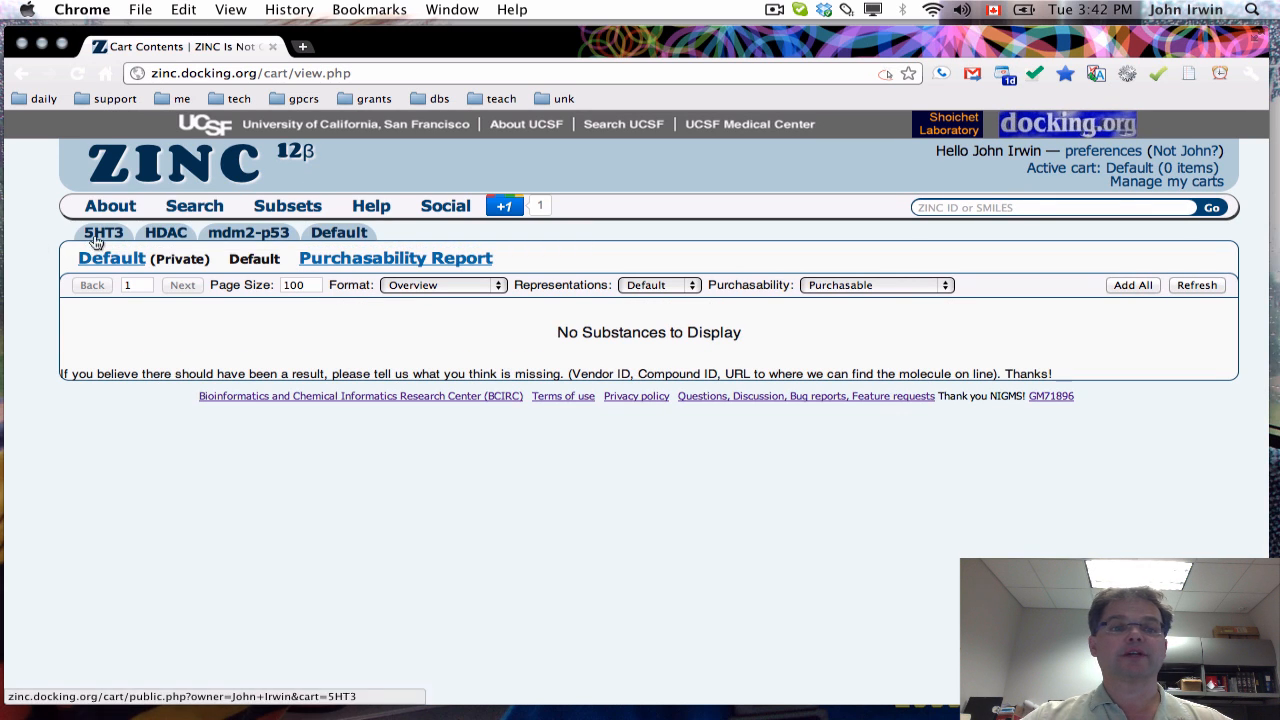
click(340, 232)
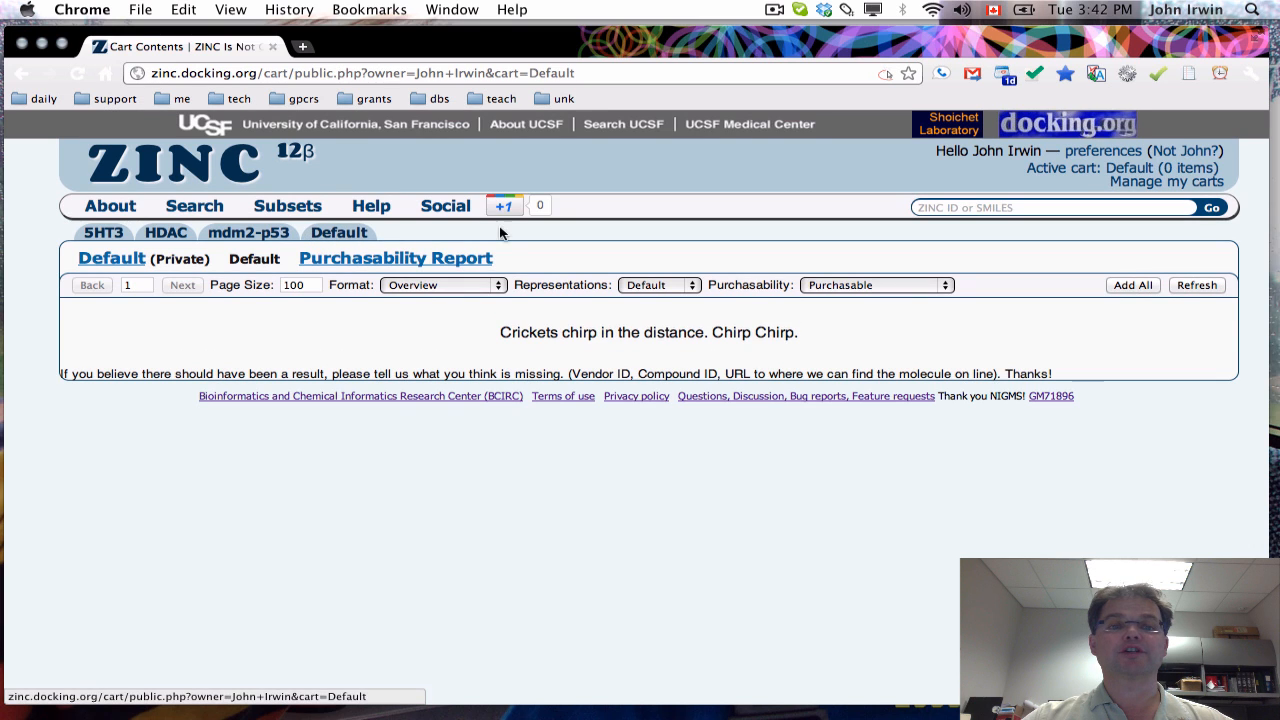
mouse_move(1116, 164)
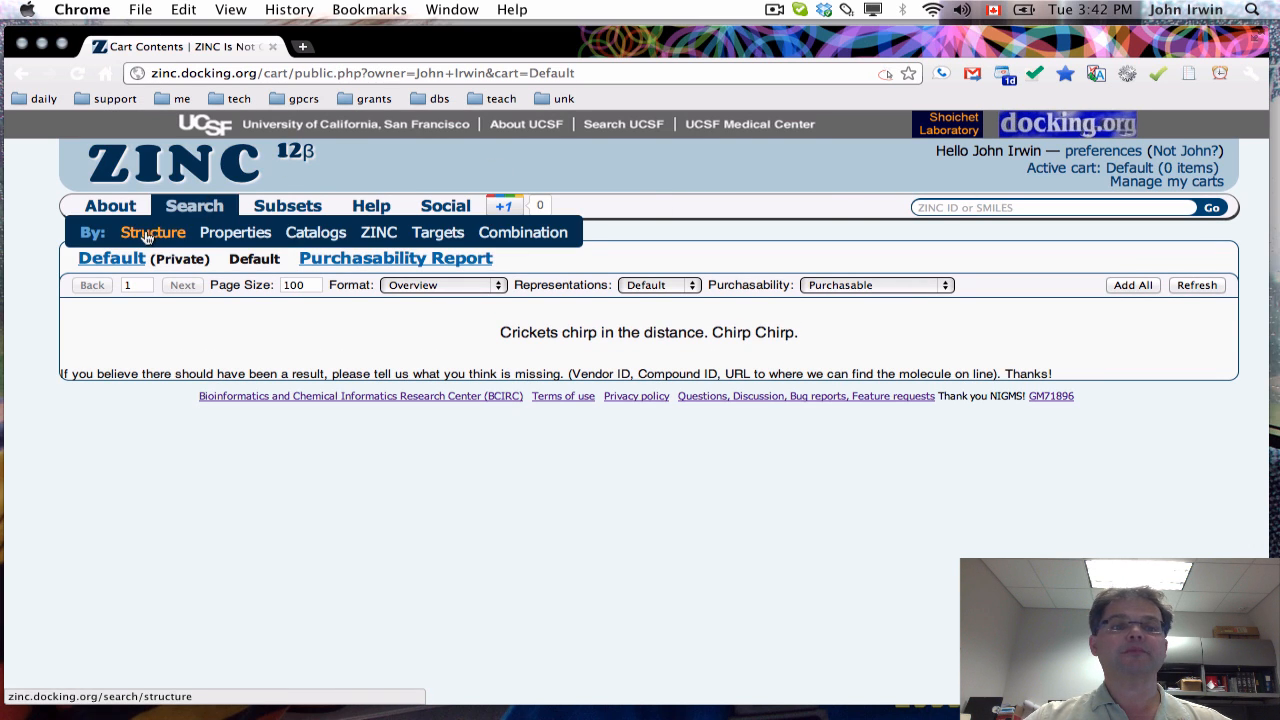
Step: Draw the 5-chloroindole core (Clc2ccc1[nH]ccc1c2) in the structure sketcher
click(152, 232)
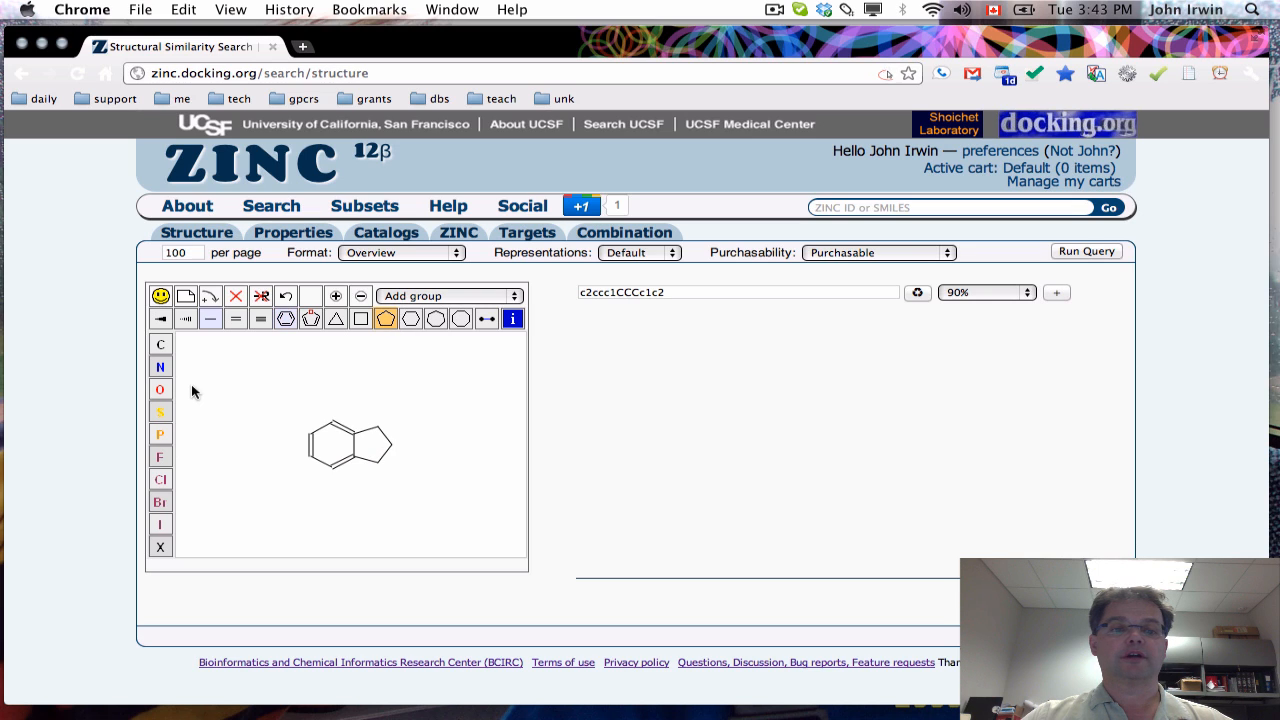
click(160, 366)
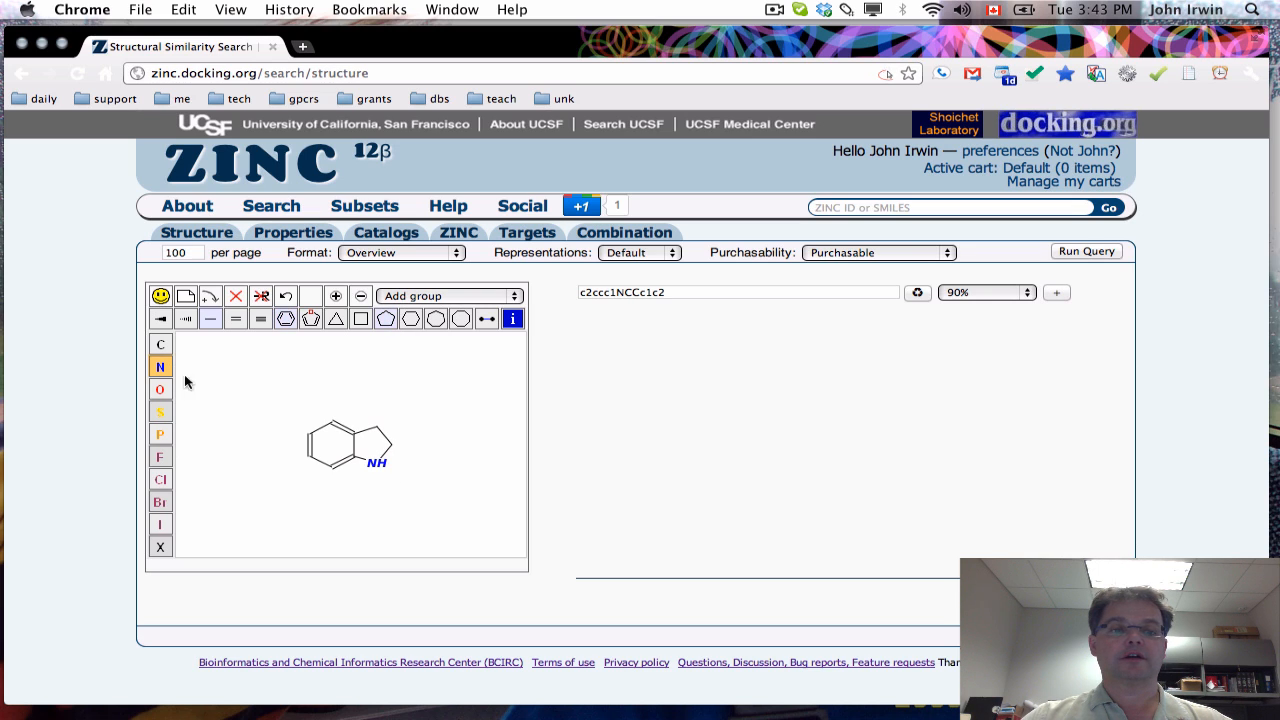
click(236, 318)
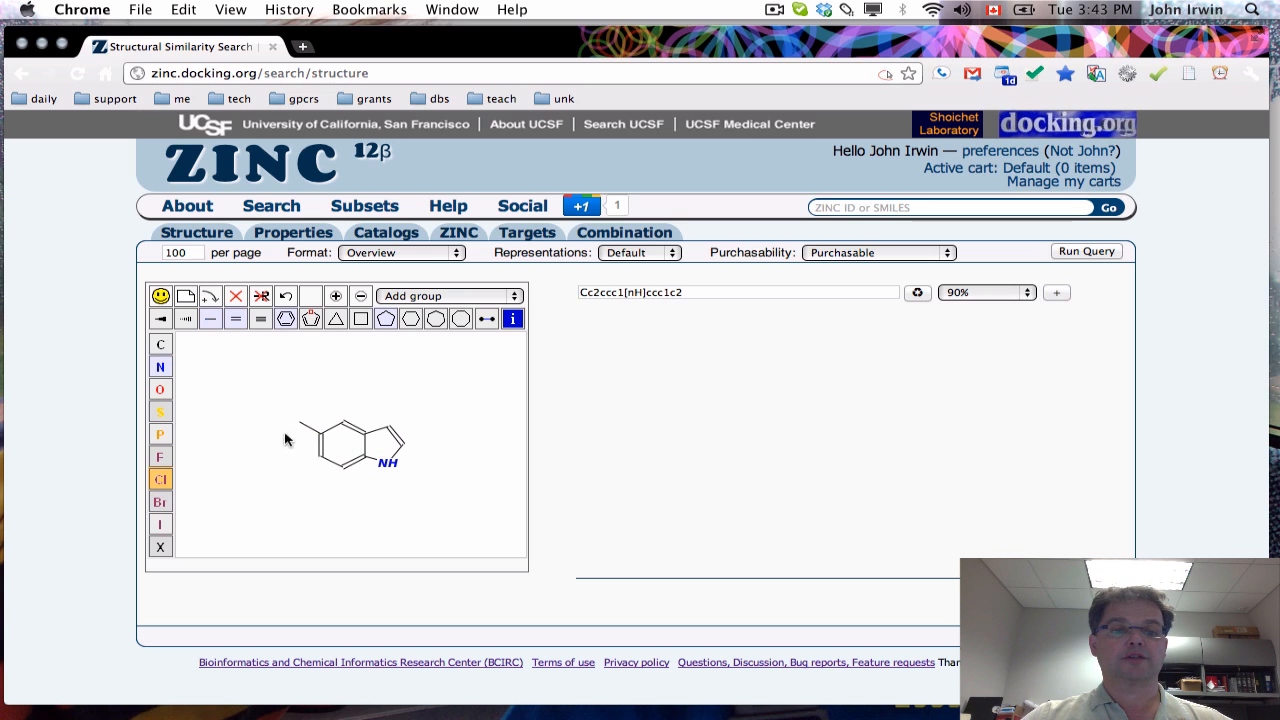
click(1016, 292)
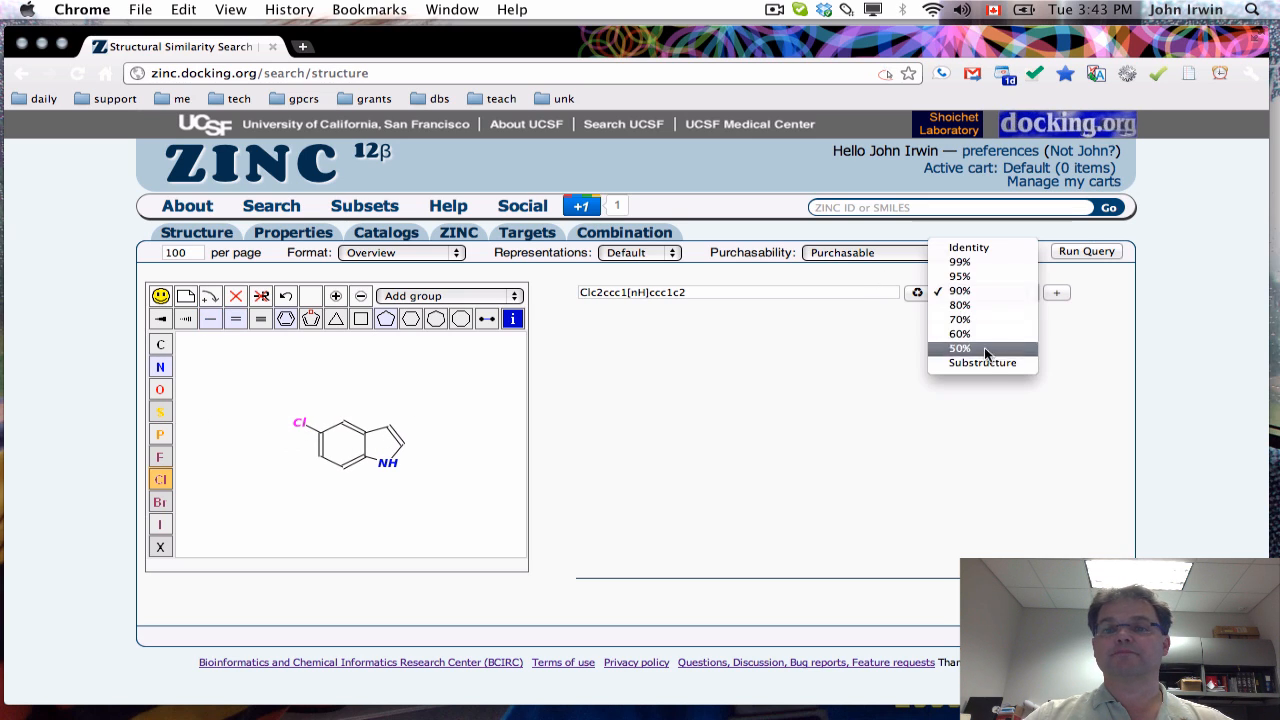
Step: Switch matching from 95% similarity to Substructure and run the query on purchasable compounds
click(982, 362)
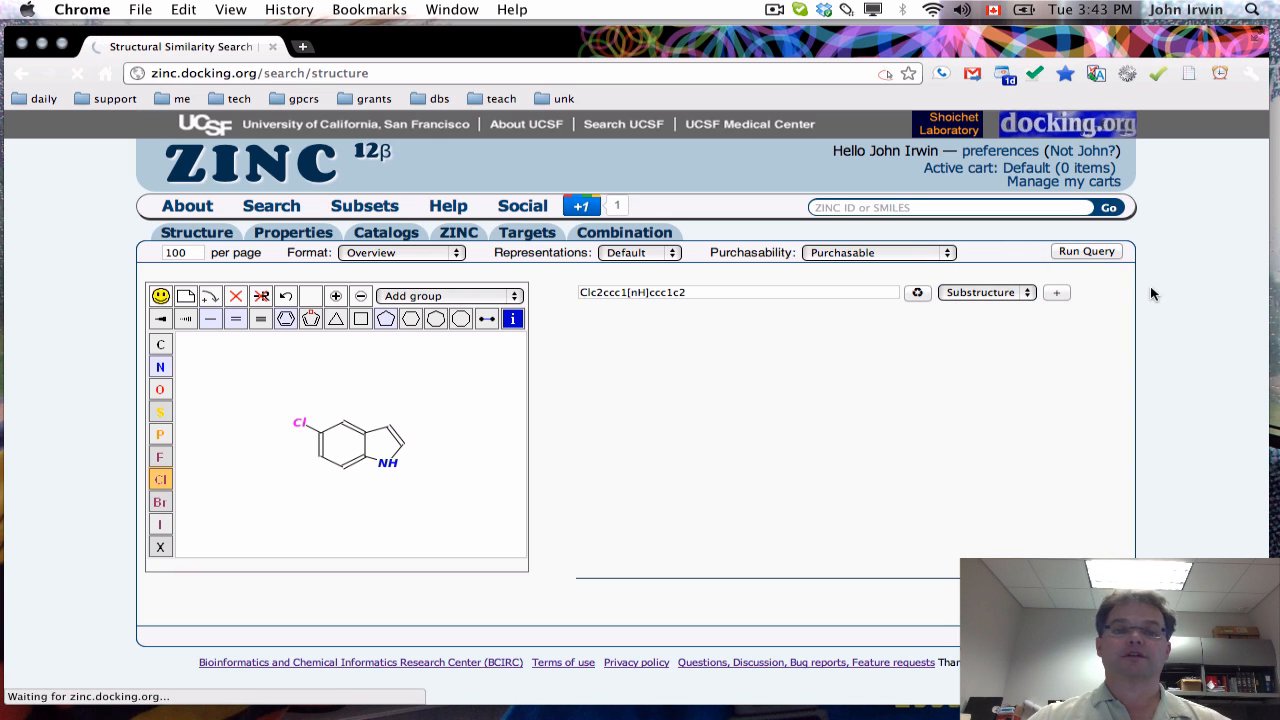
mouse_move(596, 296)
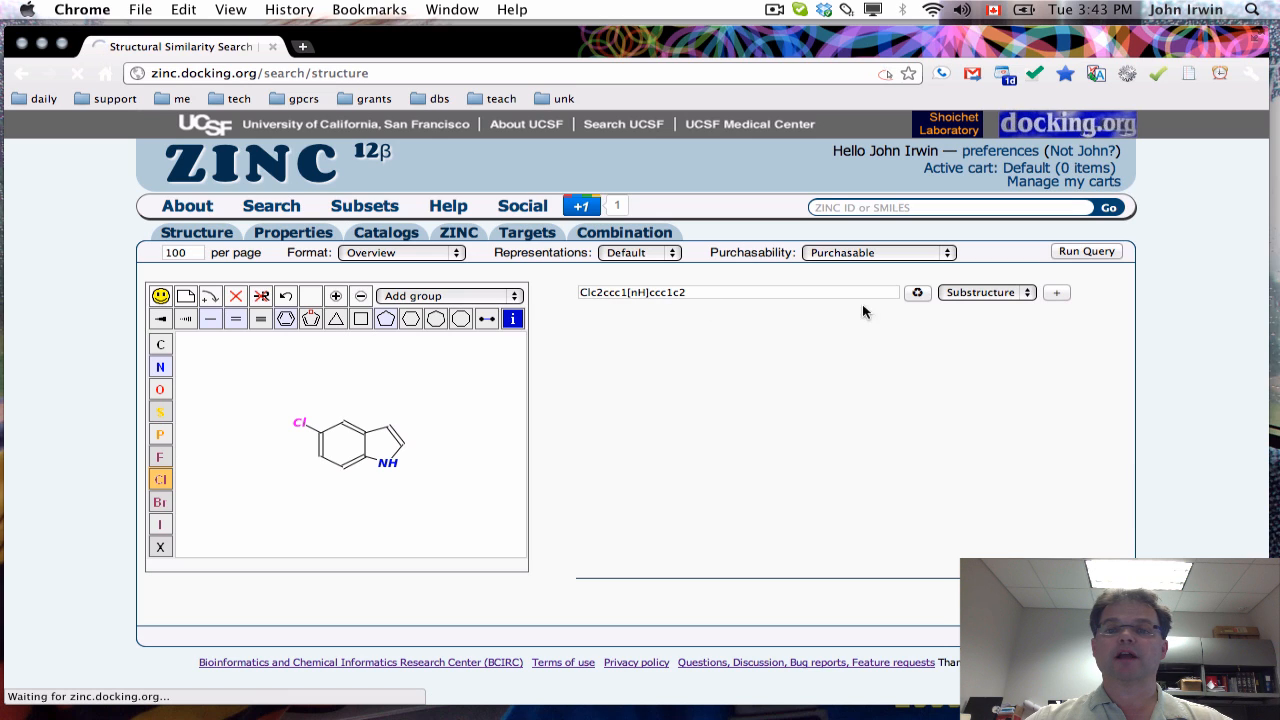
mouse_move(528, 284)
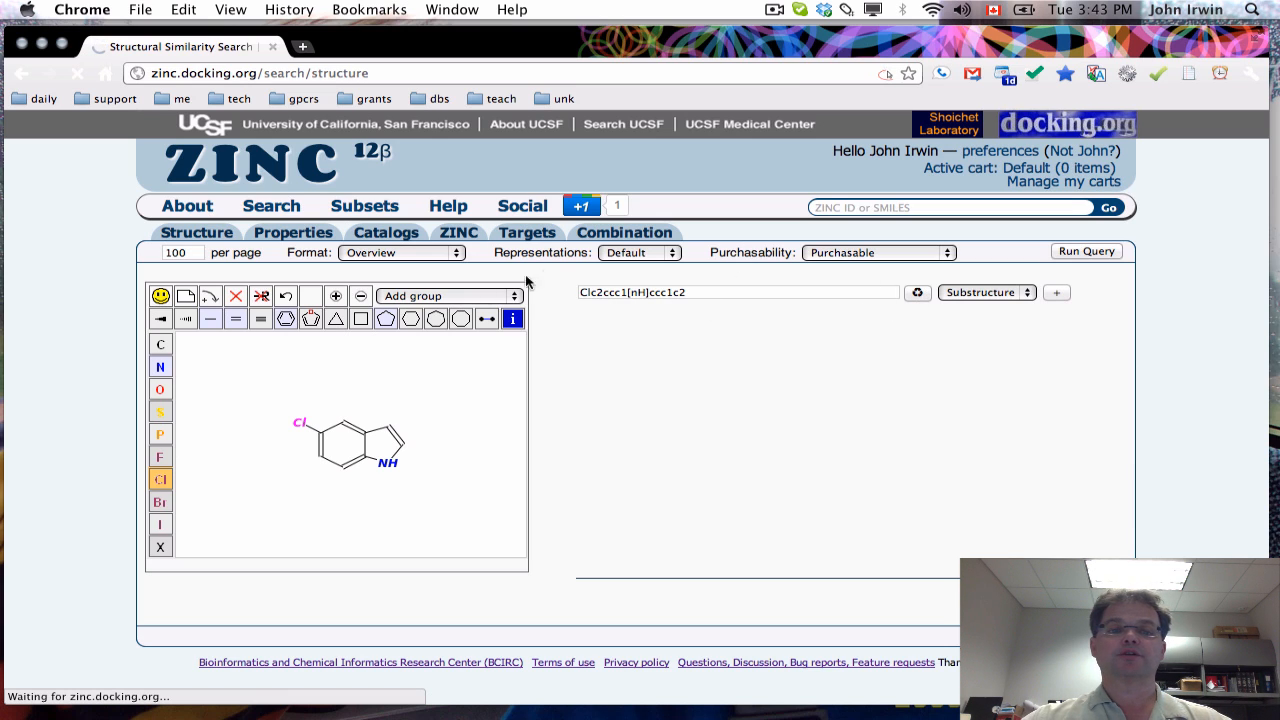
mouse_move(310, 484)
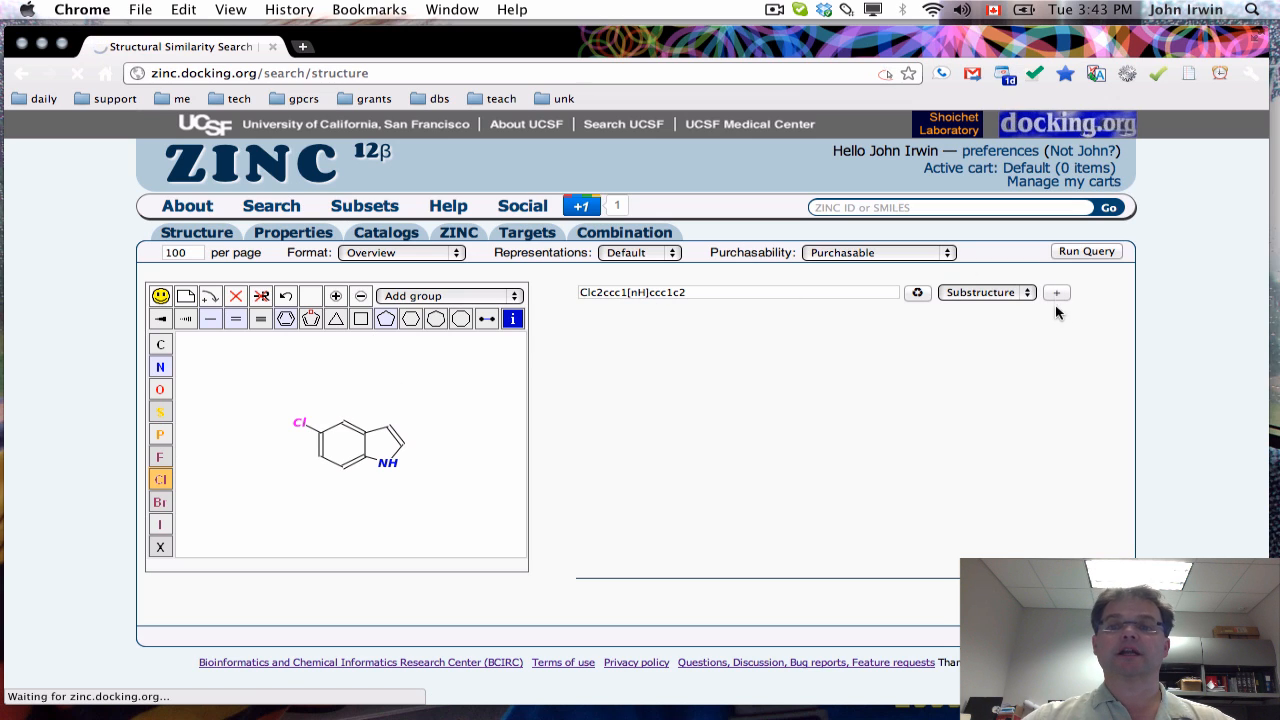
mouse_move(964, 360)
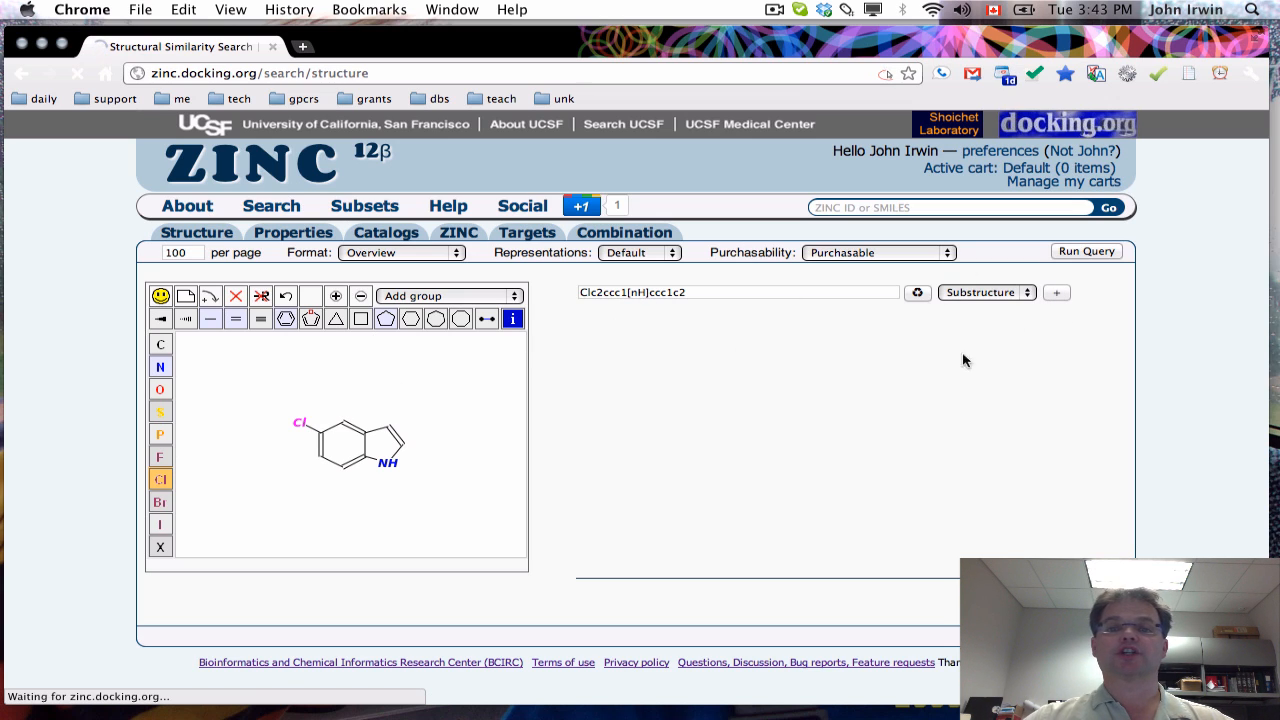
mouse_move(644, 370)
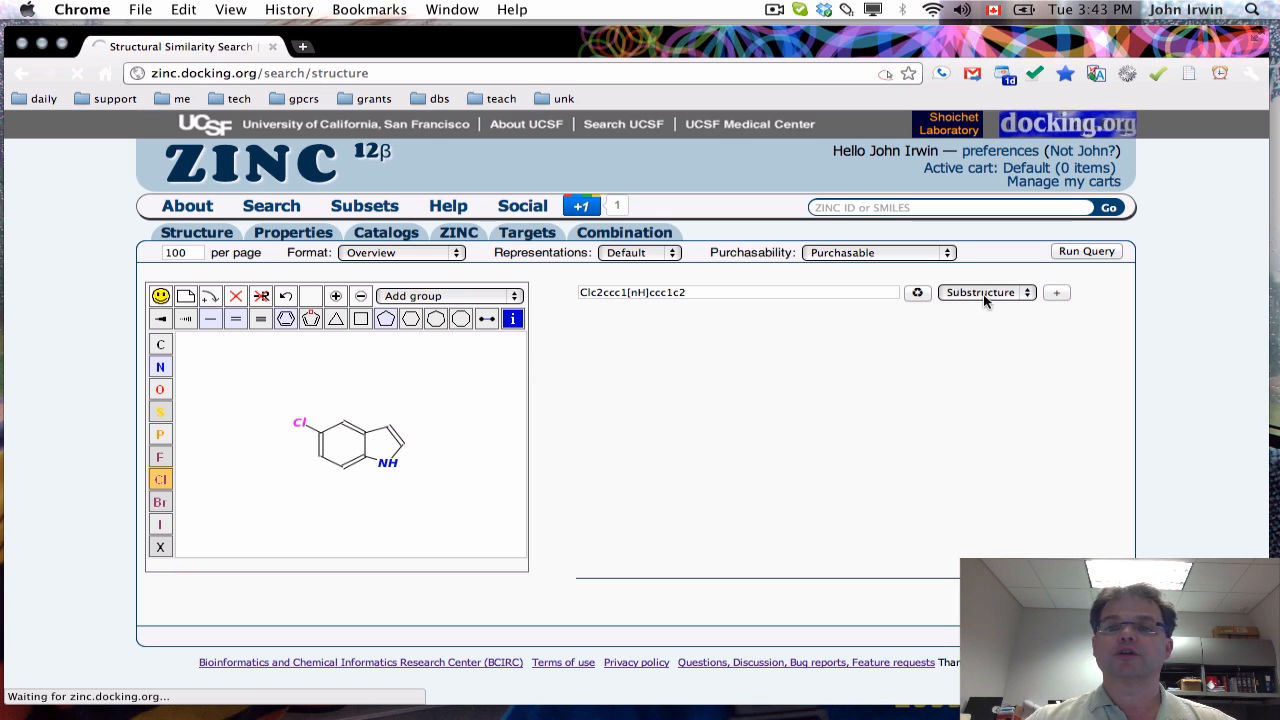
click(984, 292)
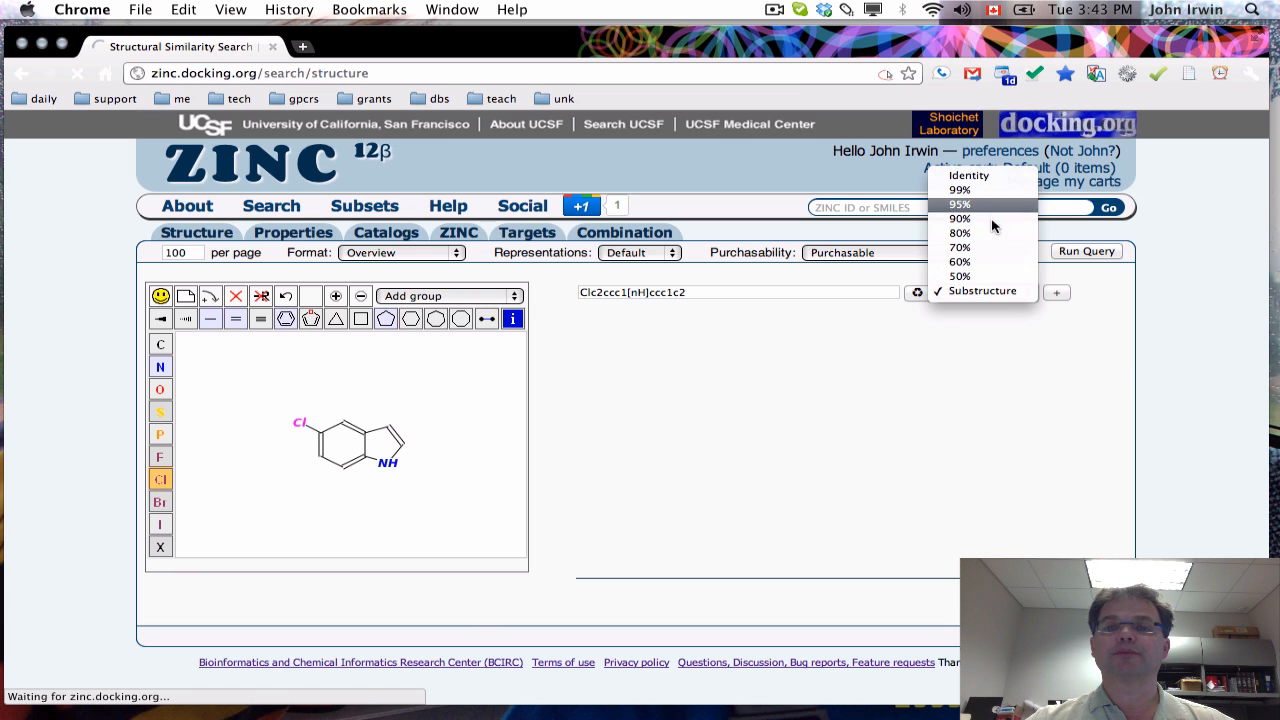
click(980, 290)
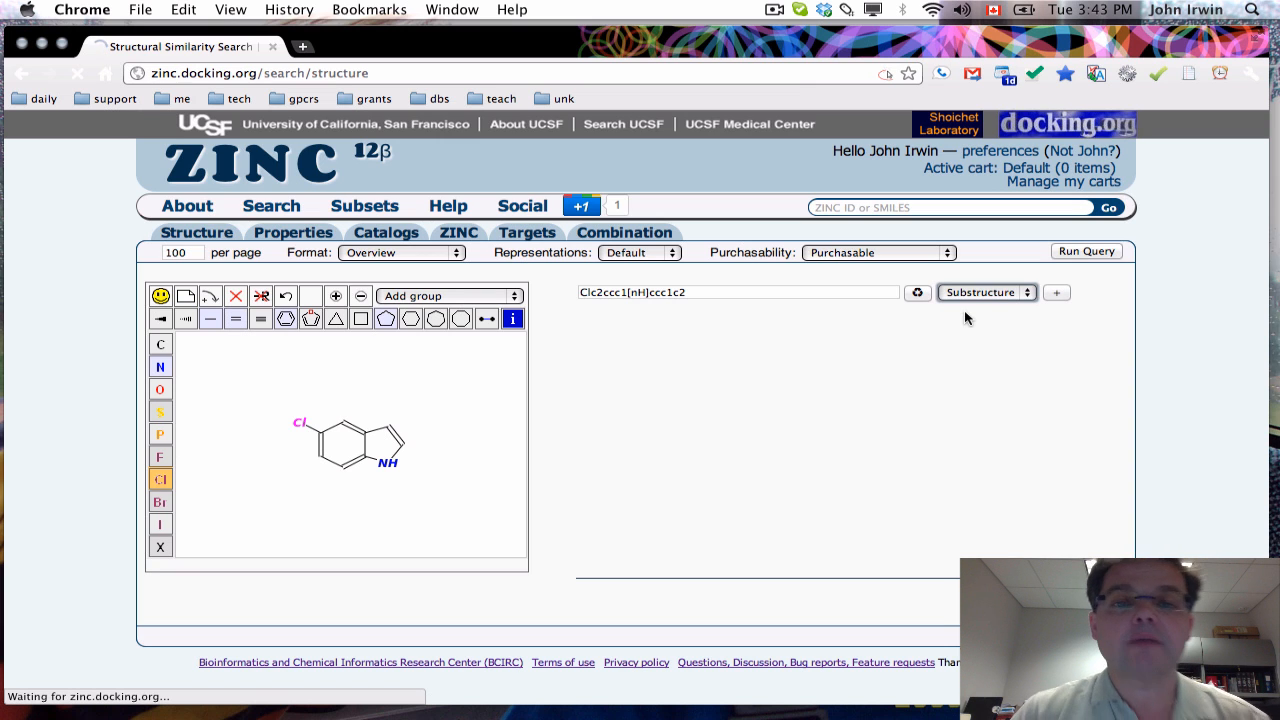
click(1086, 252)
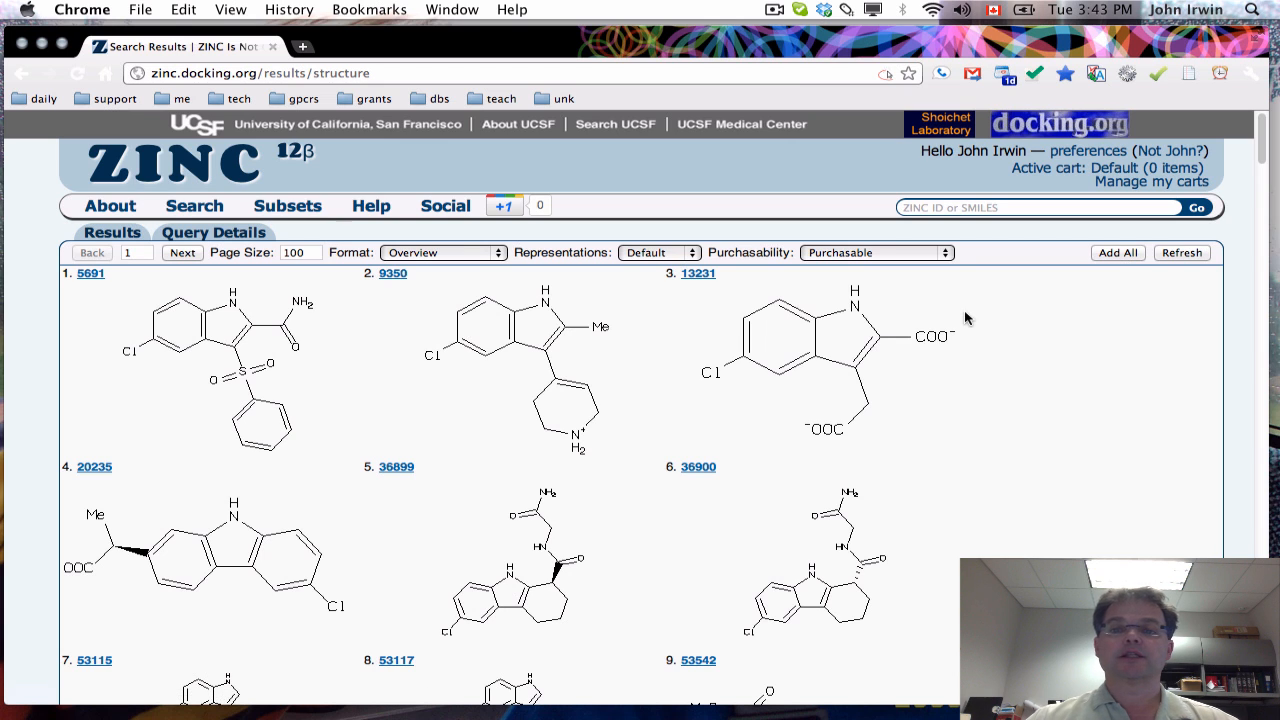
mouse_move(216, 370)
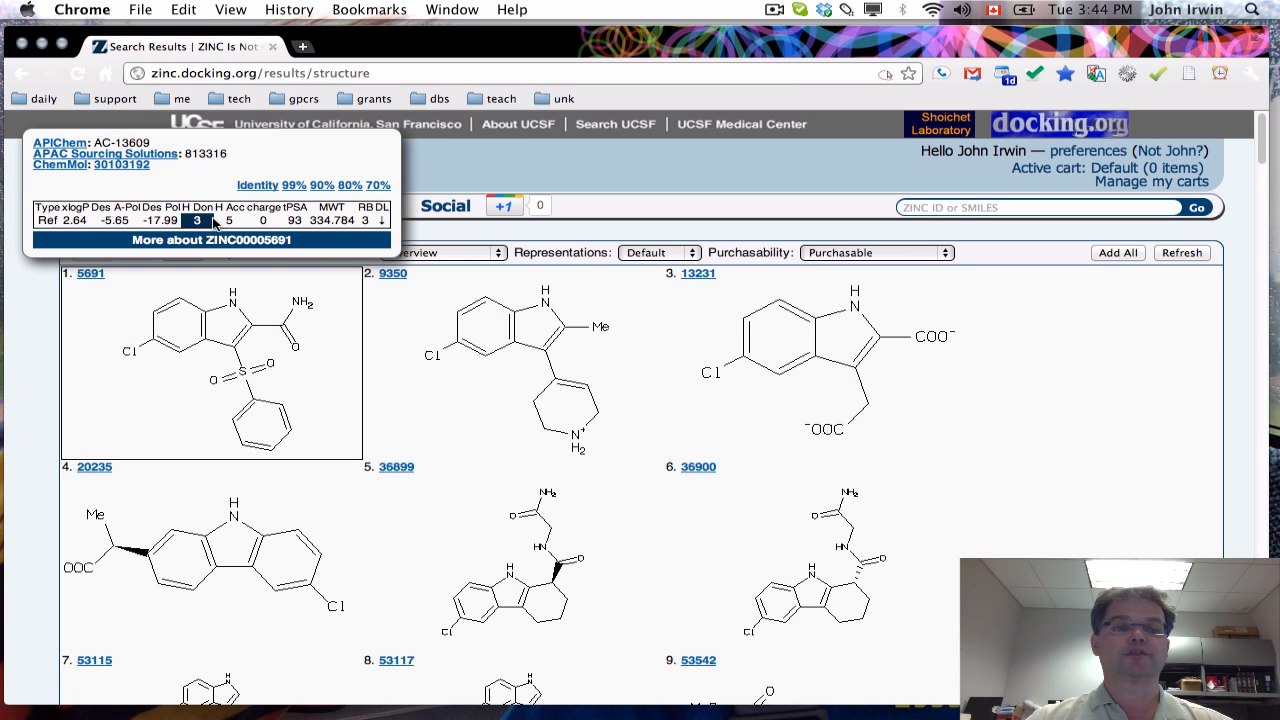
mouse_move(264, 388)
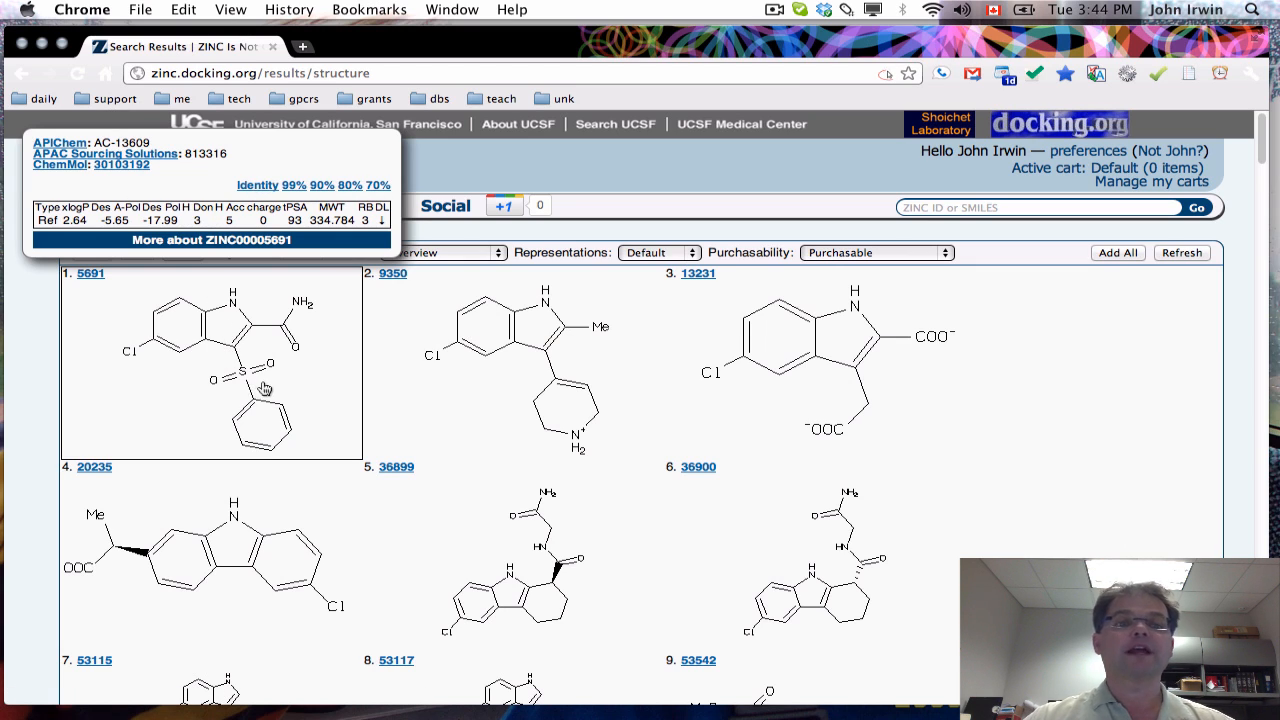
Step: Add compound 5691 from the results to the Default cart
click(210, 360)
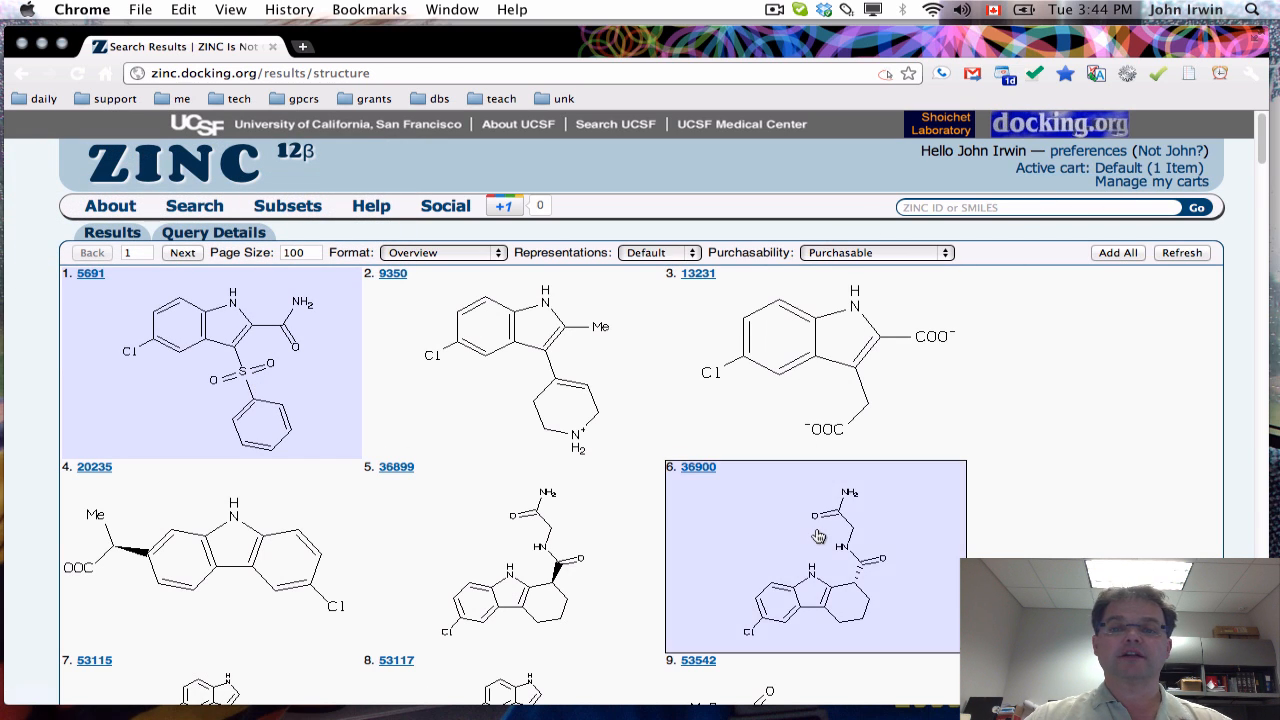
Step: Add chloro-indoles from the result tiles and move to page 2, bringing the cart to 11 compounds
scroll(down, 3)
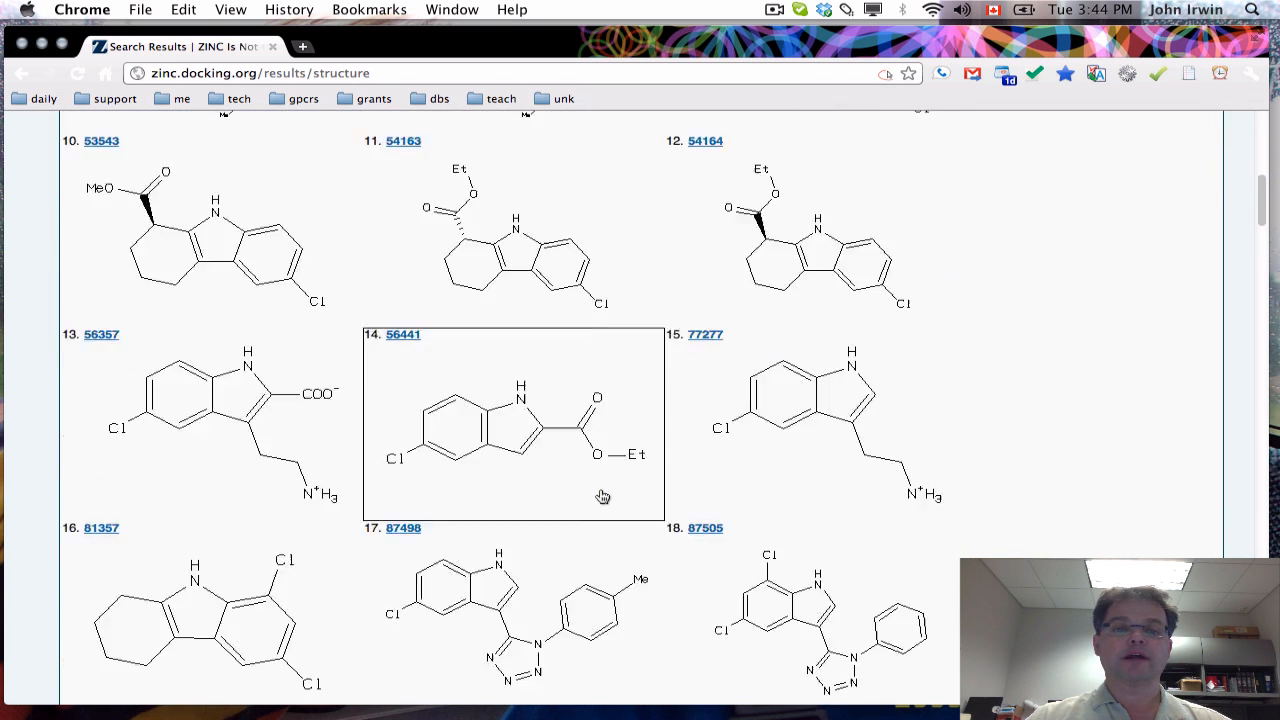
scroll(down, 3)
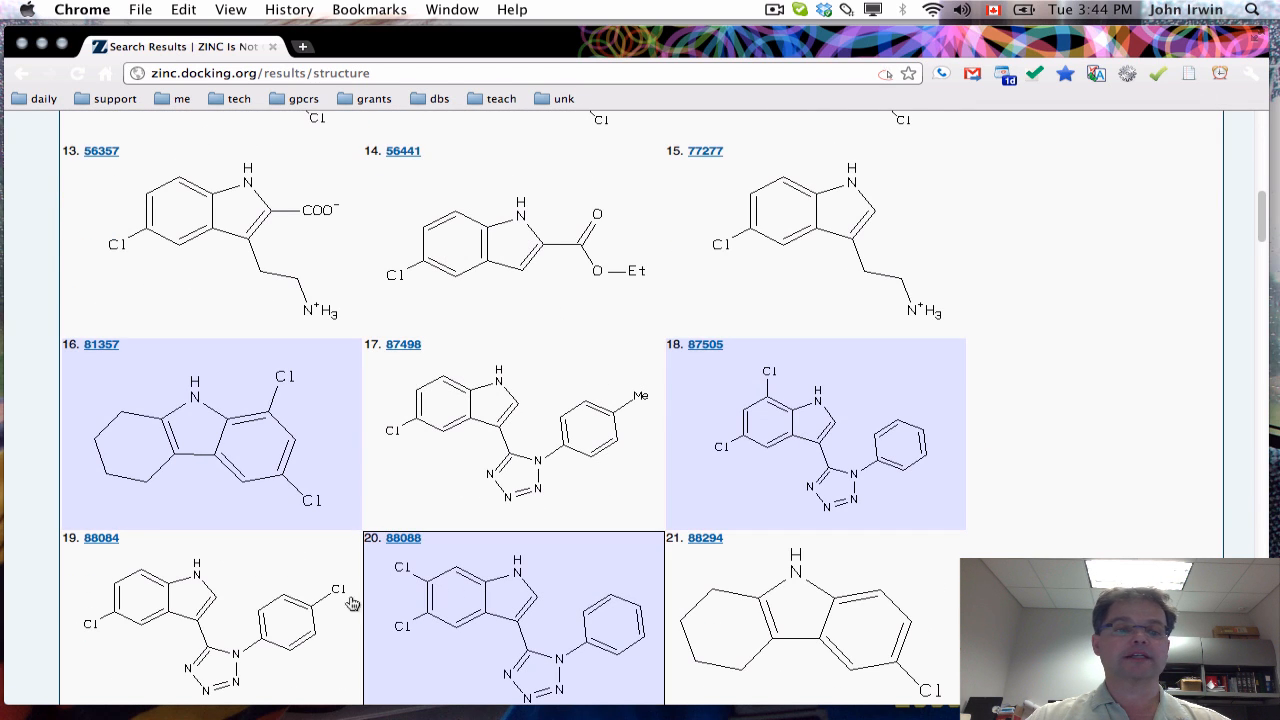
scroll(down, 3)
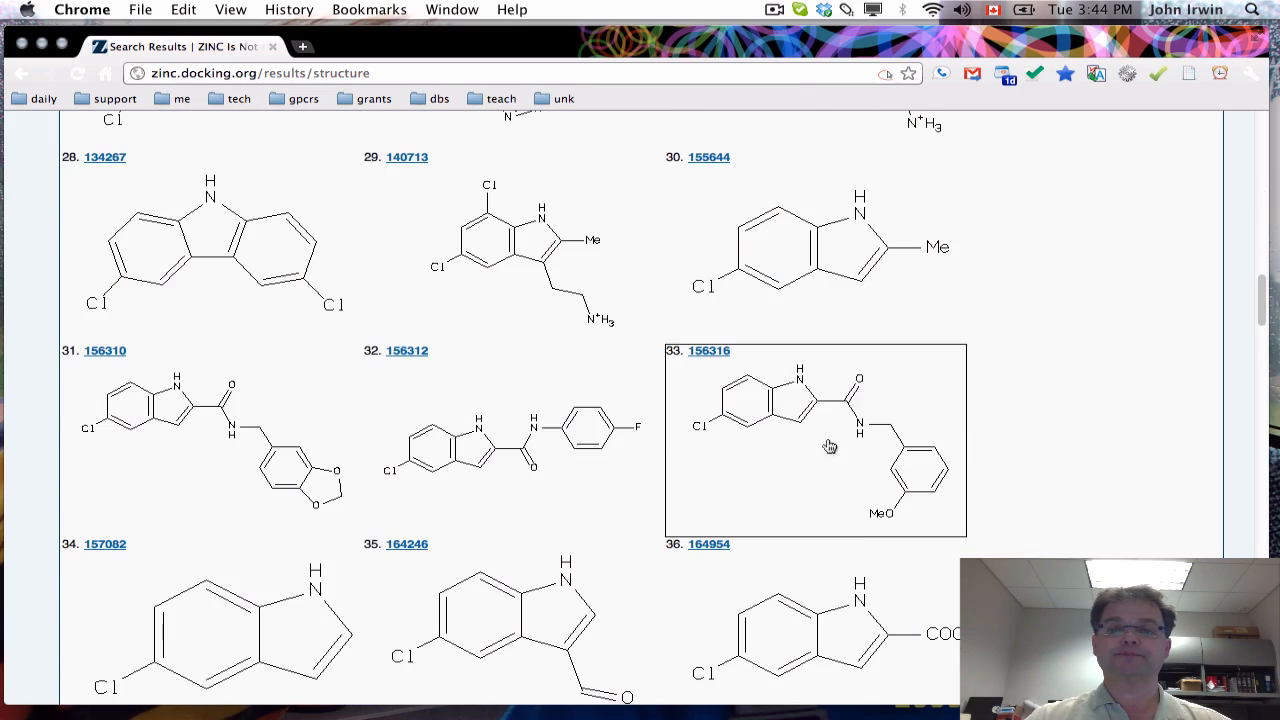
scroll(down, 3)
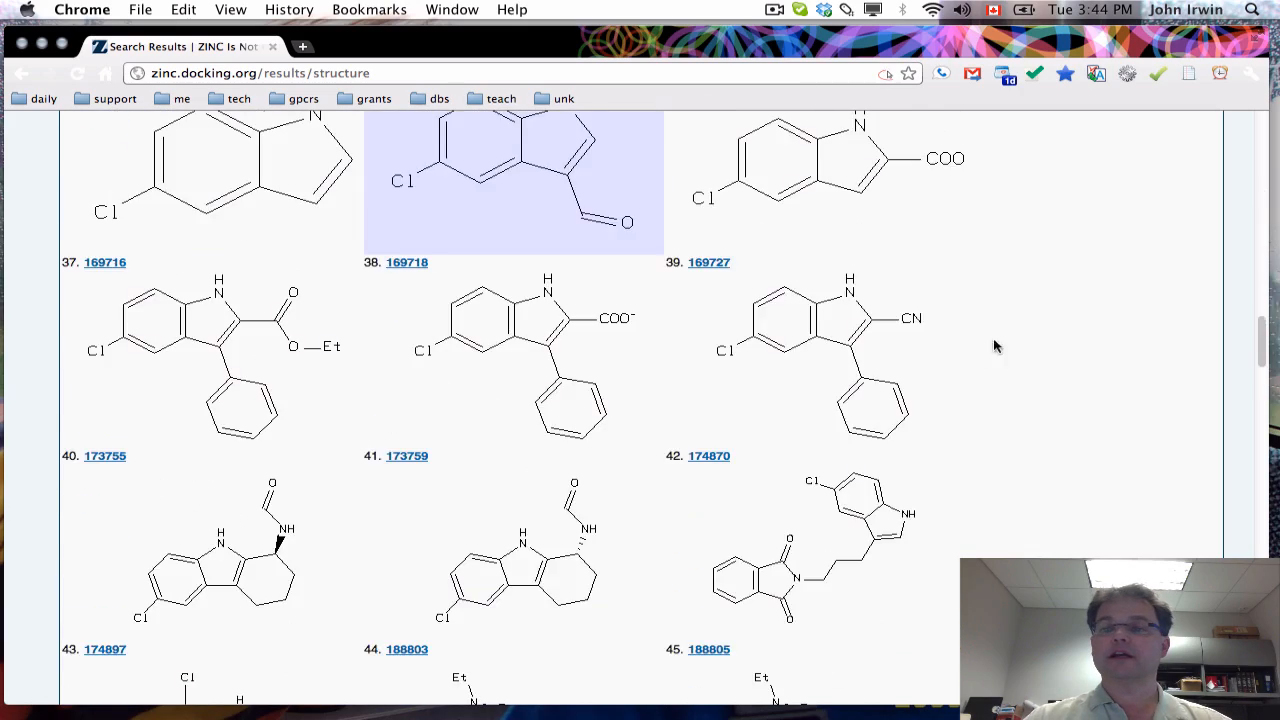
scroll(down, 3)
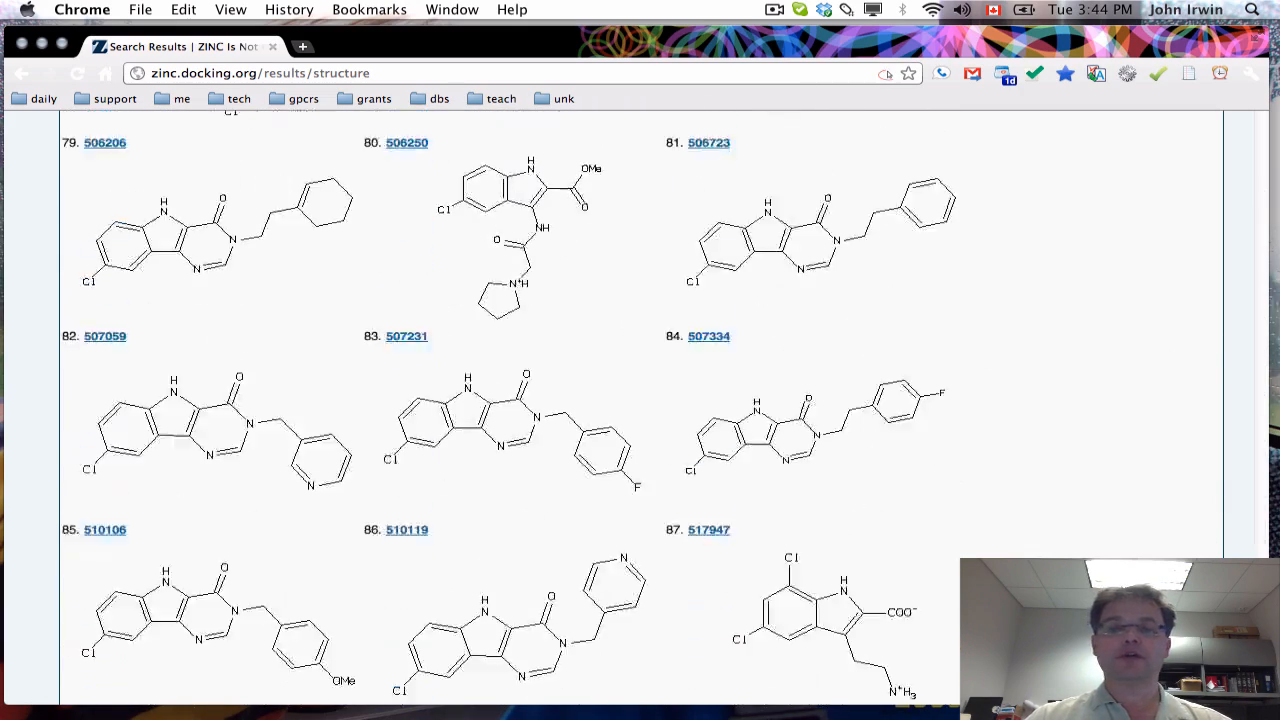
scroll(down, 3)
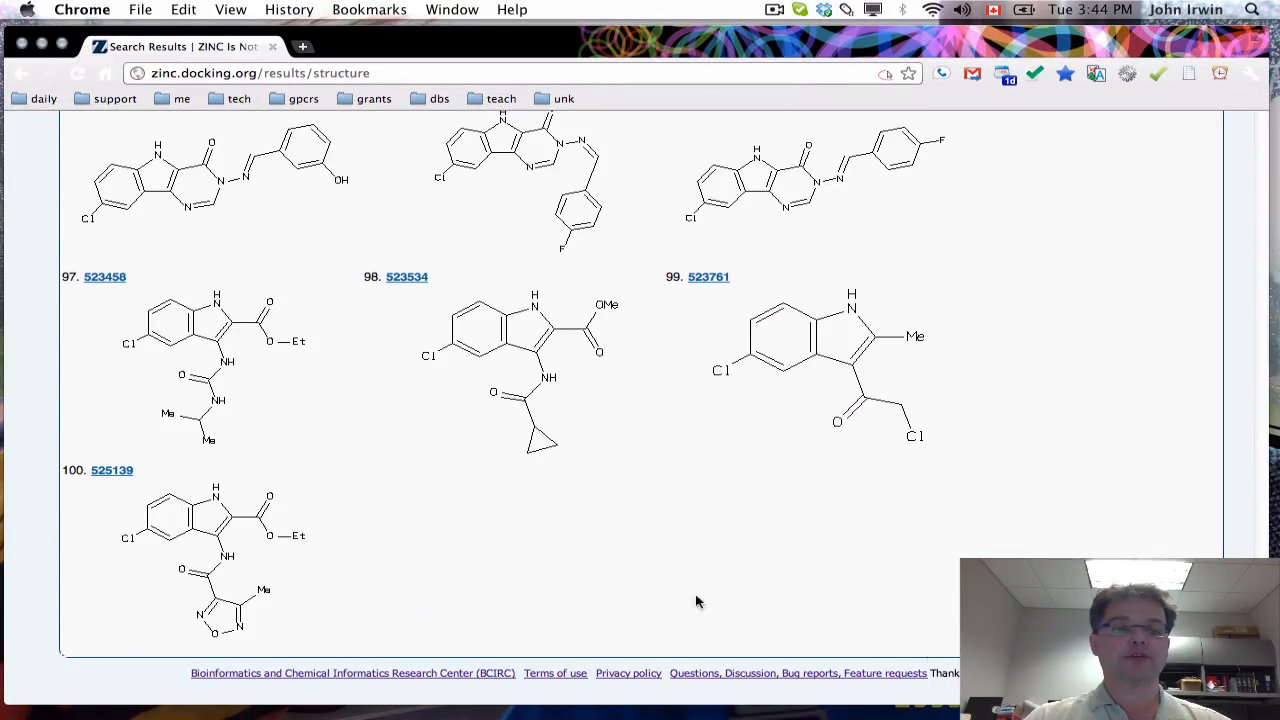
scroll(up, 3)
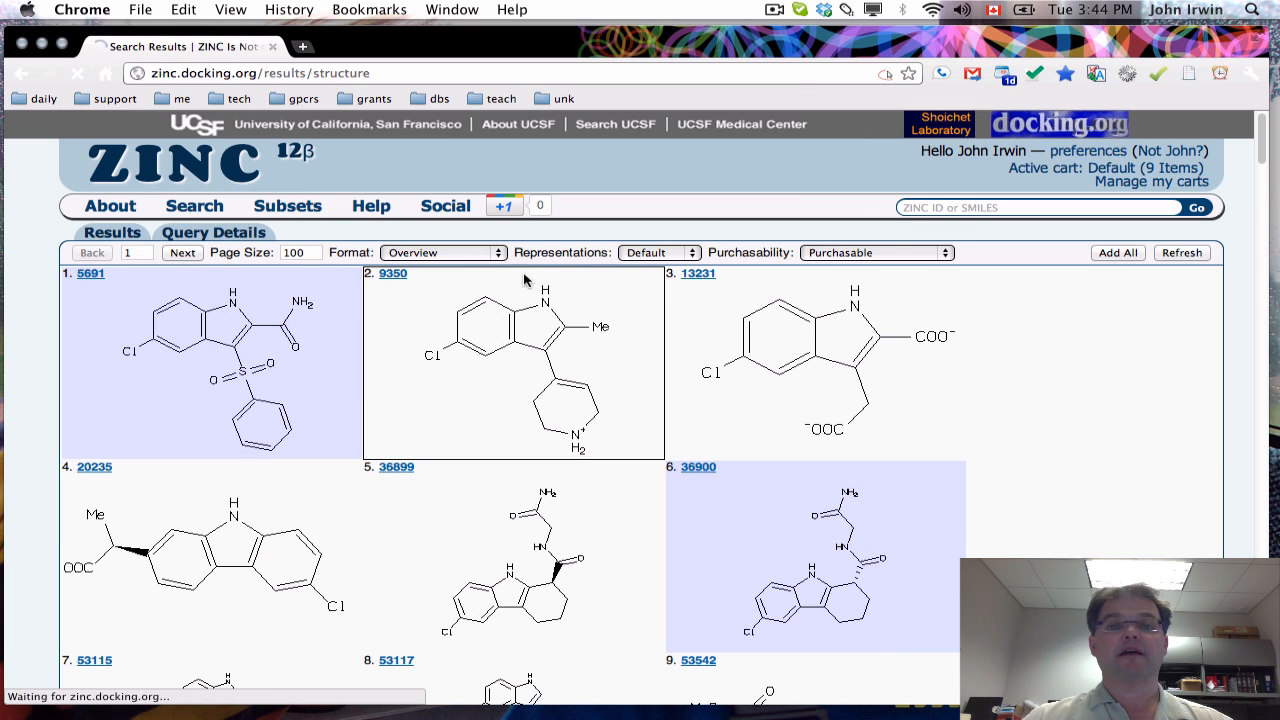
click(182, 252)
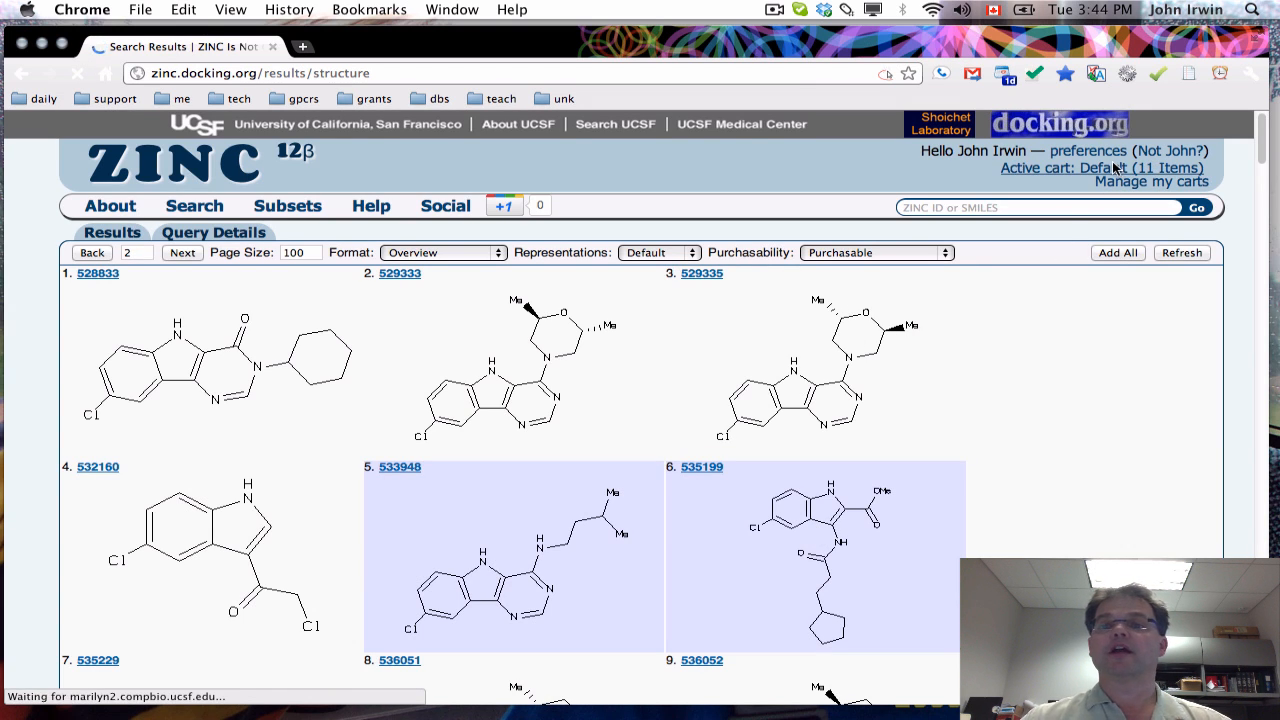
mouse_move(1080, 168)
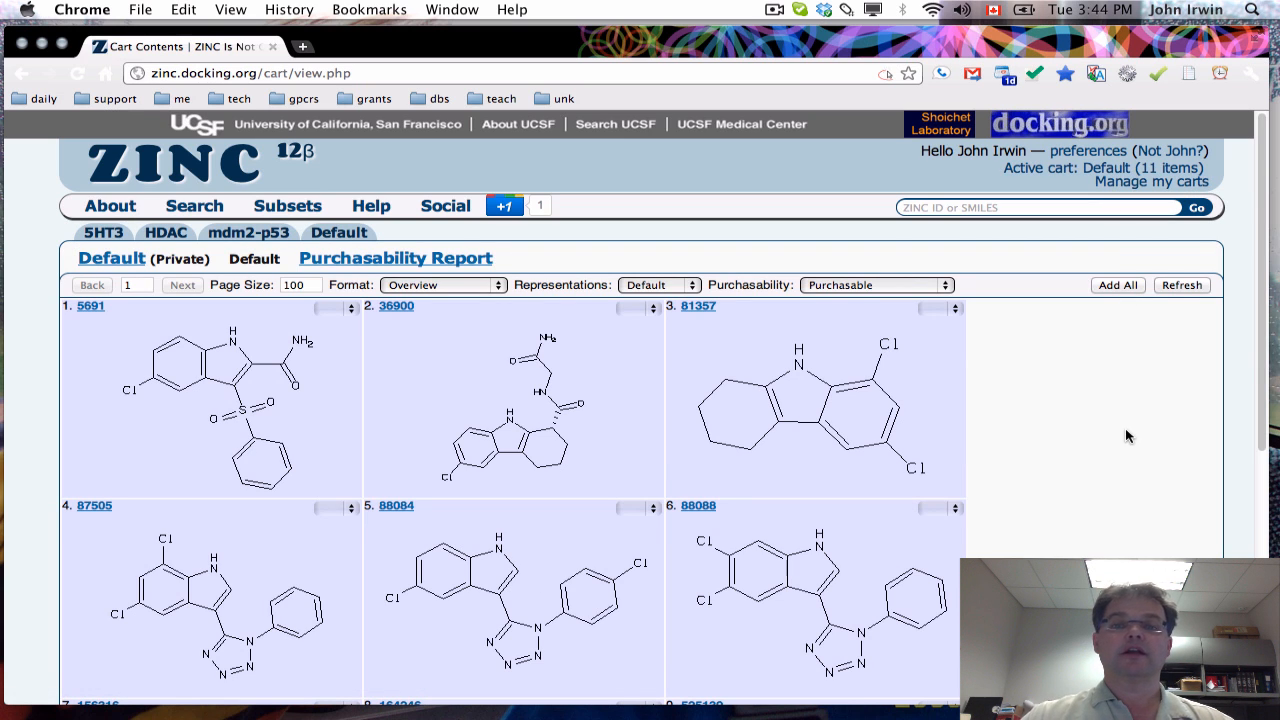
Step: Scroll through the Default cart's 11 chloro-indole compounds
scroll(down, 3)
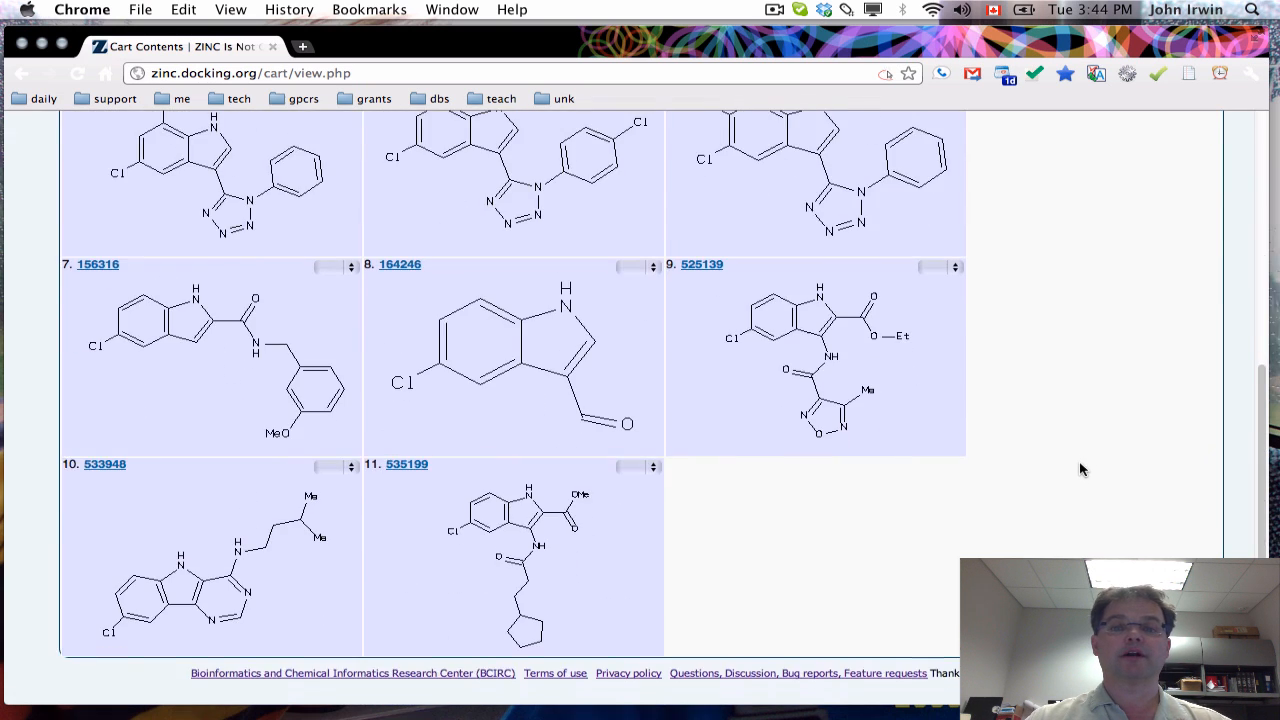
scroll(up, 3)
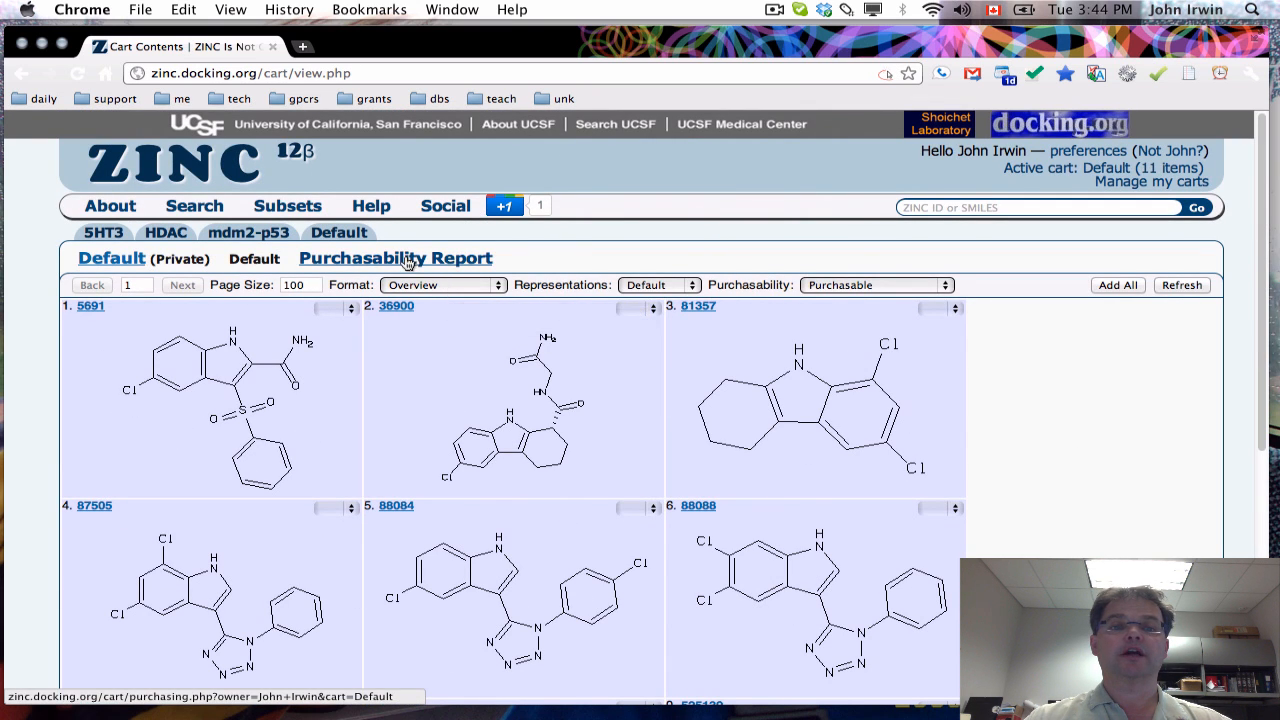
Step: Show the cart's purchasability report with Molport (9 available) and eMolecules (8 available) stock
click(396, 258)
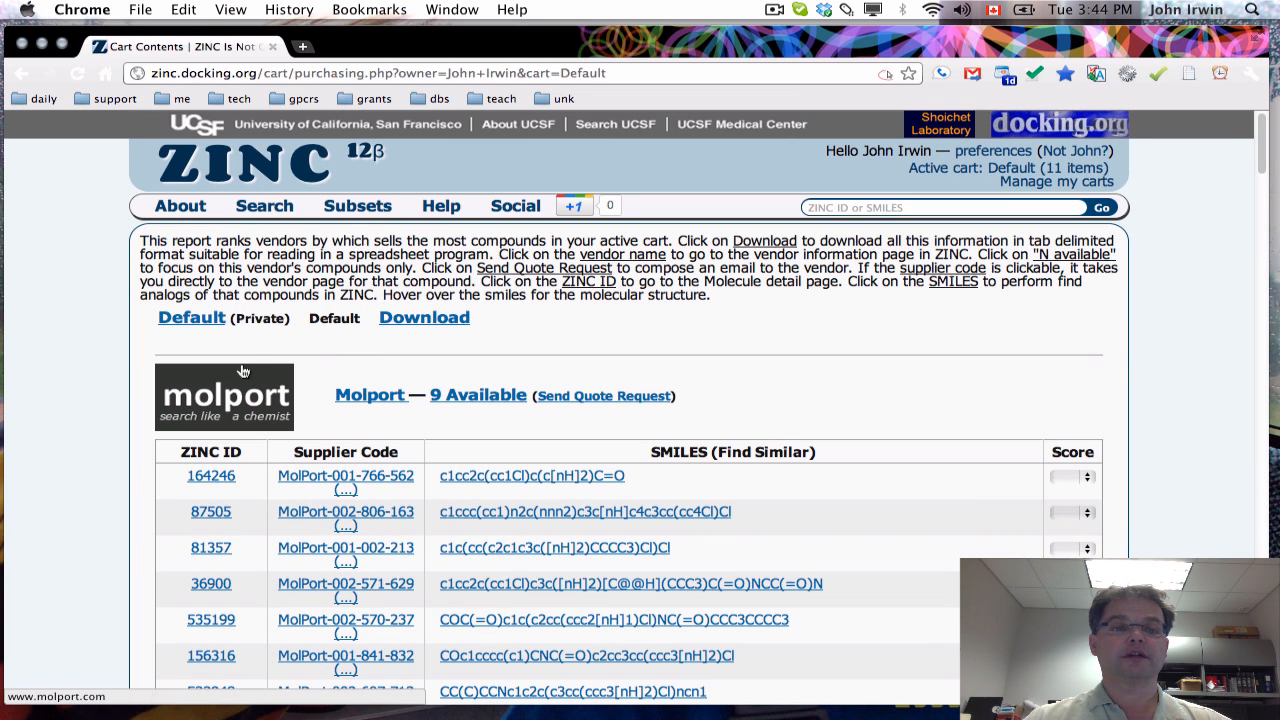
mouse_move(140, 380)
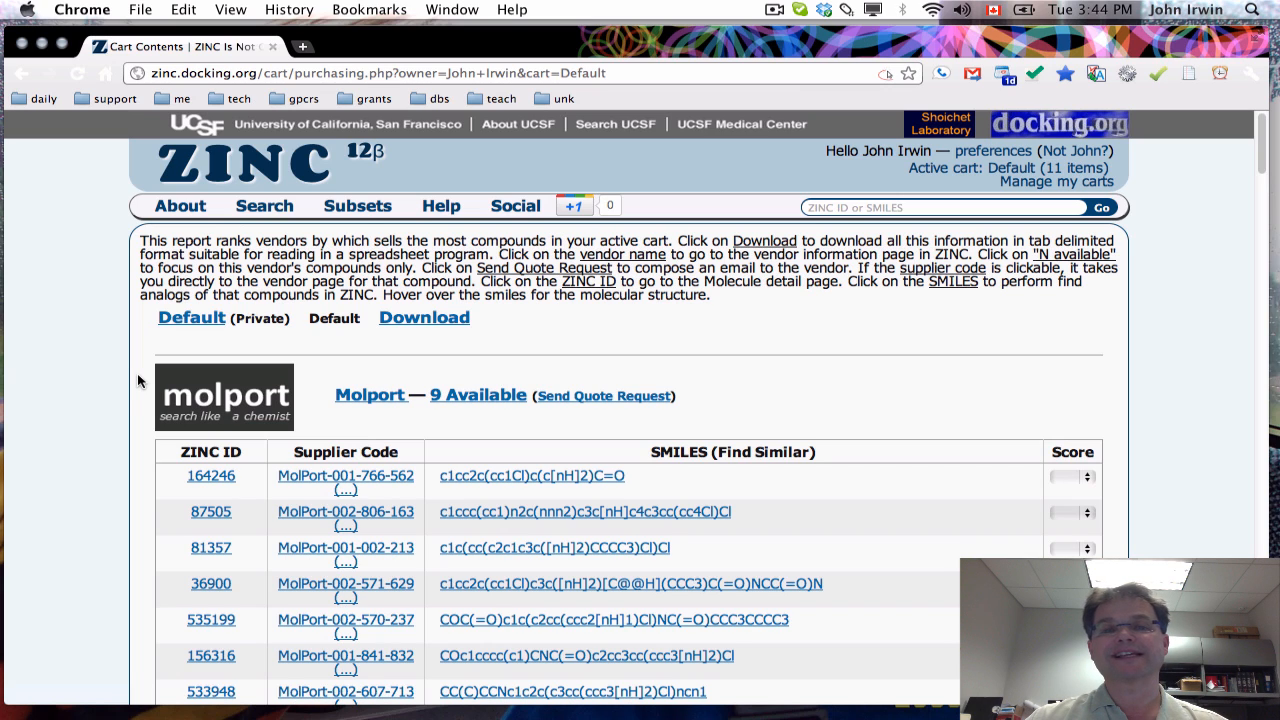
mouse_move(408, 388)
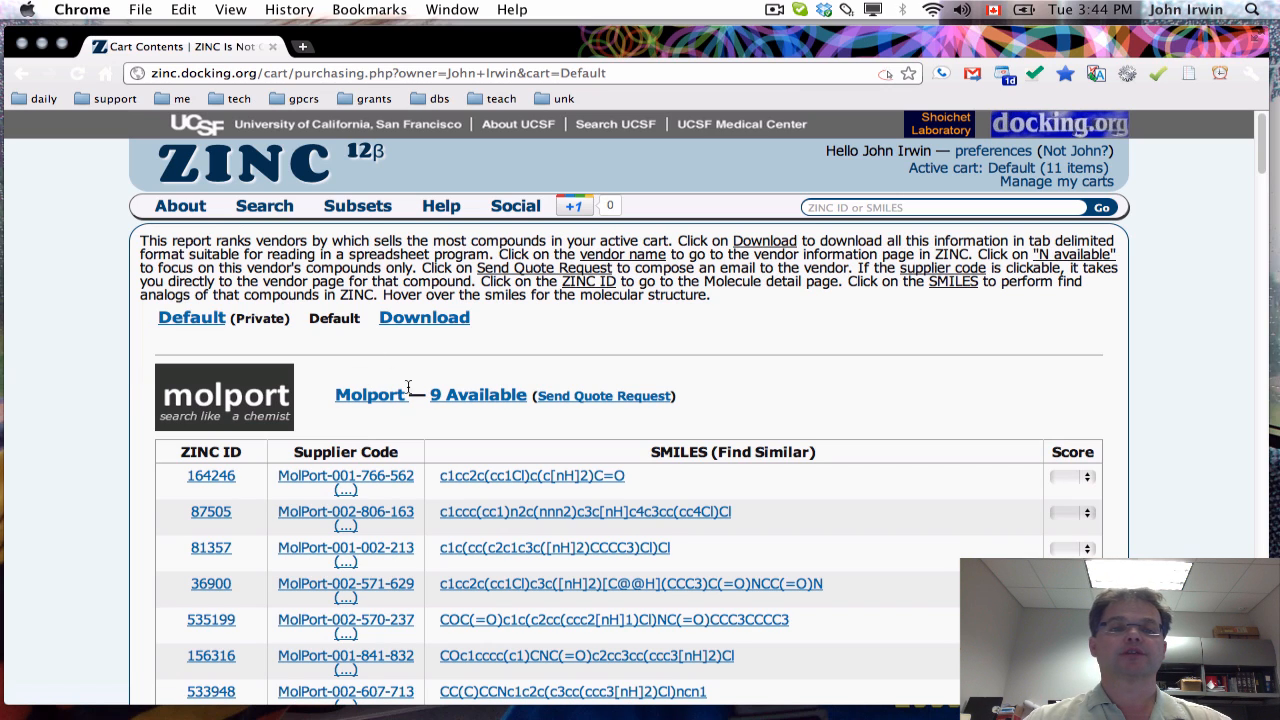
mouse_move(590, 388)
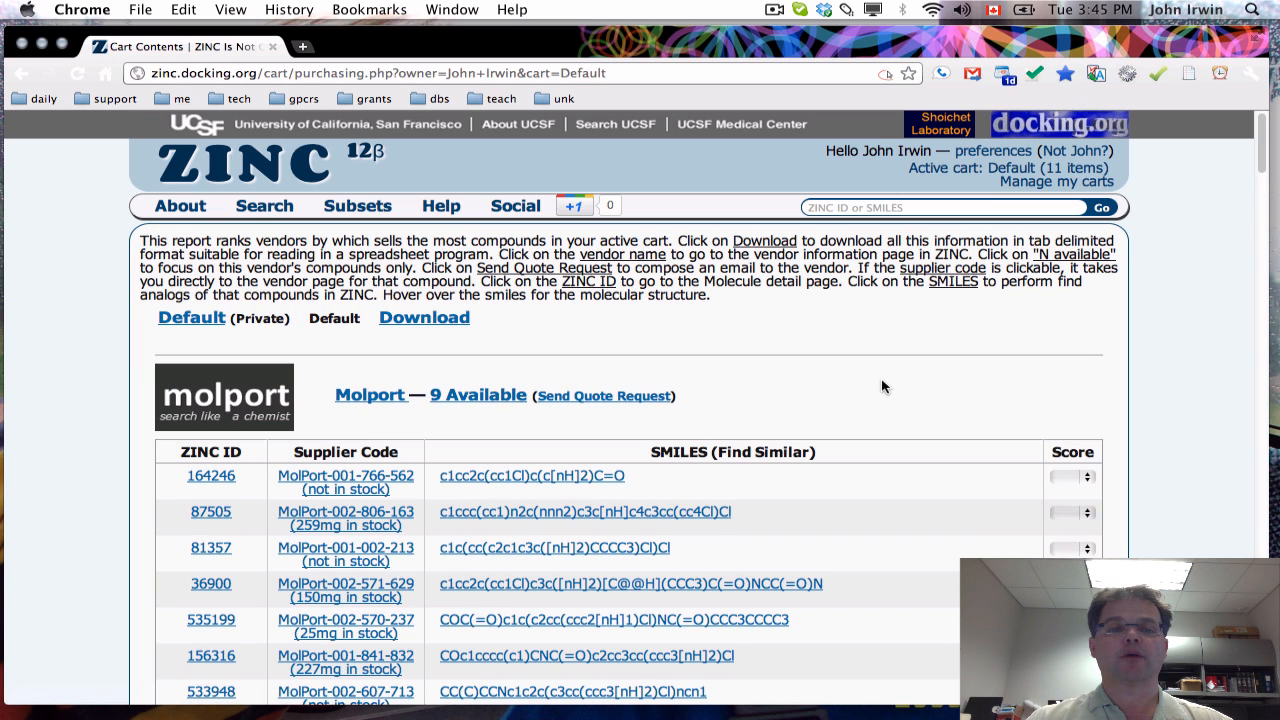
scroll(down, 3)
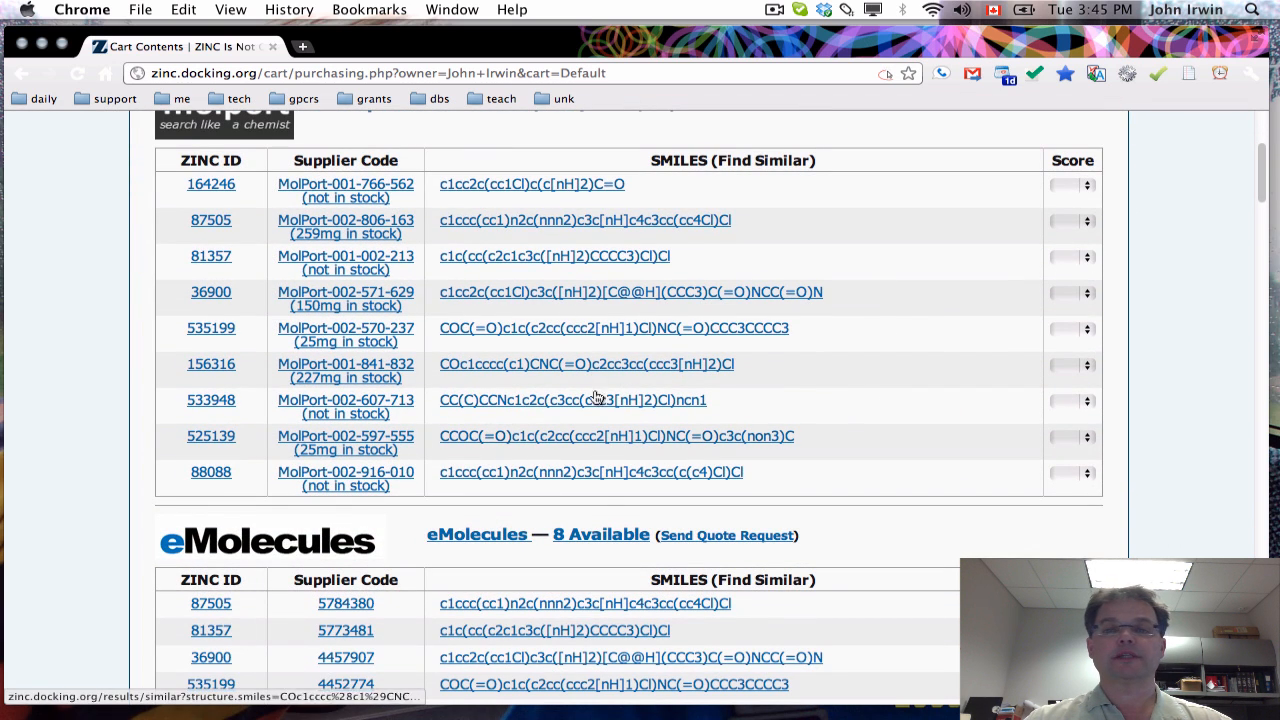
mouse_move(212, 184)
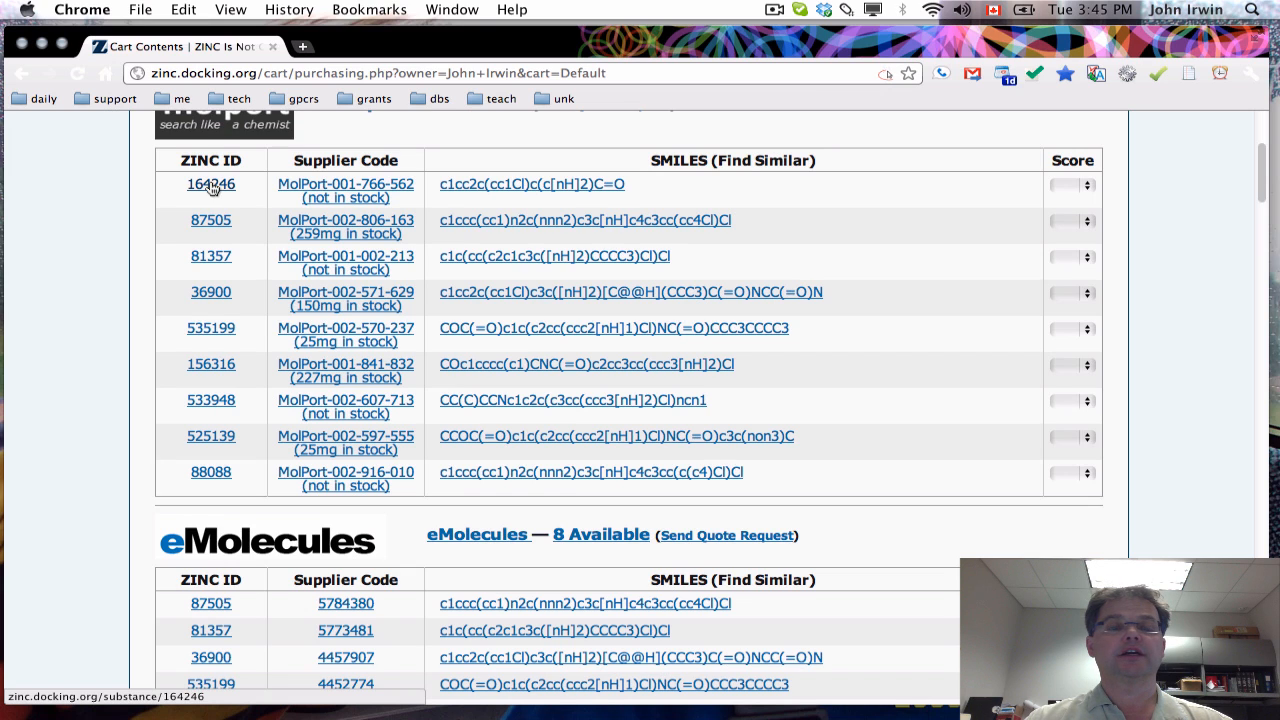
mouse_move(210, 292)
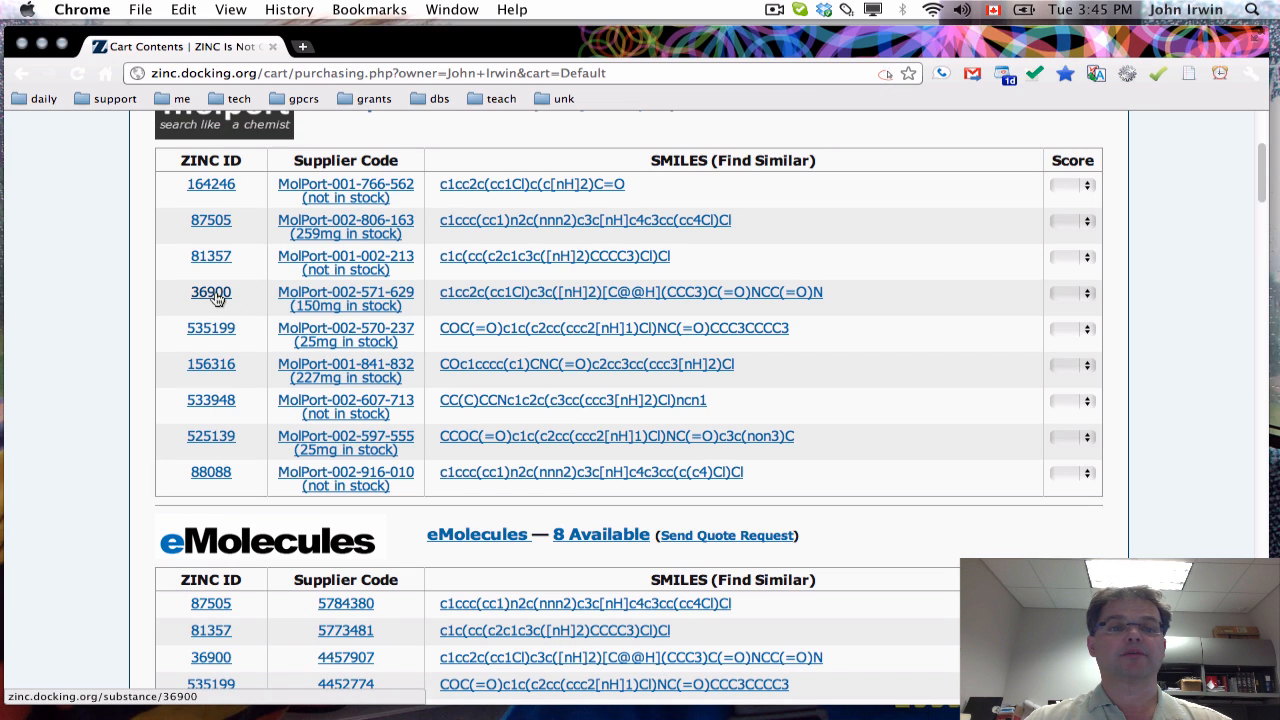
mouse_move(210, 364)
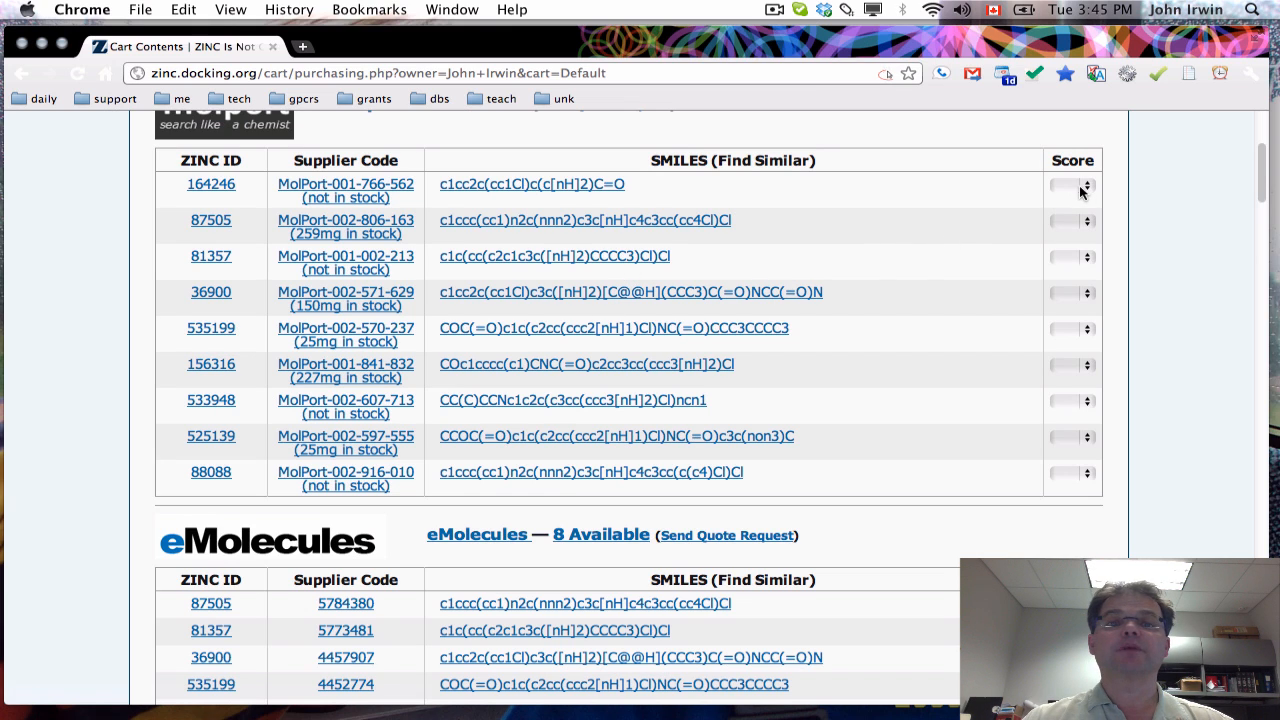
Step: Score compound 164246 A+, then sort Molport offers by score, supplier code and ZINC ID
click(1072, 184)
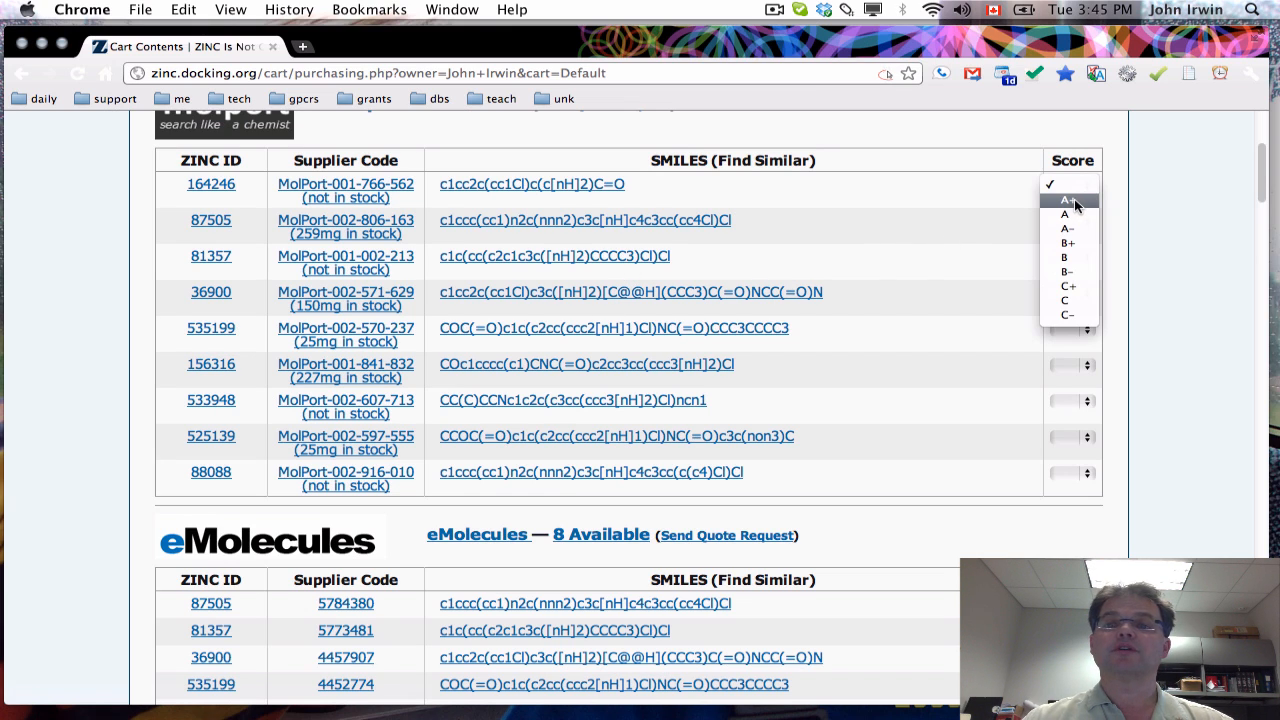
mouse_move(1070, 206)
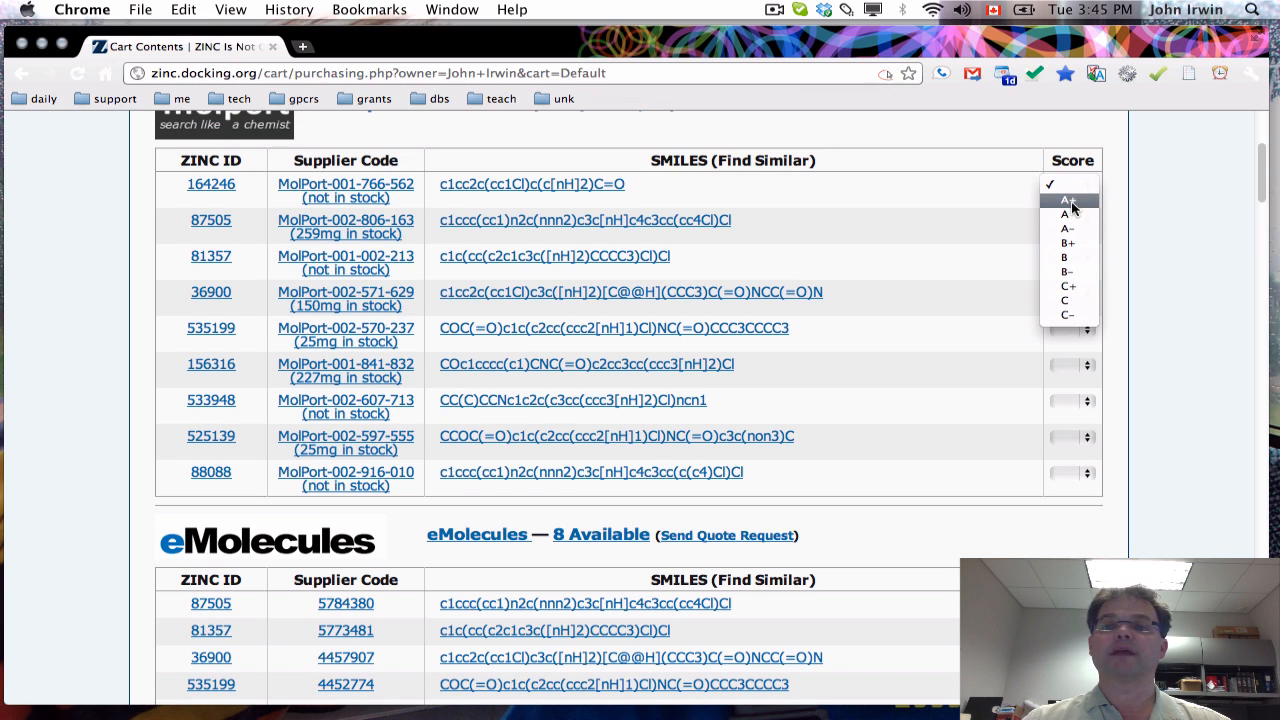
mouse_move(1070, 316)
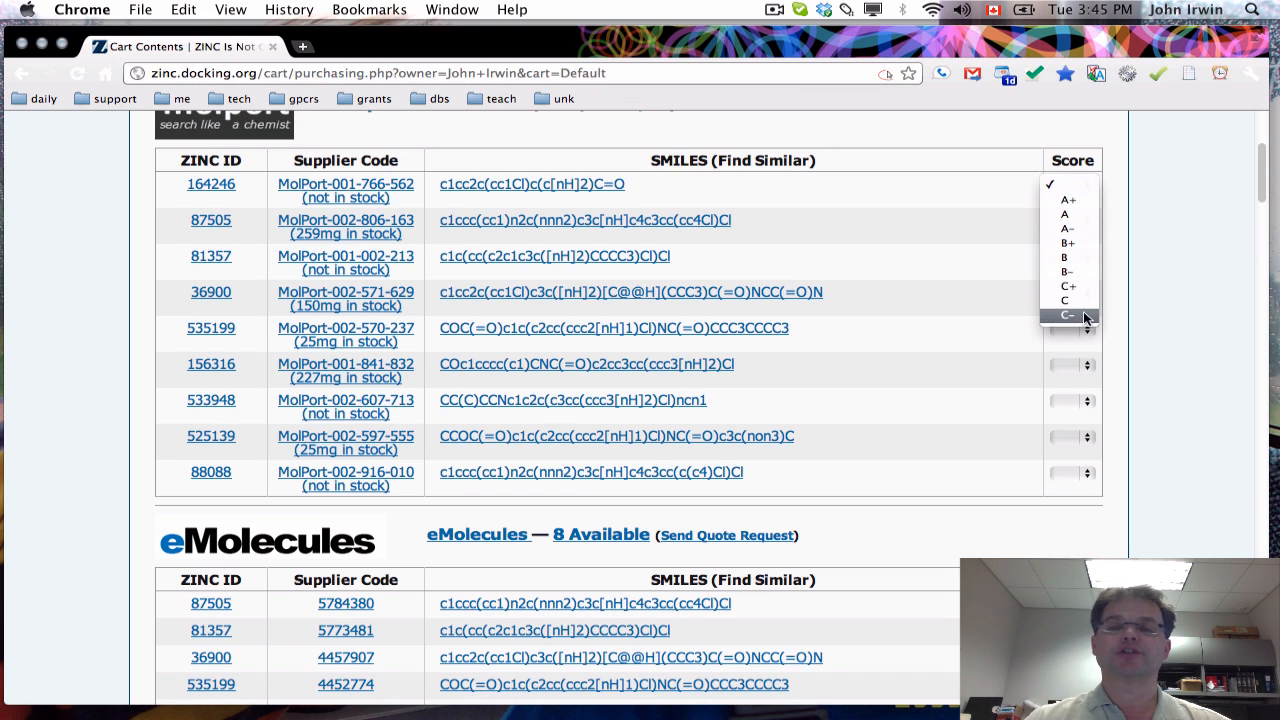
click(1066, 200)
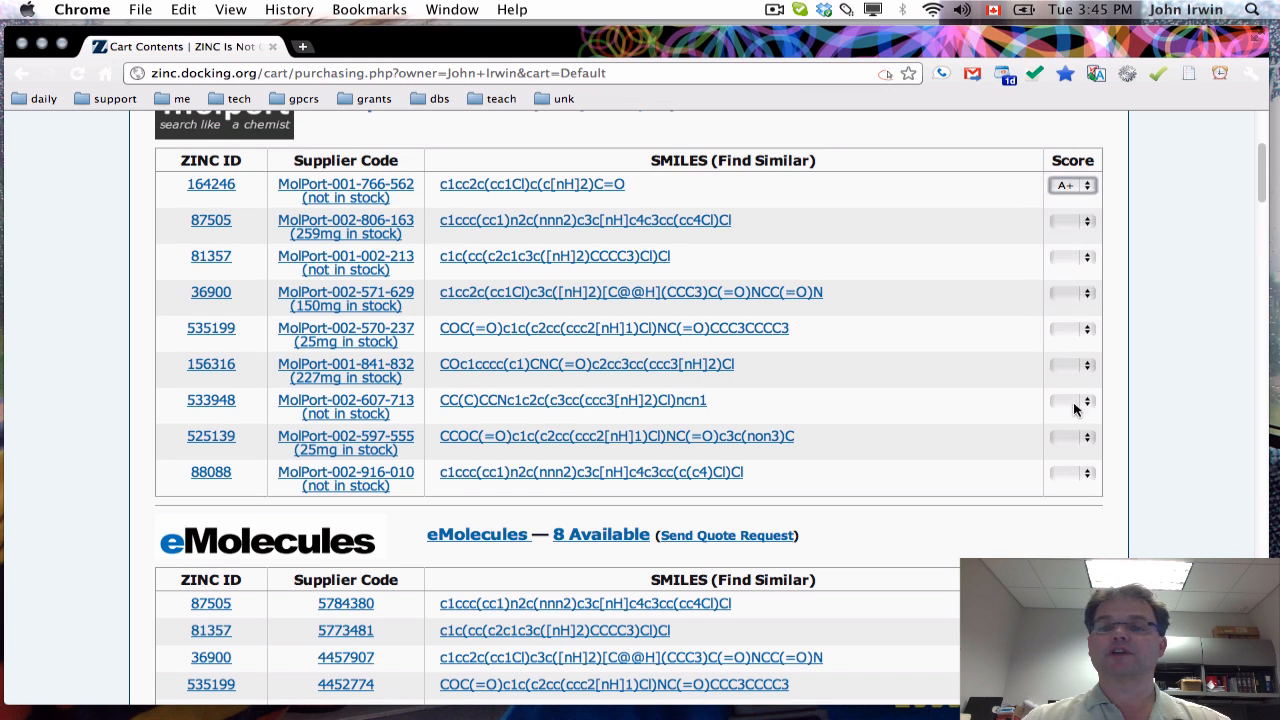
click(1072, 160)
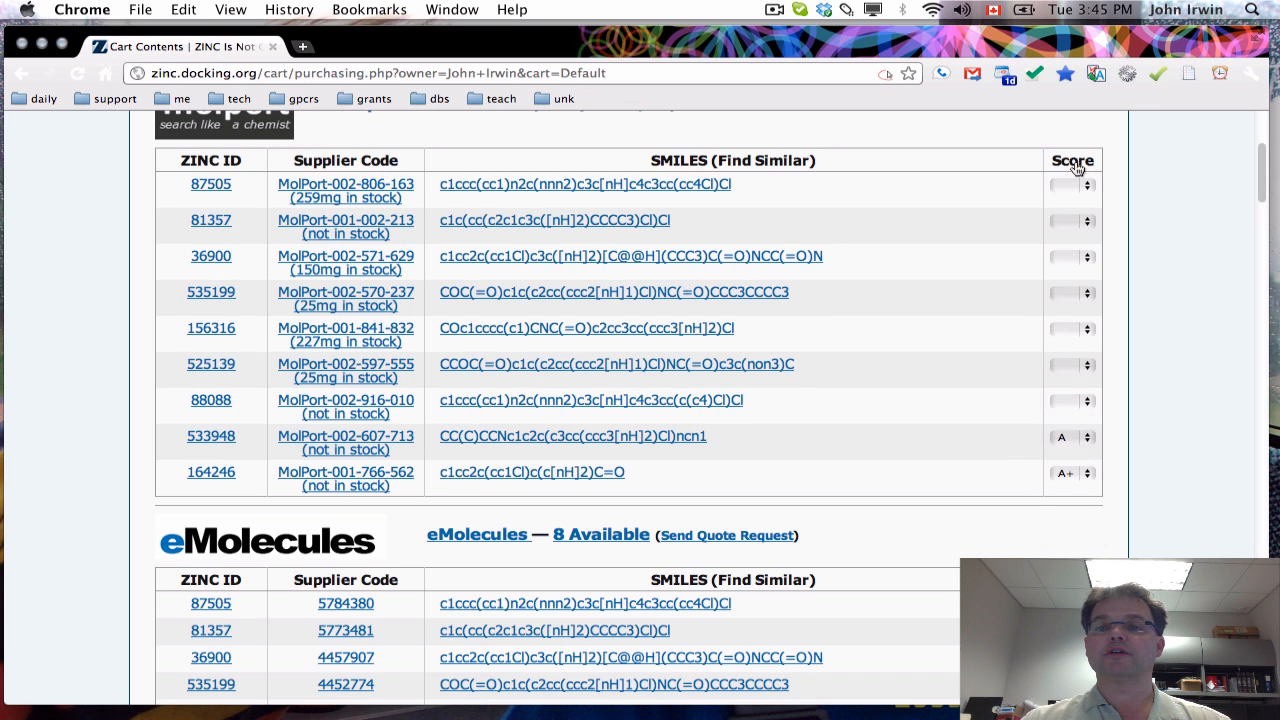
click(1072, 160)
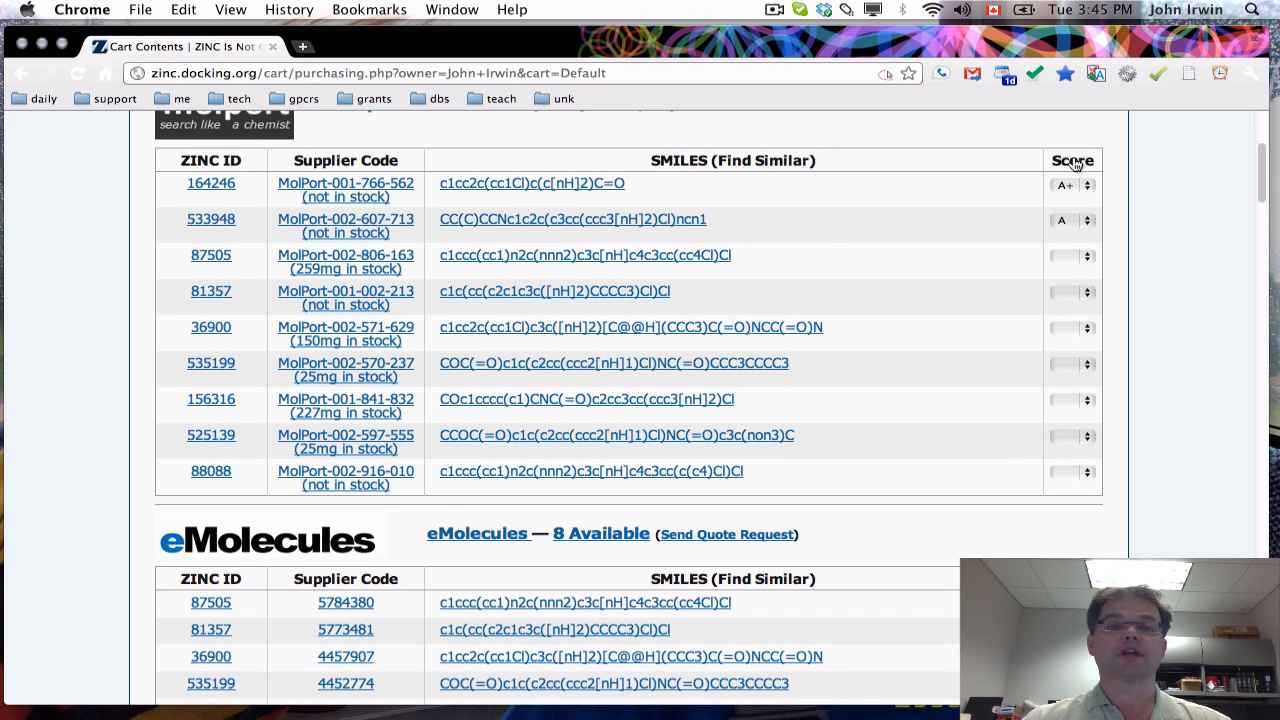
click(344, 160)
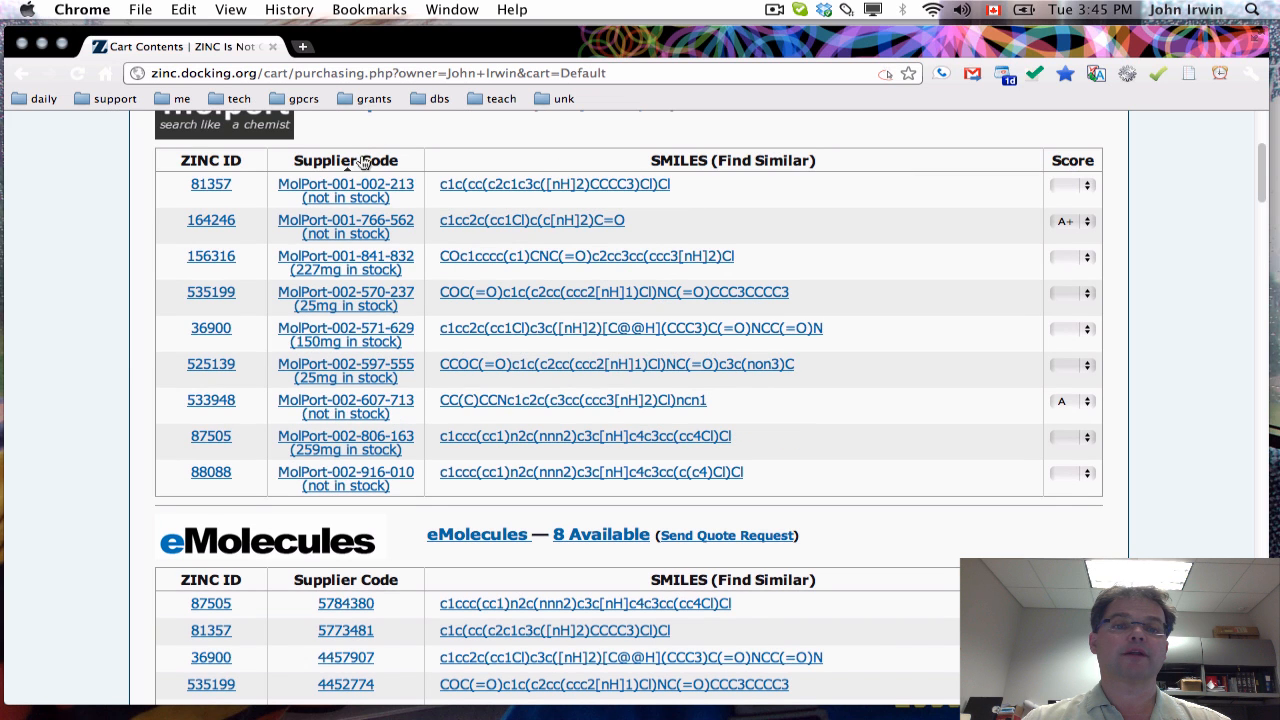
click(210, 160)
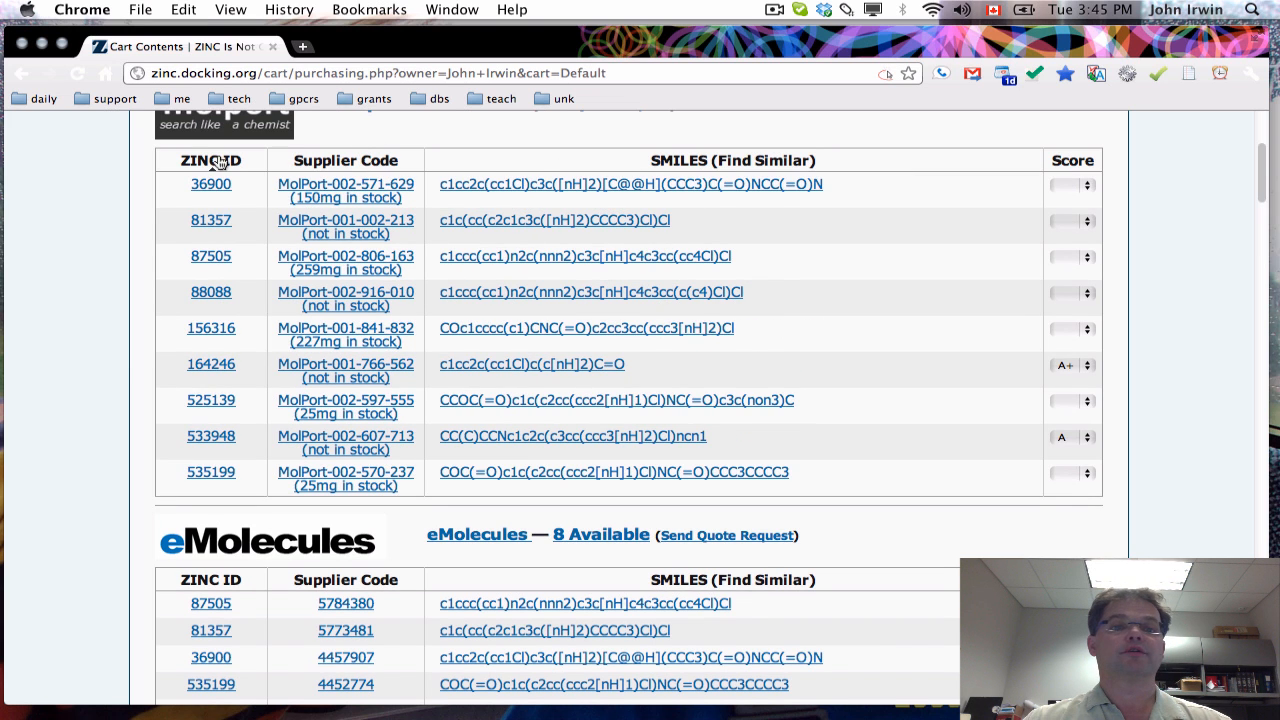
scroll(down, 3)
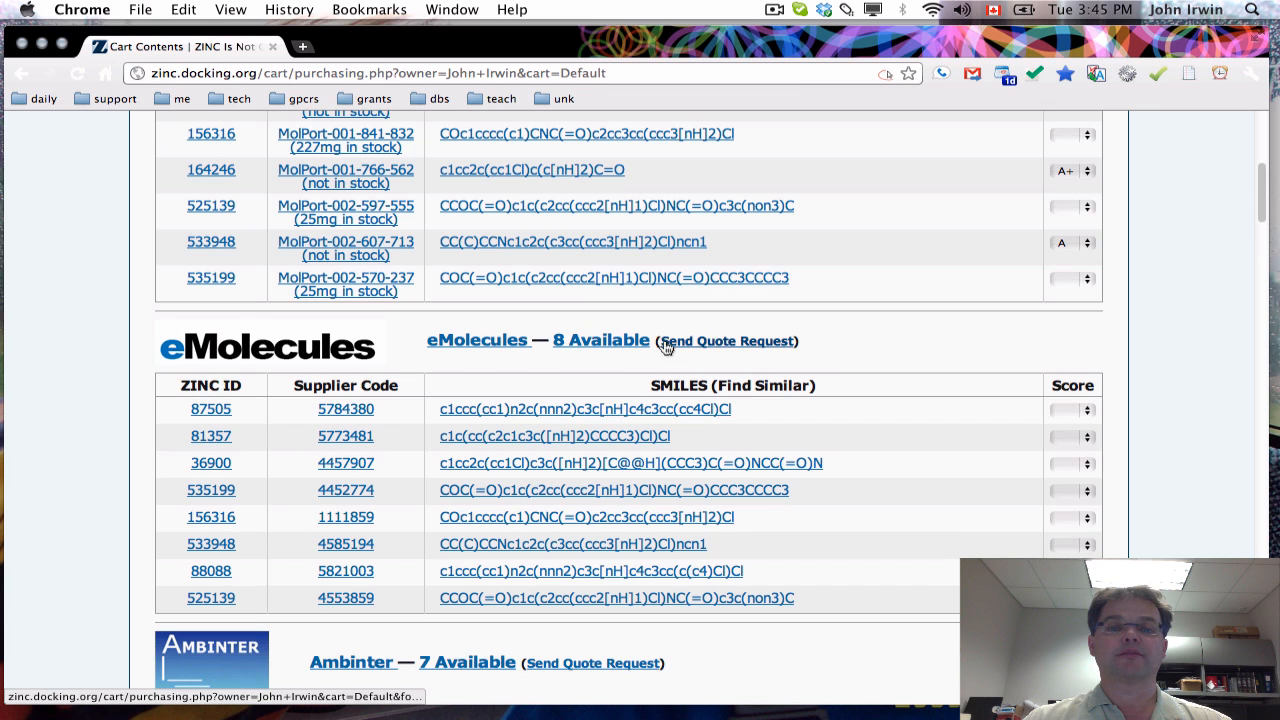
mouse_move(742, 348)
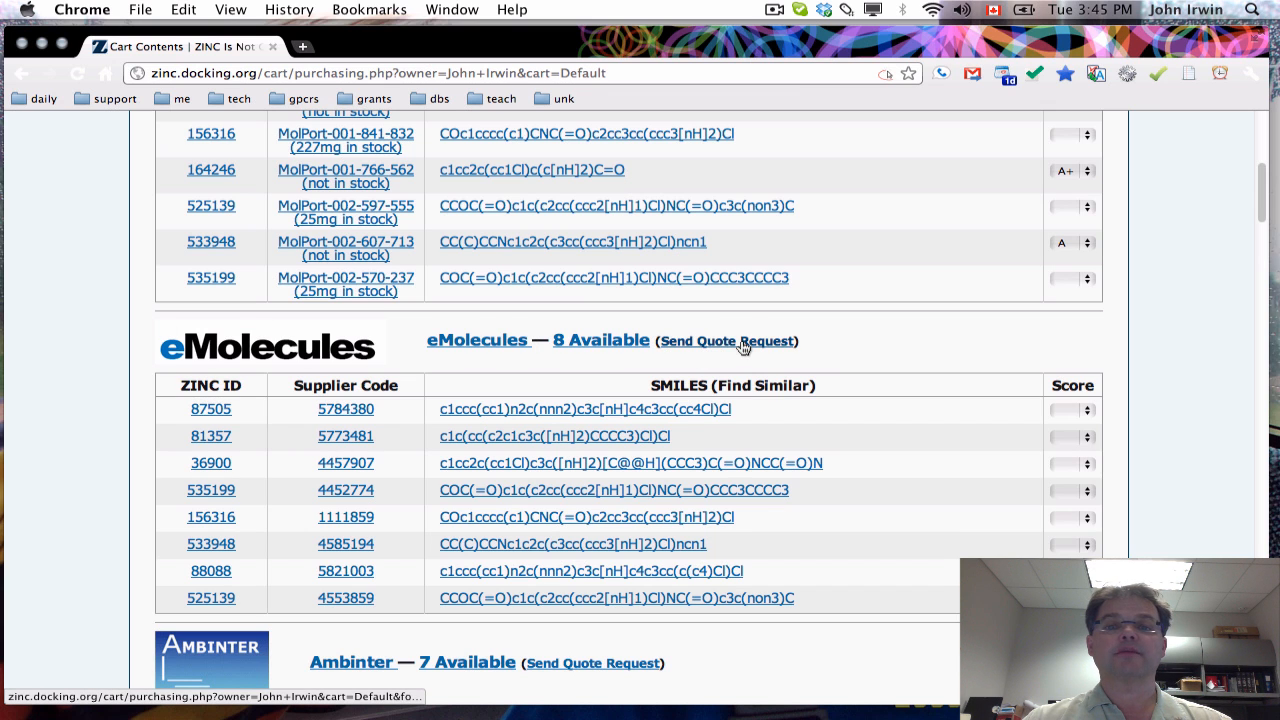
Step: Scroll through the eMolecules, Ambinter, Maybridge and other vendor tables, returning to the cart
click(726, 340)
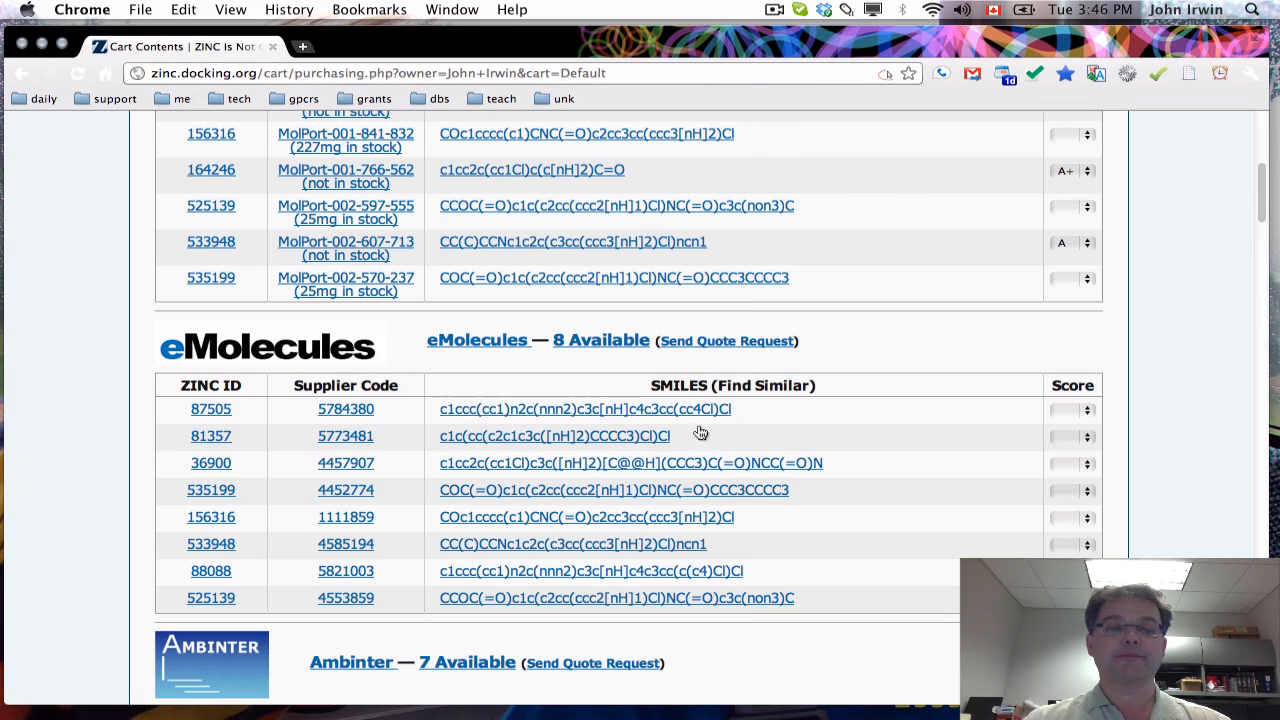
scroll(down, 3)
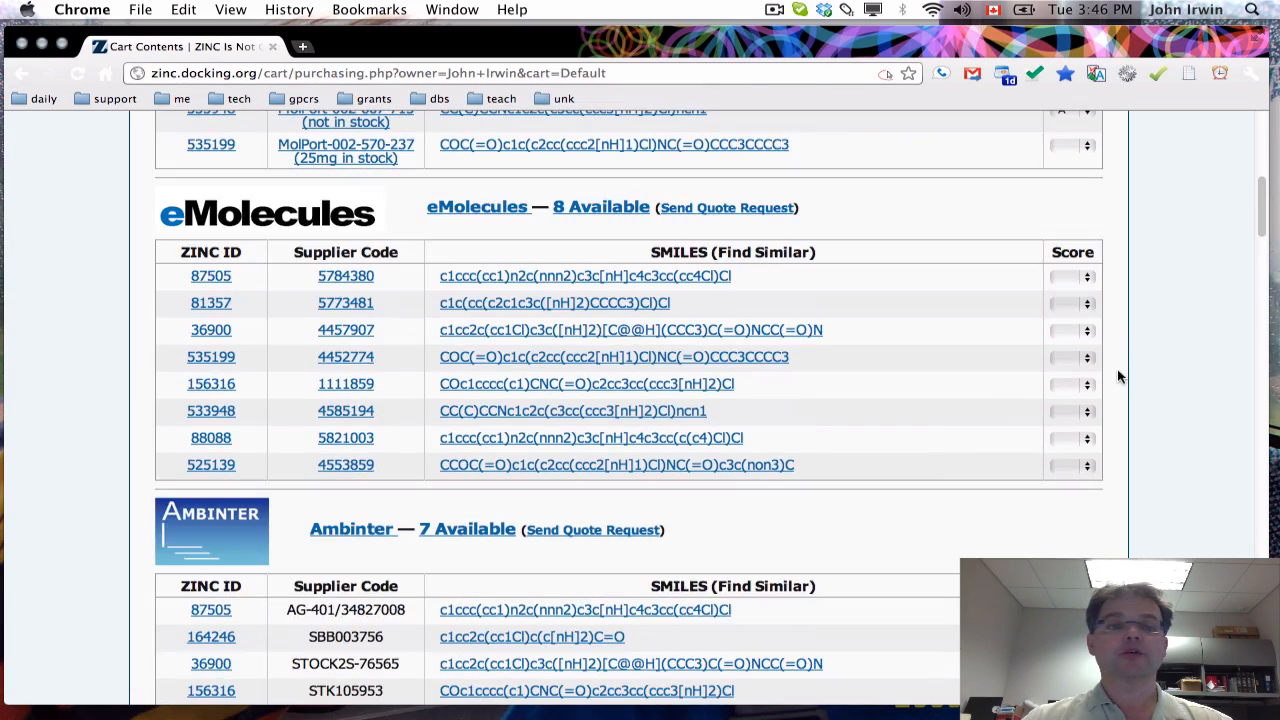
scroll(down, 3)
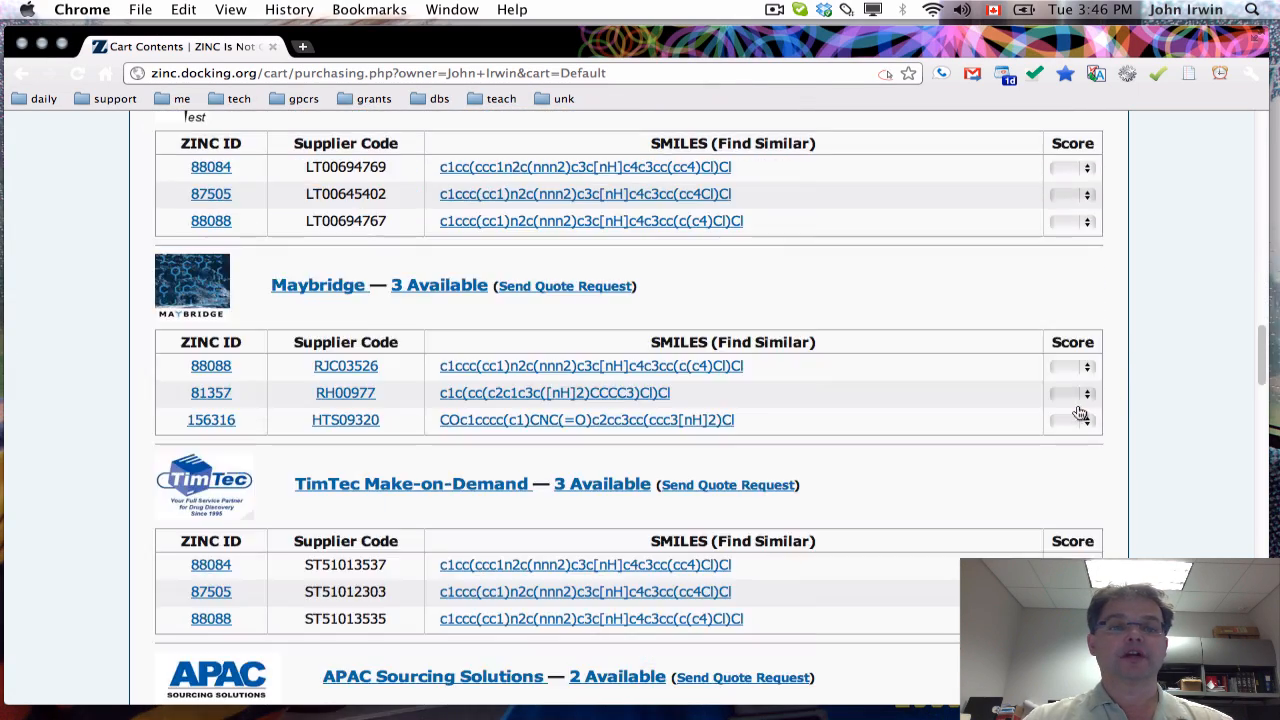
scroll(down, 3)
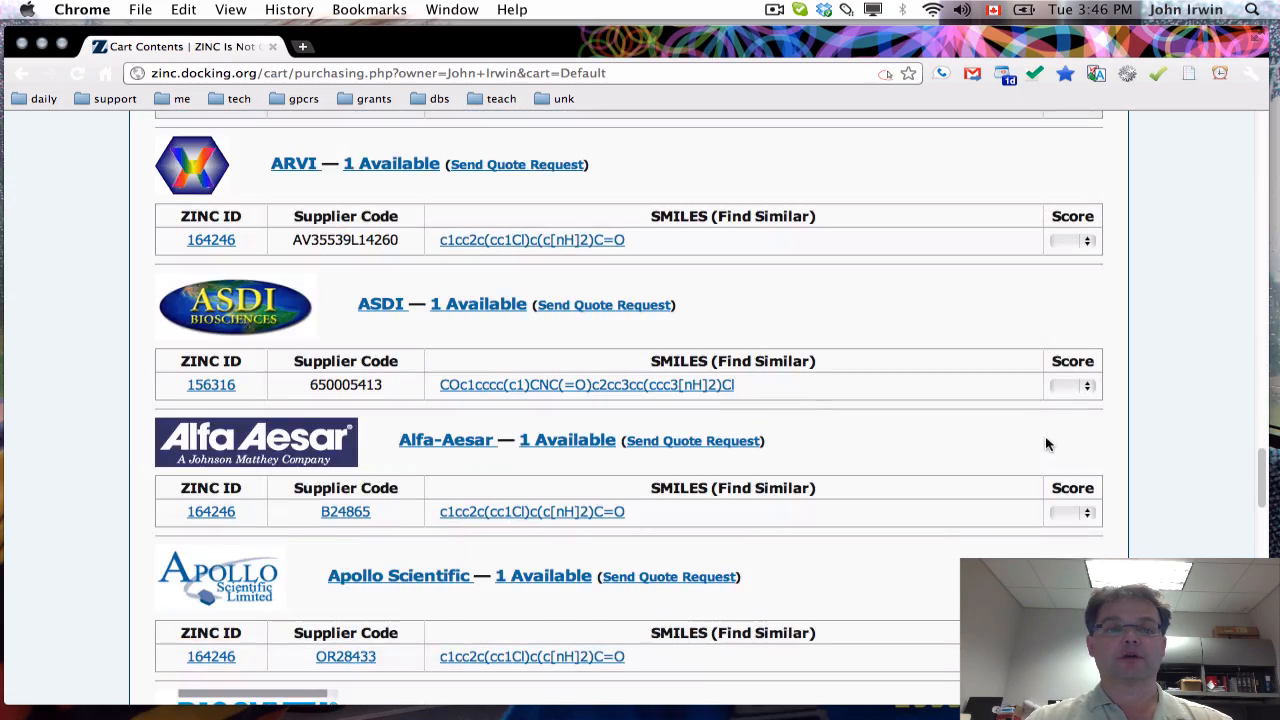
scroll(down, 3)
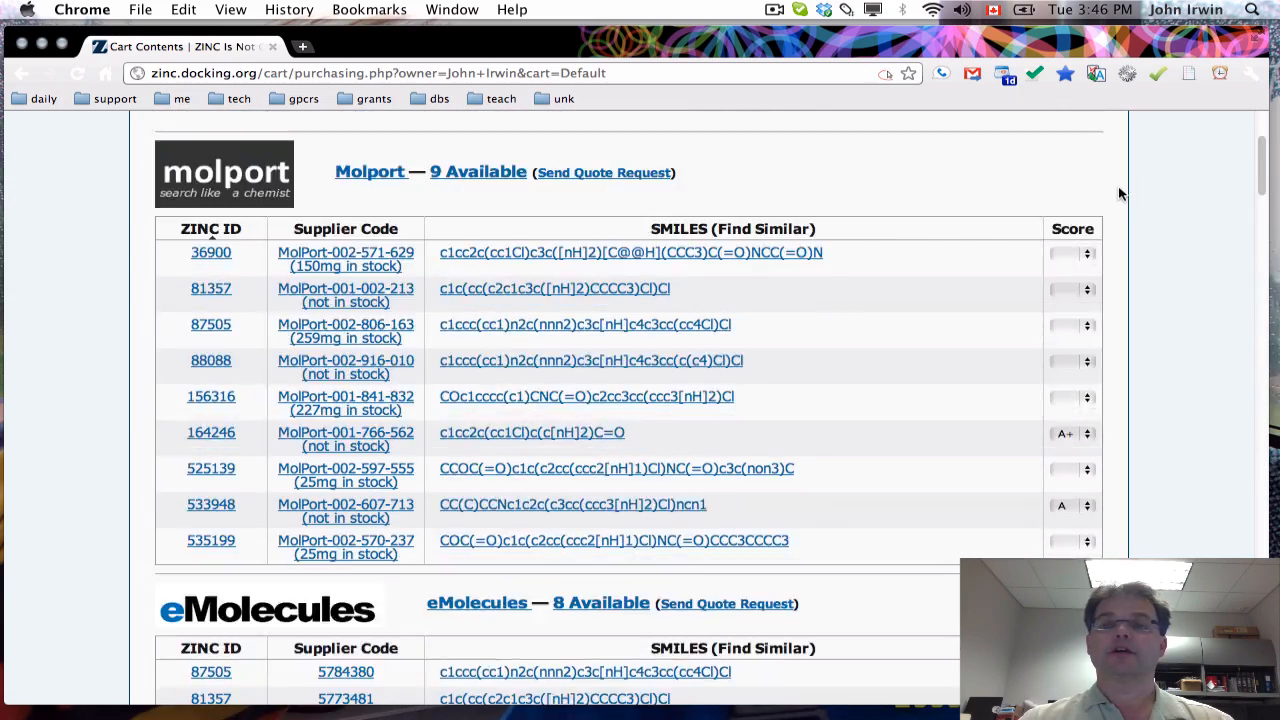
scroll(up, 3)
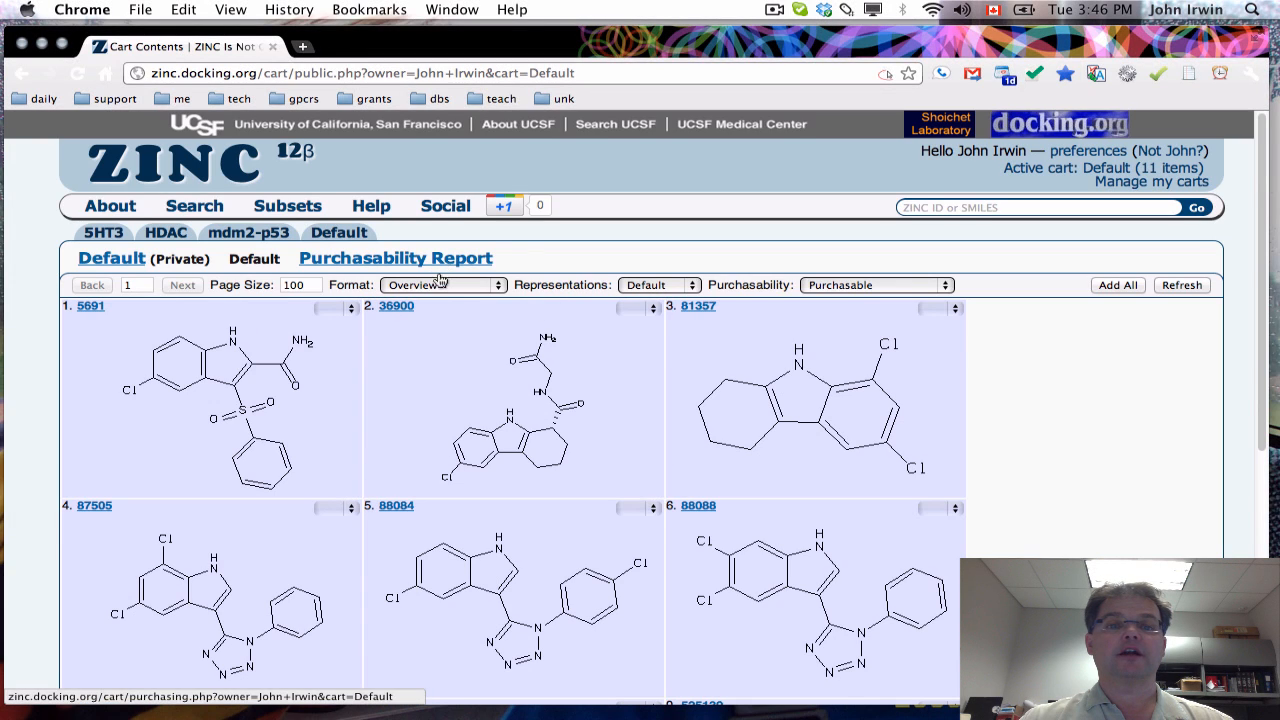
Step: Redisplay the Default cart in List format as SMILES with ZINC IDs and score columns
click(440, 284)
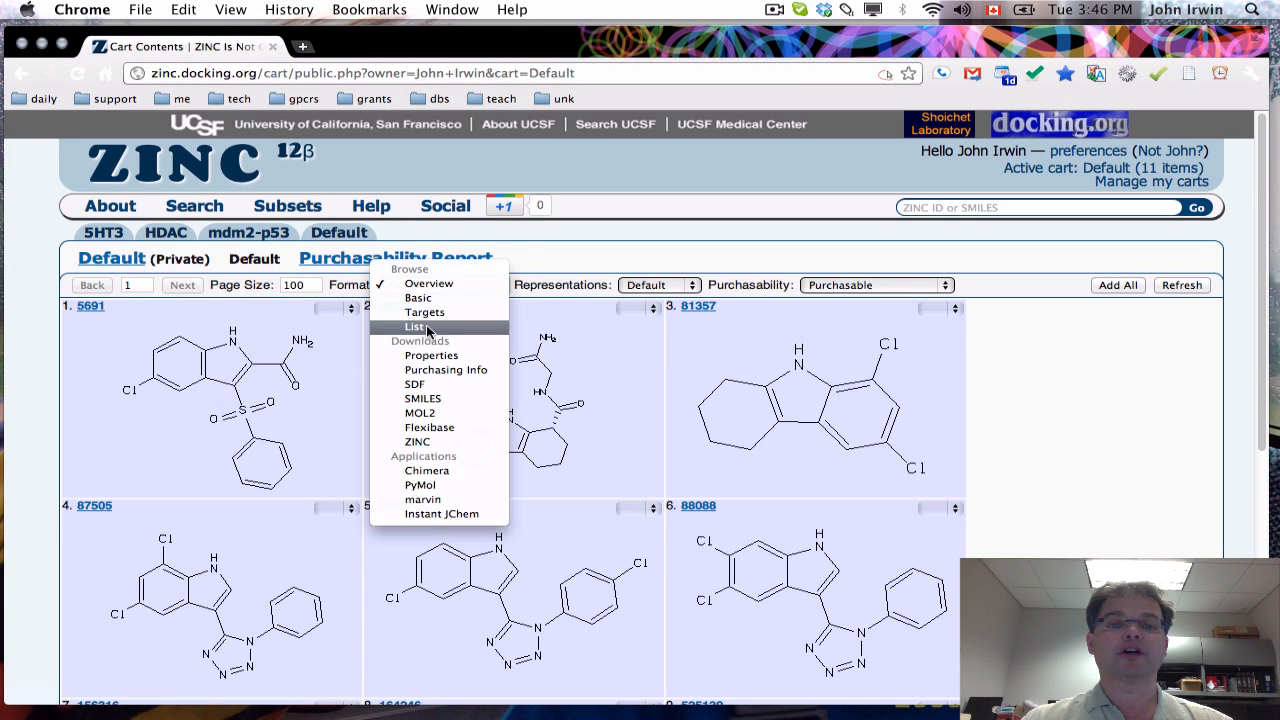
click(412, 326)
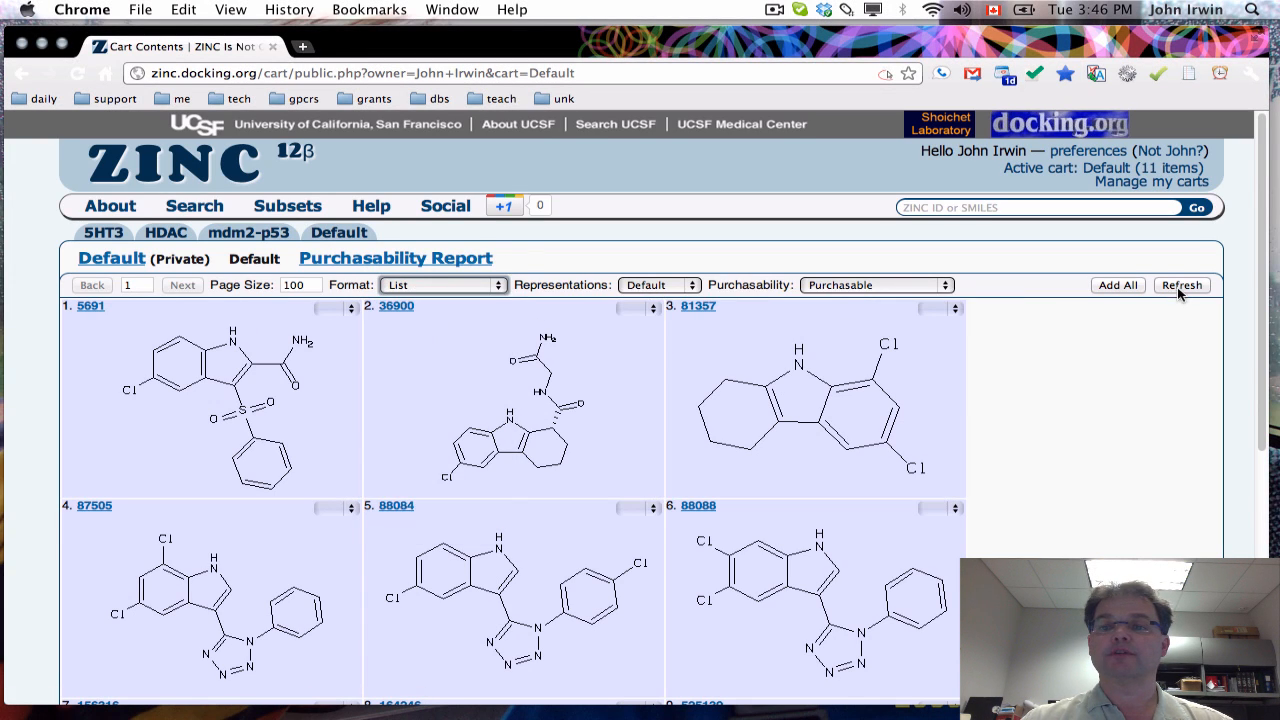
click(444, 284)
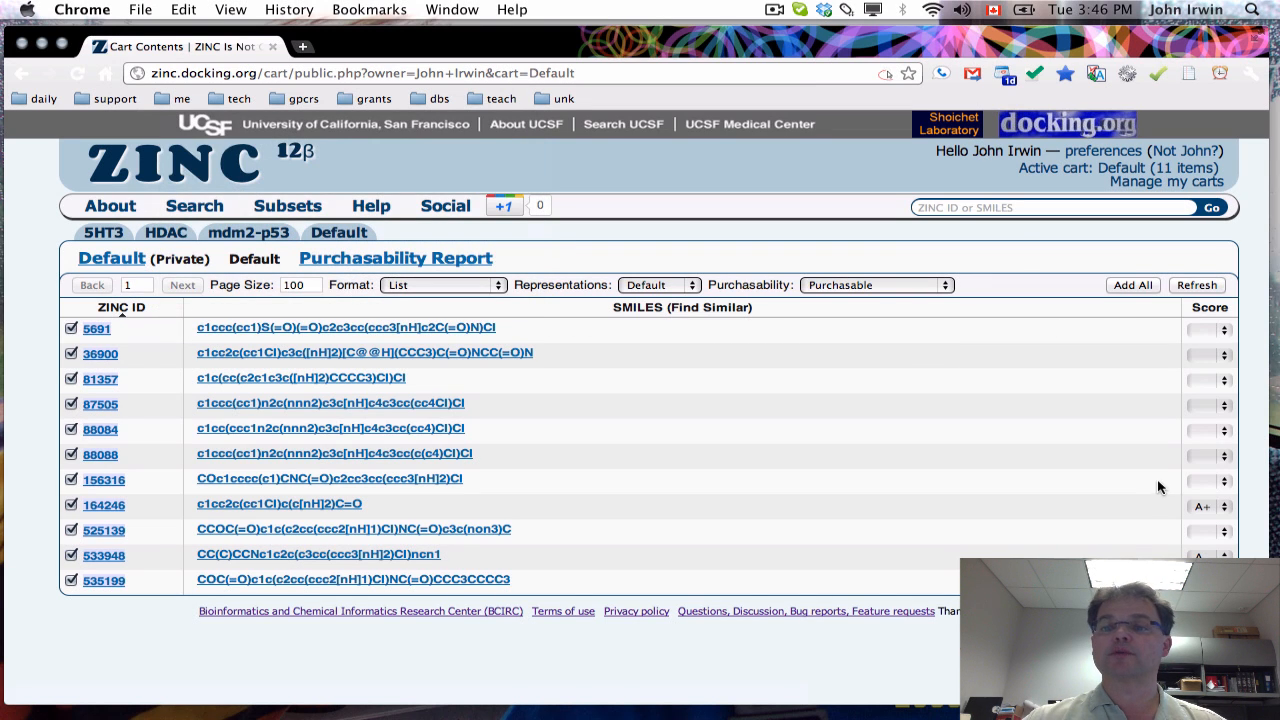
mouse_move(1208, 510)
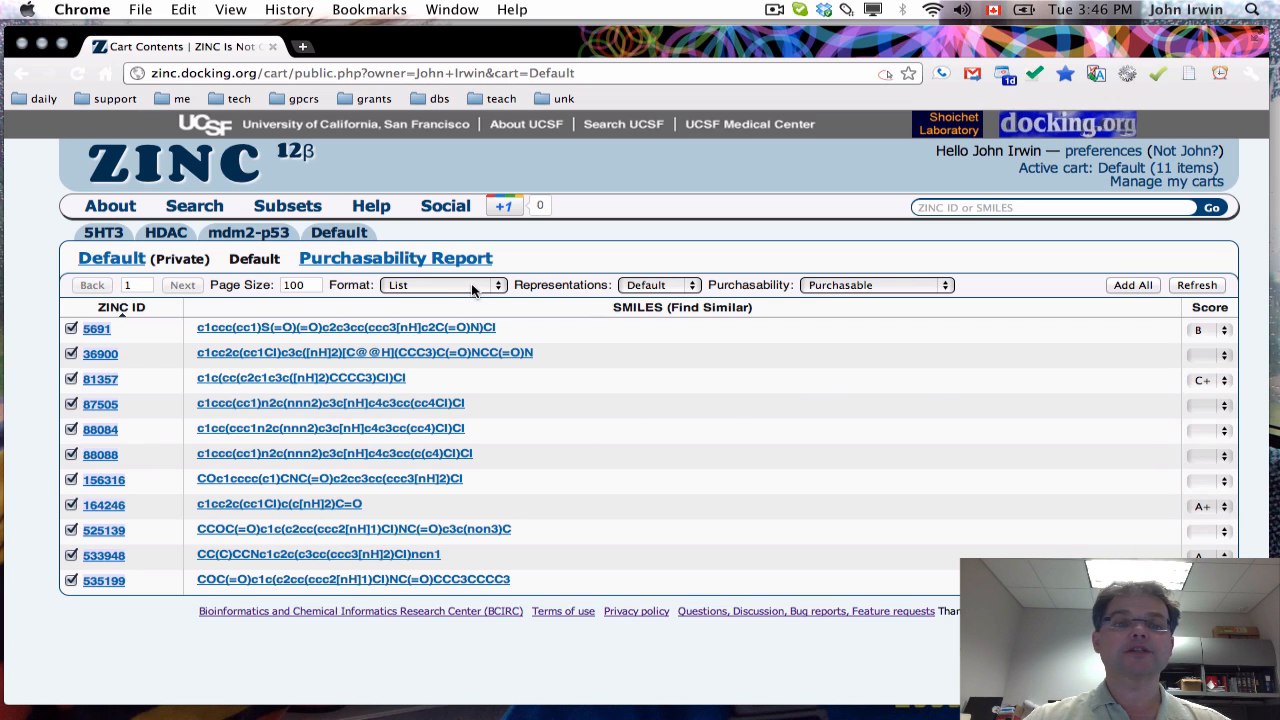
mouse_move(436, 286)
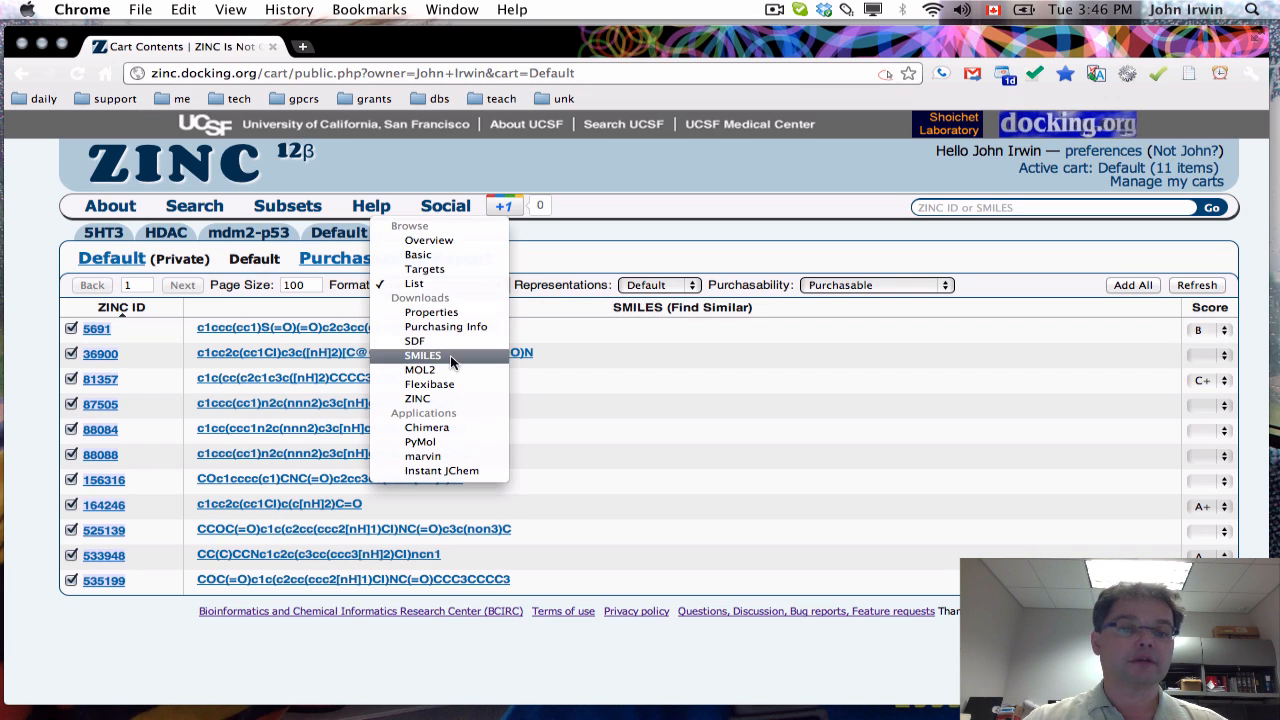
mouse_move(420, 368)
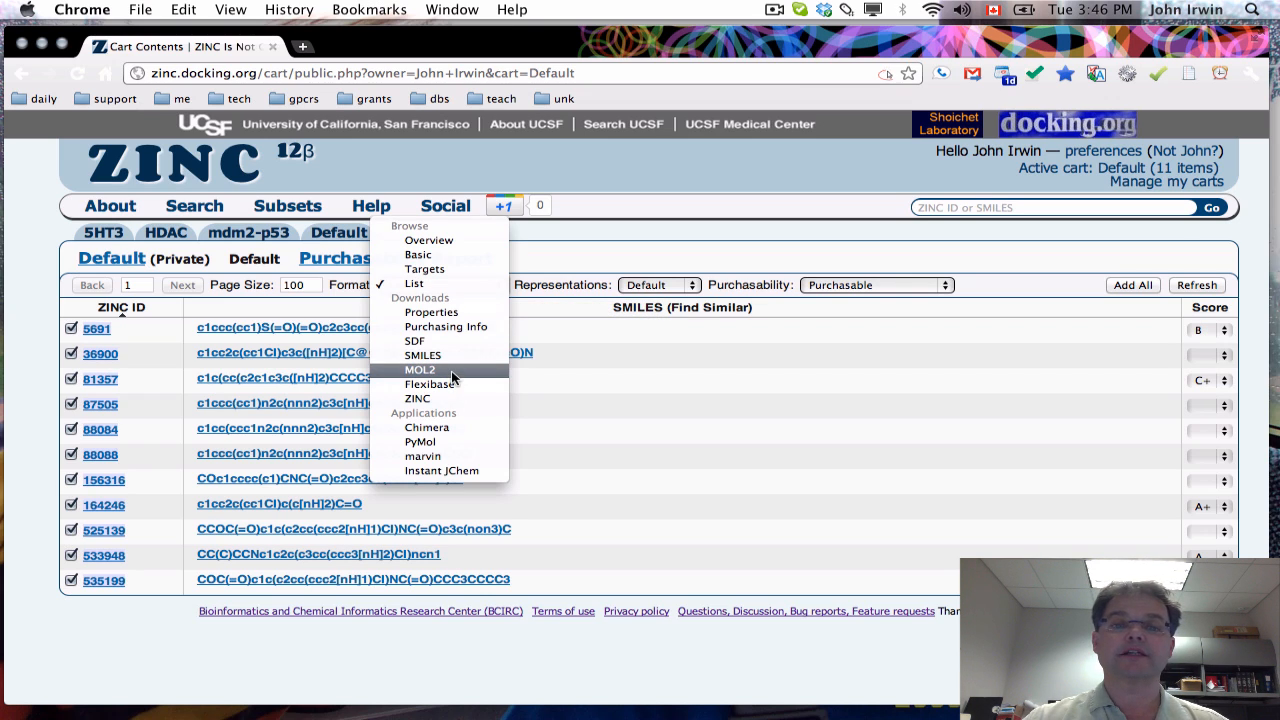
Step: Download the Default cart as MOL2, single representation, in-stock-only compounds, via Refresh
click(420, 368)
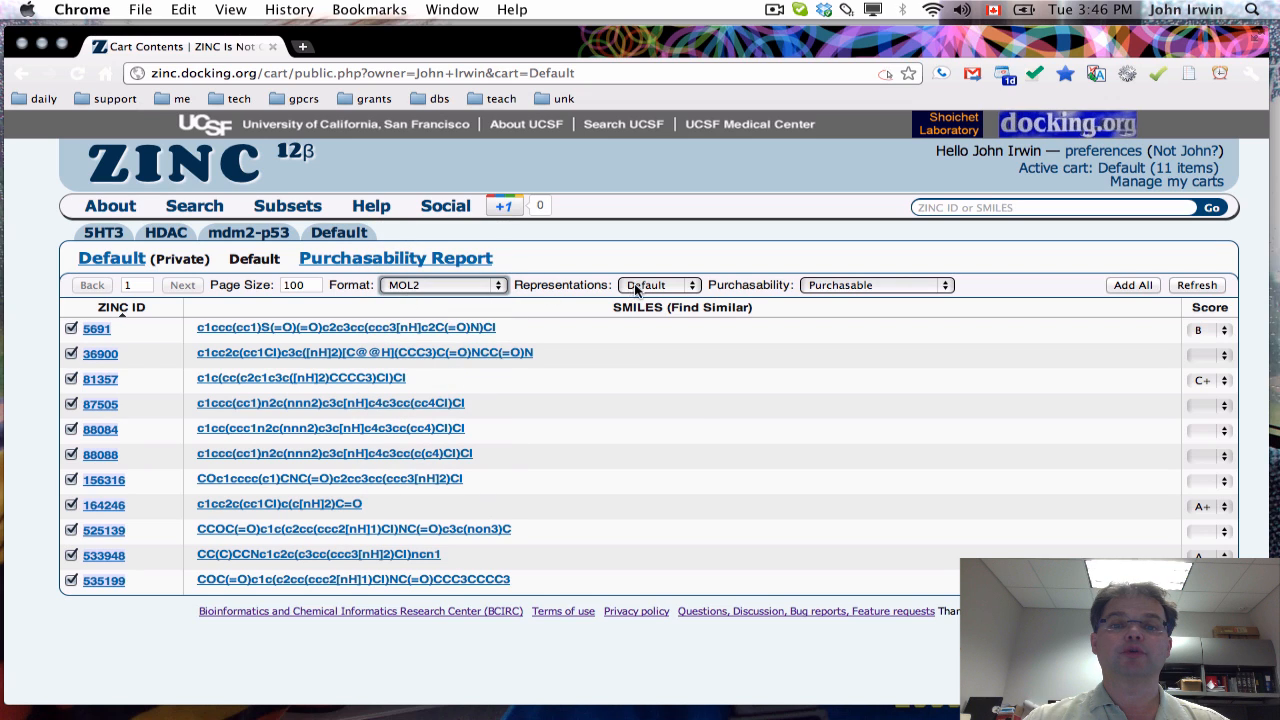
click(656, 284)
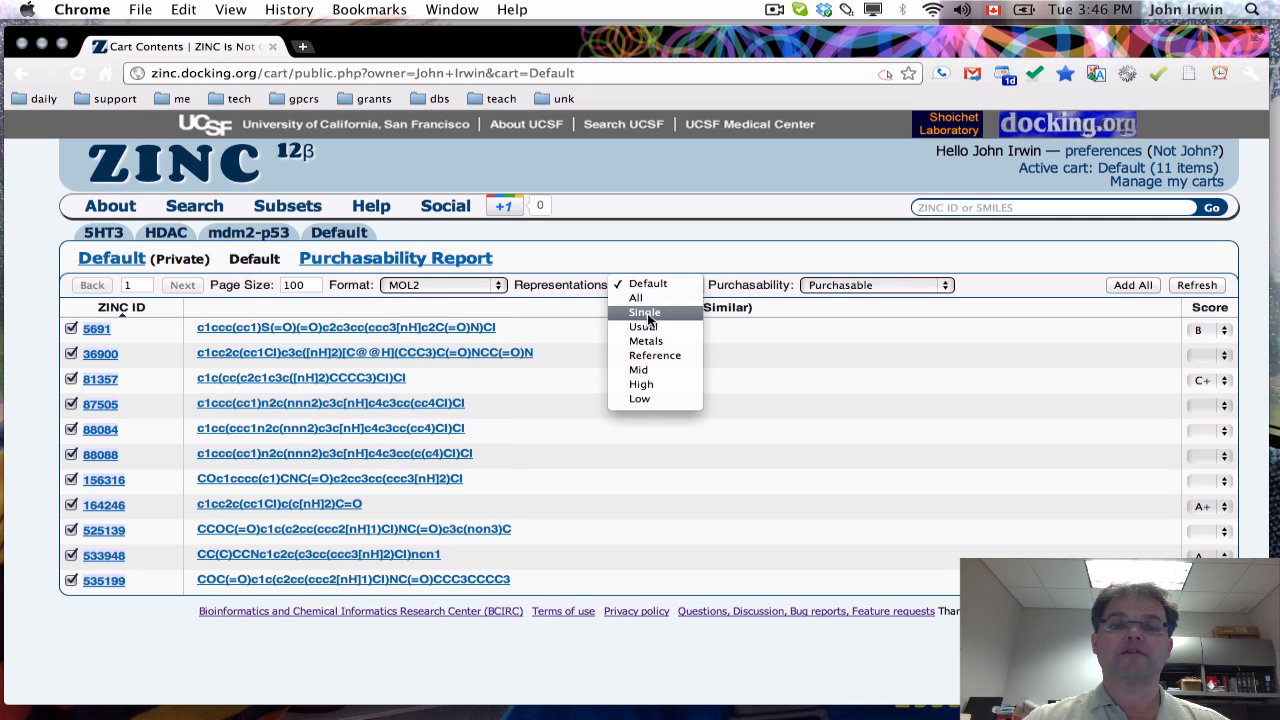
click(644, 312)
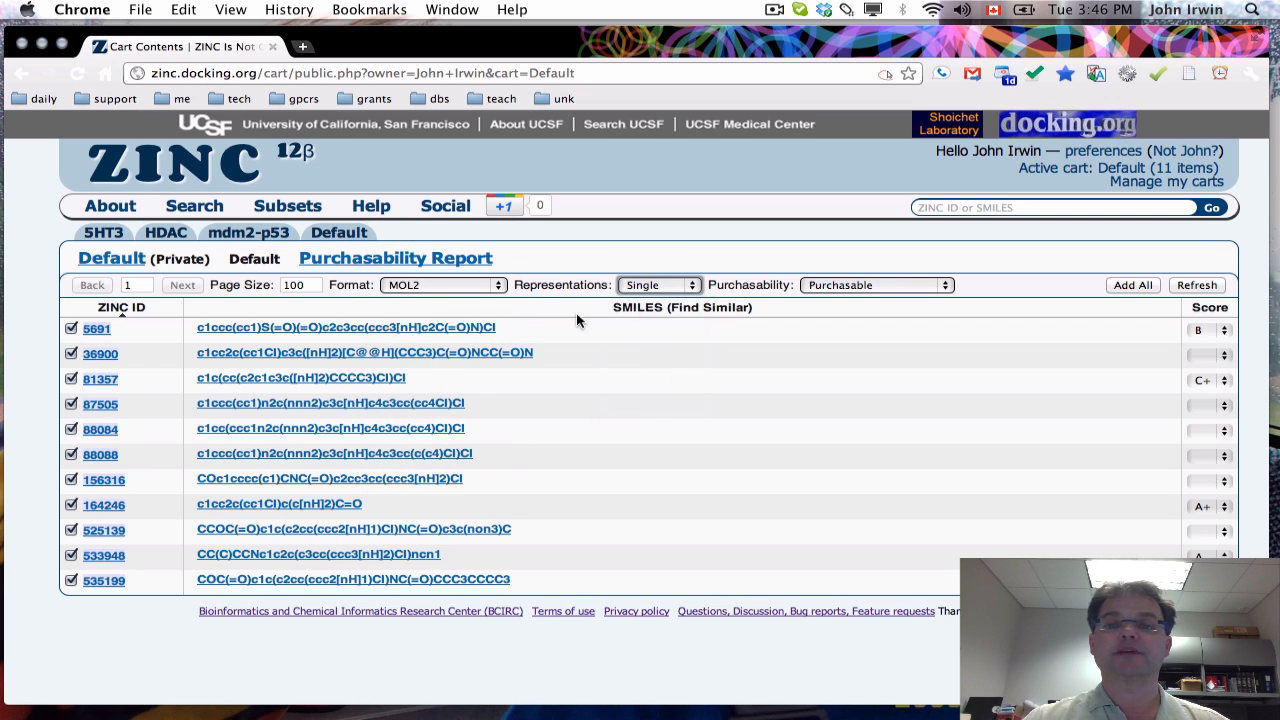
click(876, 284)
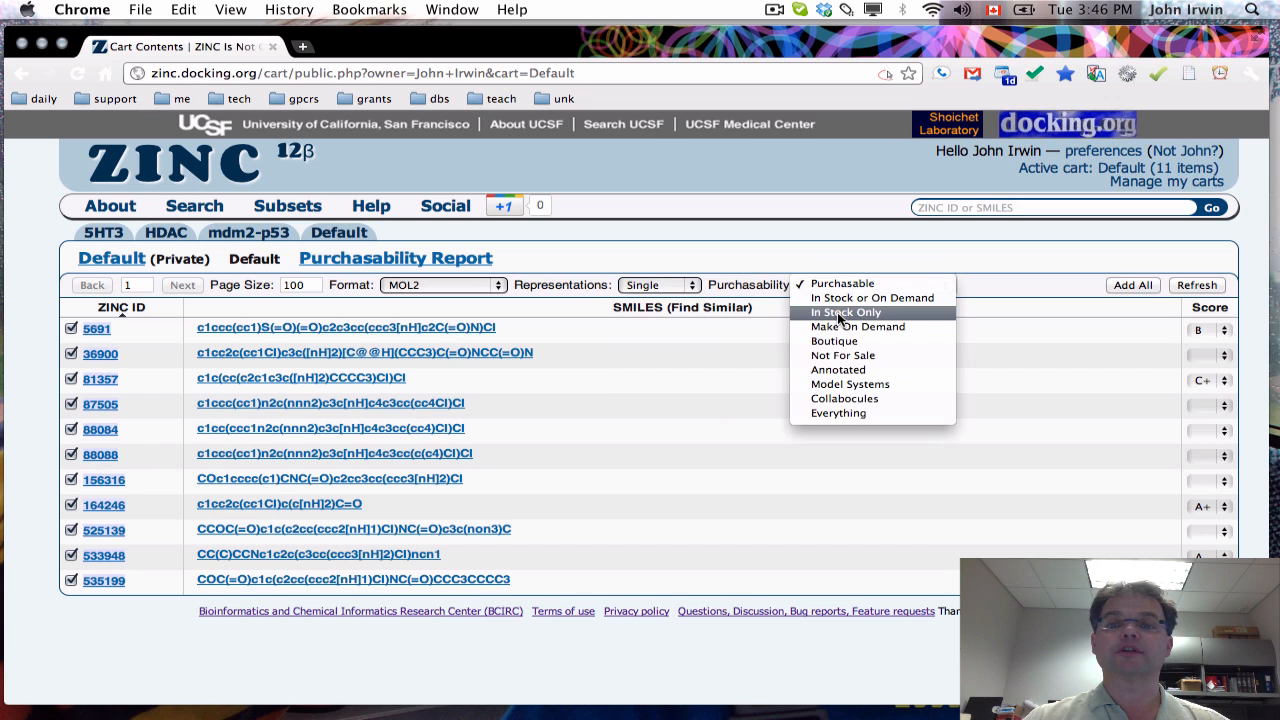
click(844, 312)
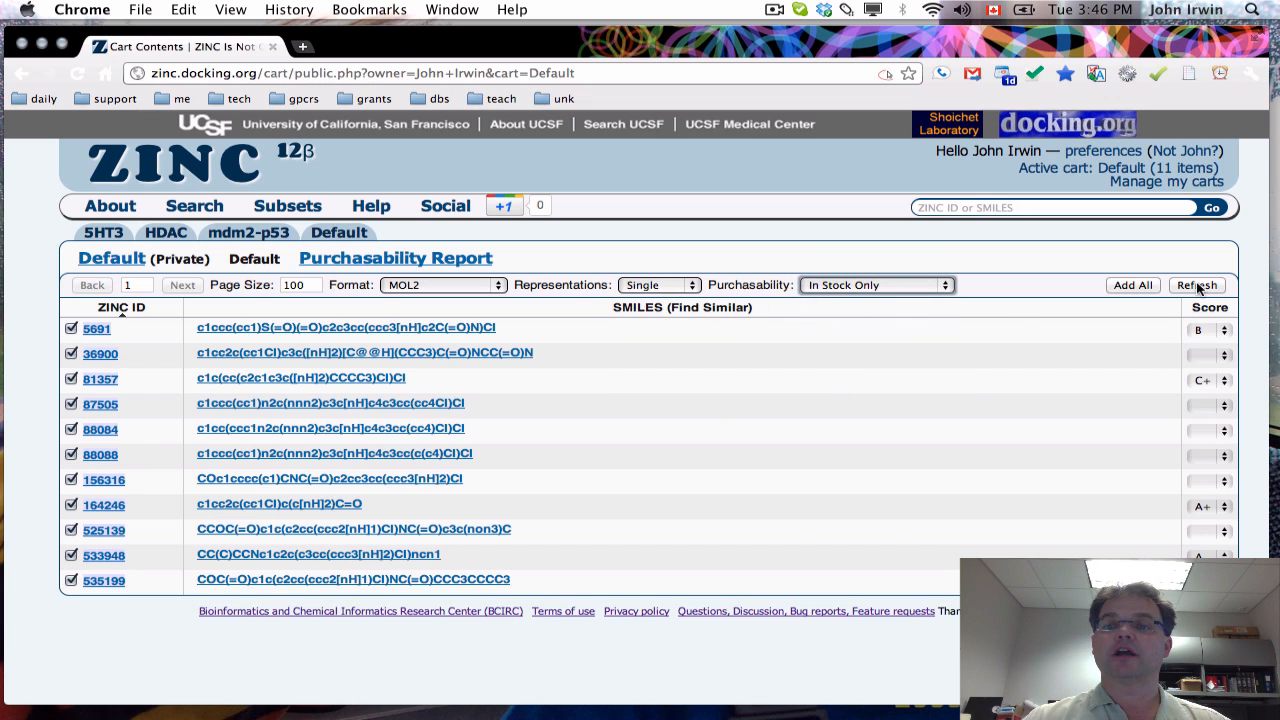
click(1196, 284)
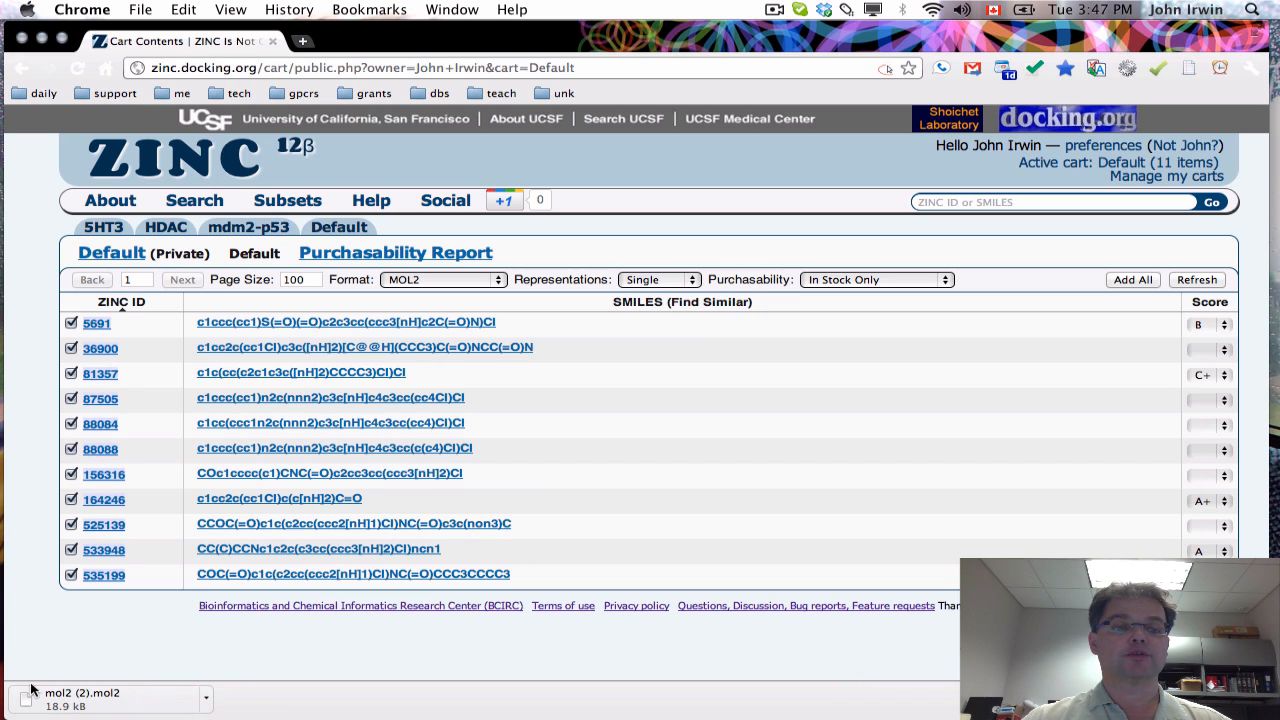
mouse_move(130, 700)
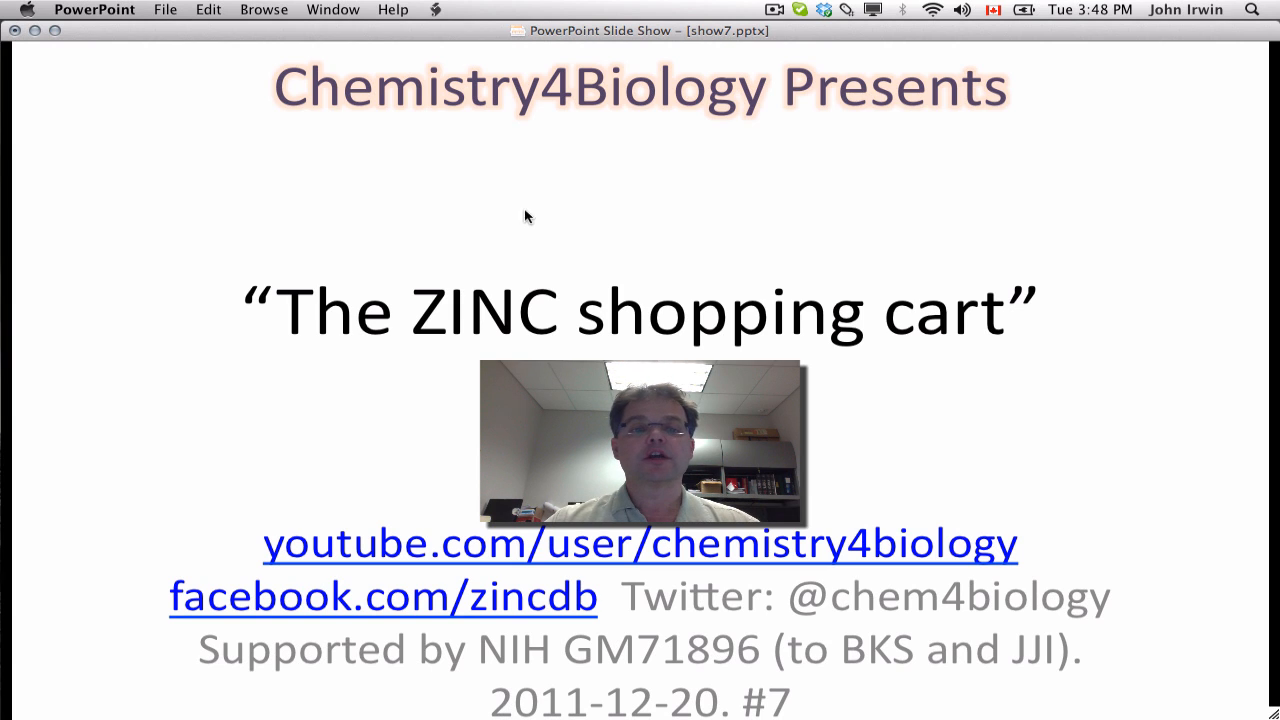
mouse_move(212, 532)
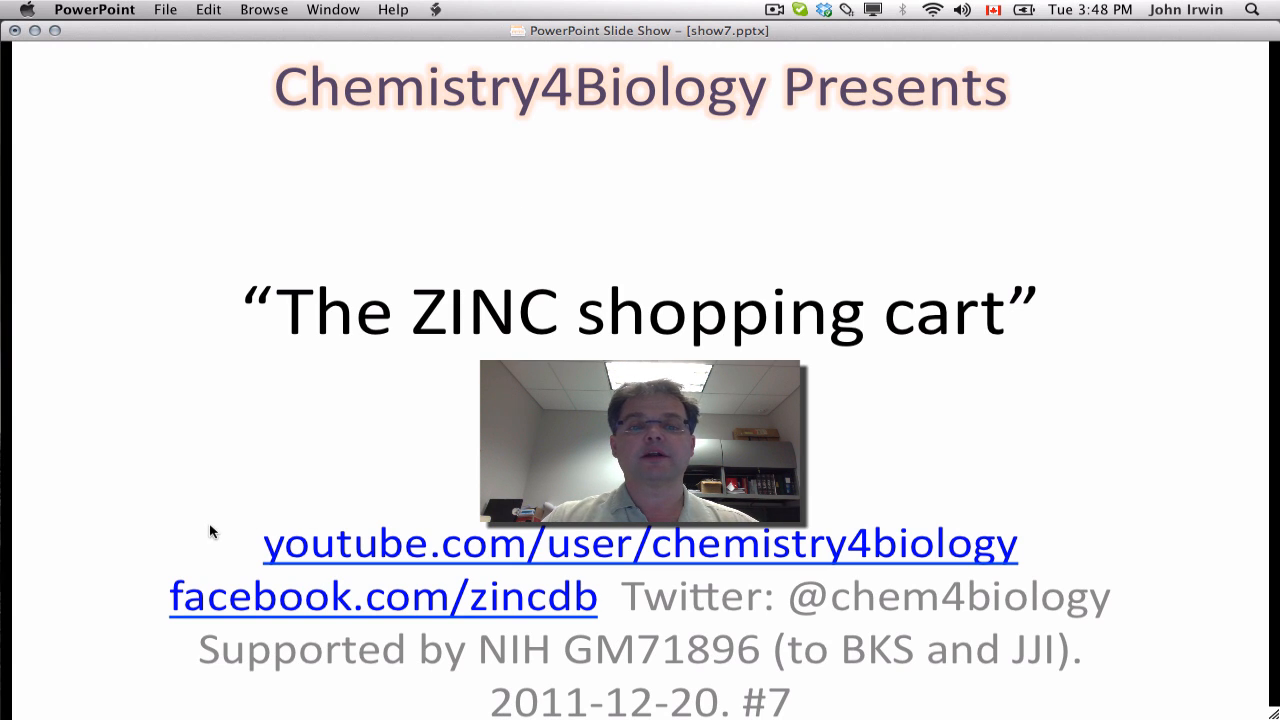
mouse_move(176, 512)
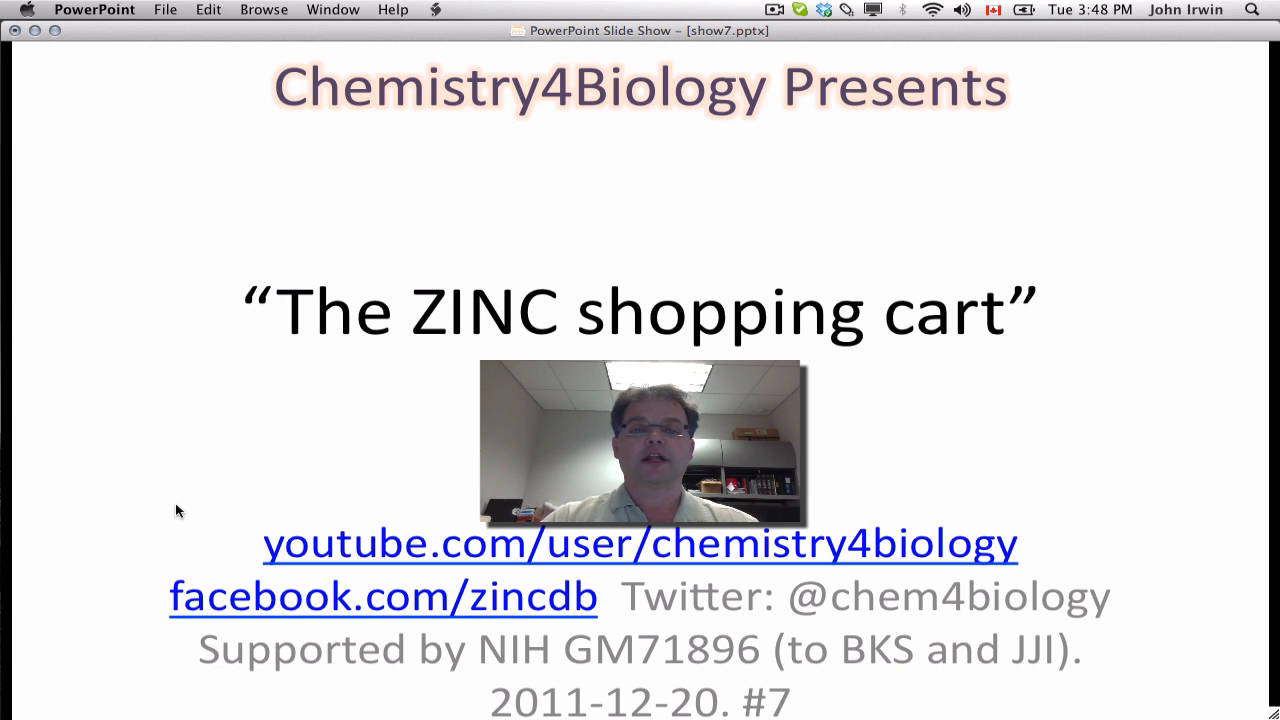